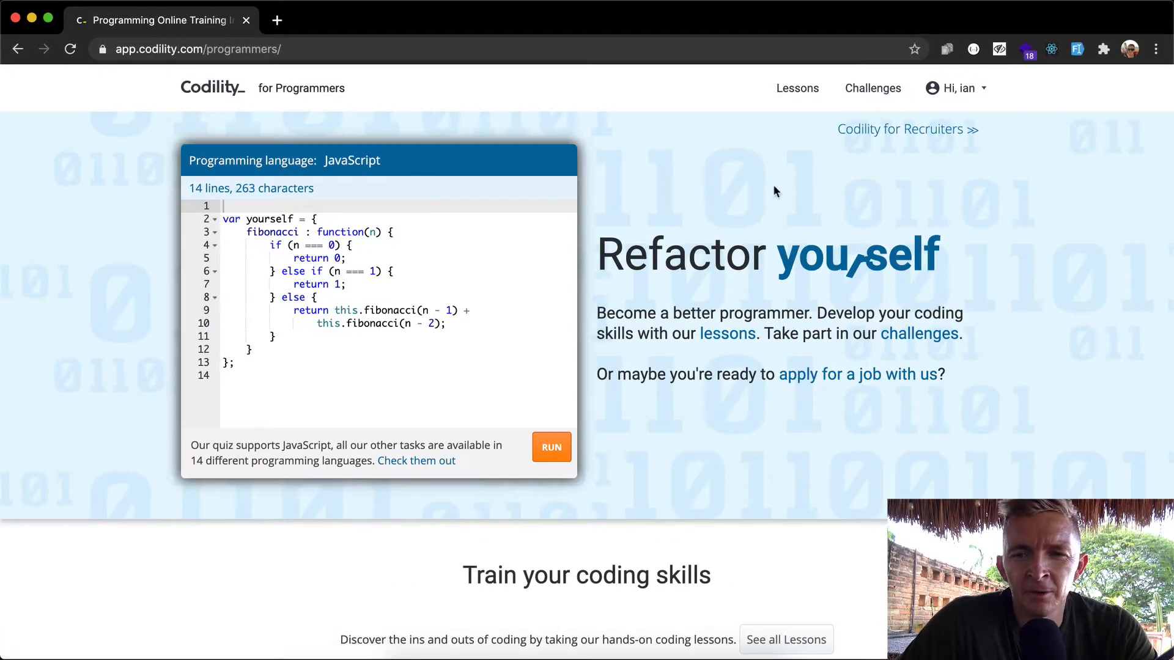
- Scroll to Lesson 1 and start the BinaryGap training task
{"action": "scroll", "scroll_direction": "down", "scroll_amount": 3}
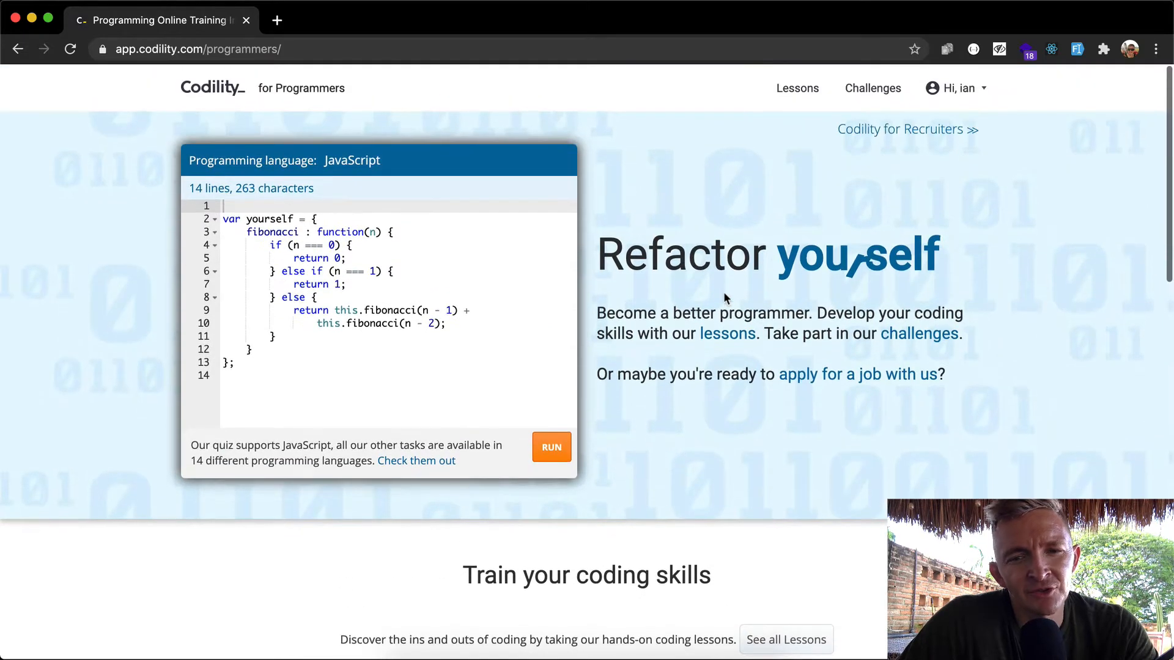
{"action": "scroll", "scroll_direction": "down", "scroll_amount": 3}
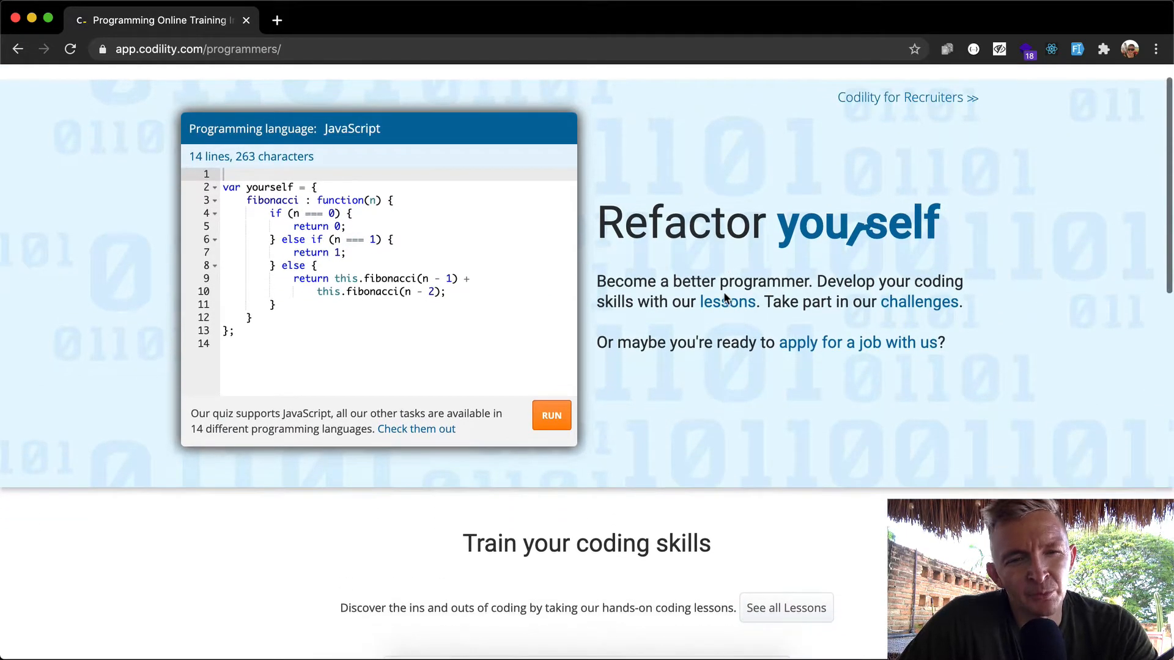
{"action": "scroll", "scroll_direction": "down", "scroll_amount": 3}
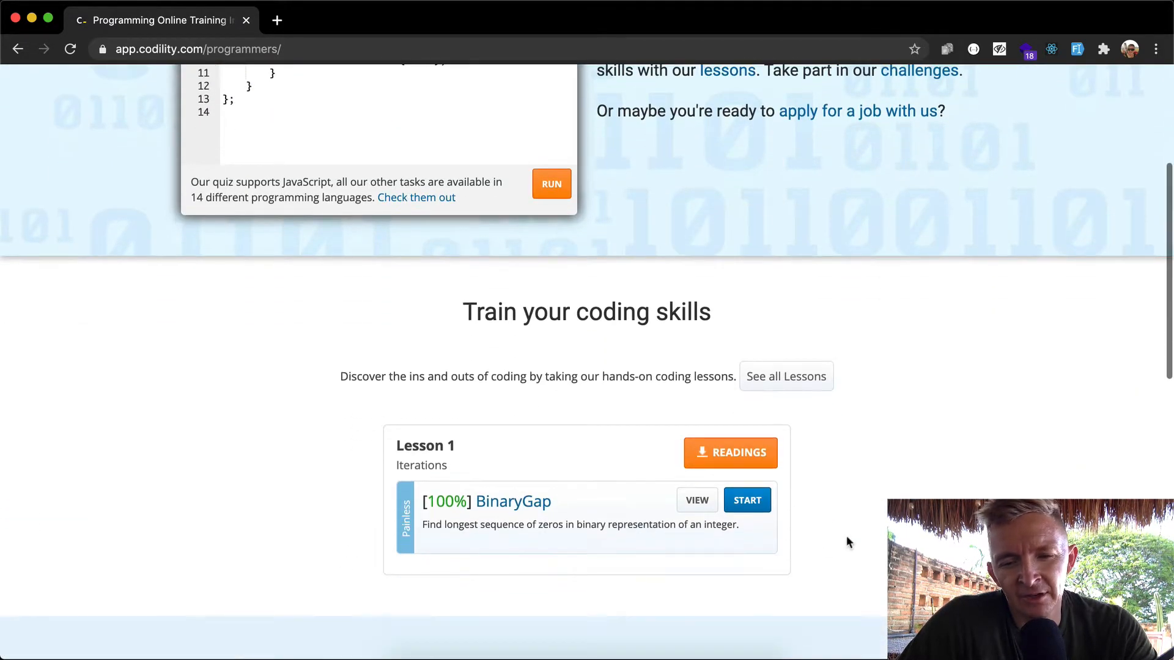
{"action": "left_click", "coordinate": [746, 500]}
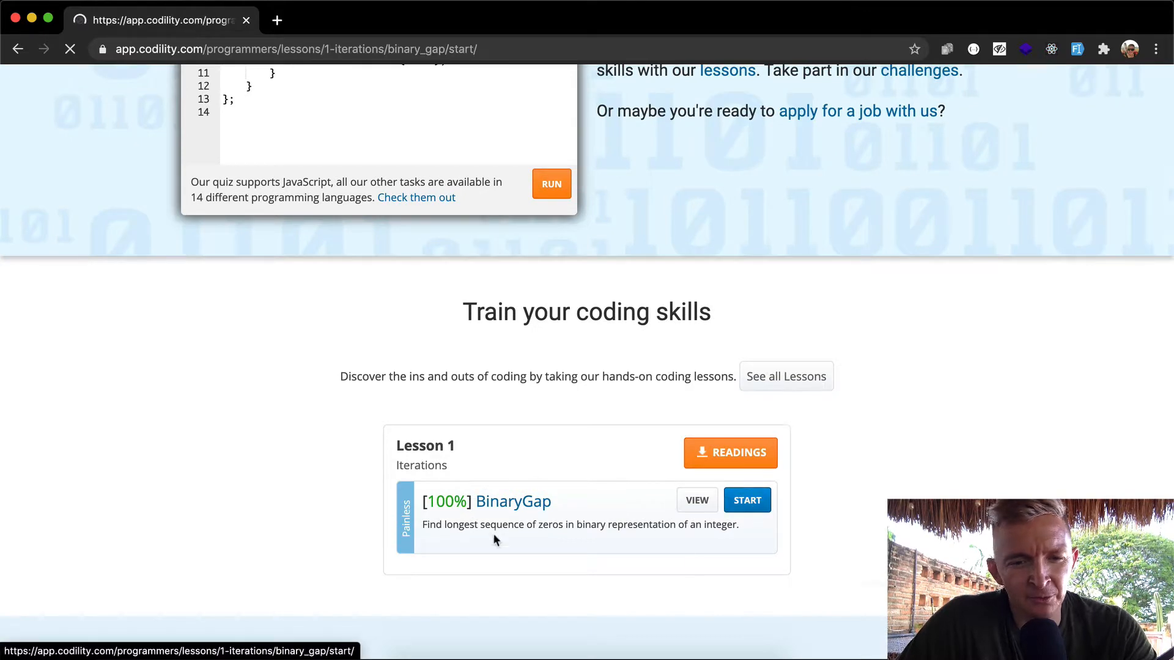
{"action": "left_click", "coordinate": [746, 500]}
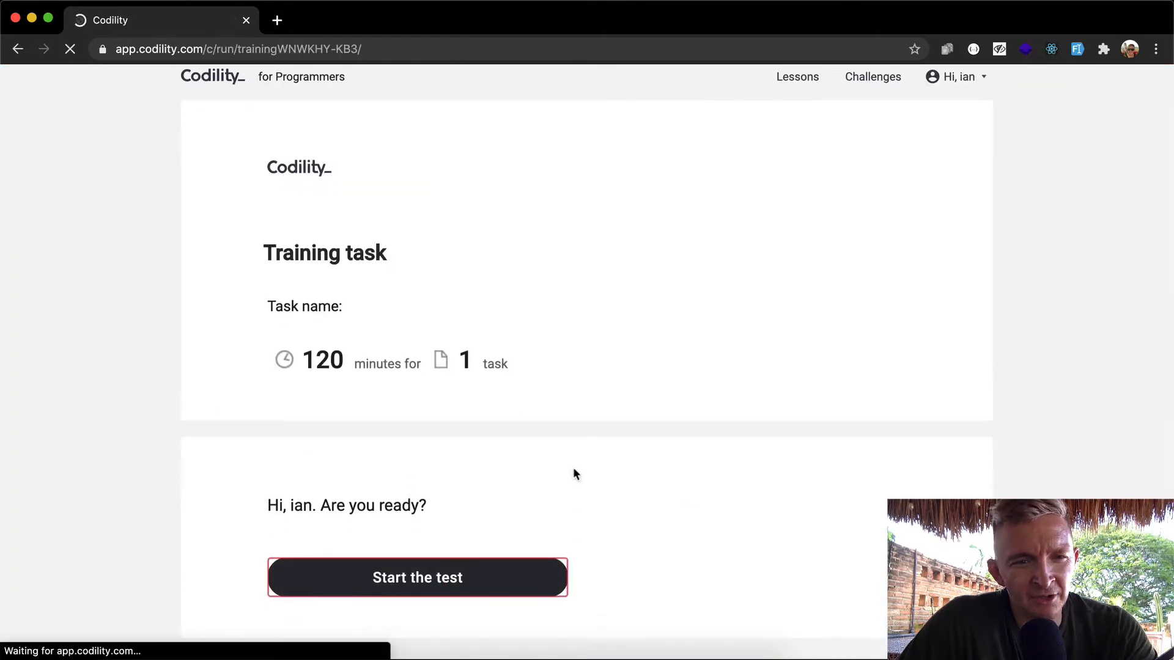
- Start the test and choose JavaScript as the solution language
{"action": "left_click", "coordinate": [417, 577]}
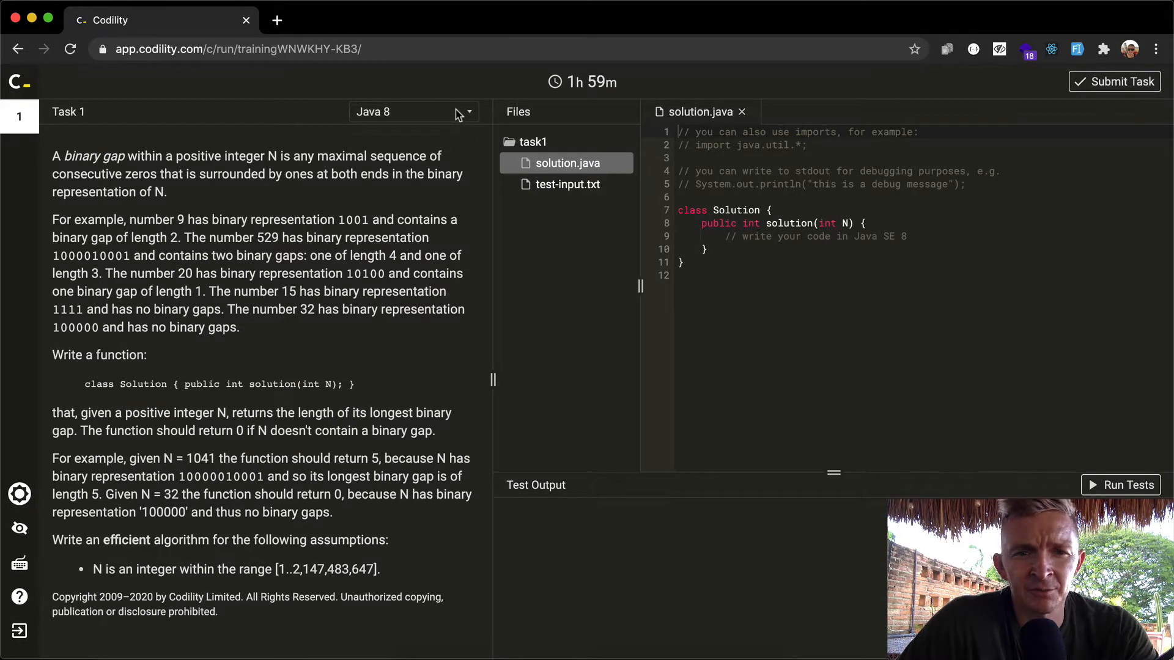
{"action": "left_click", "coordinate": [412, 111]}
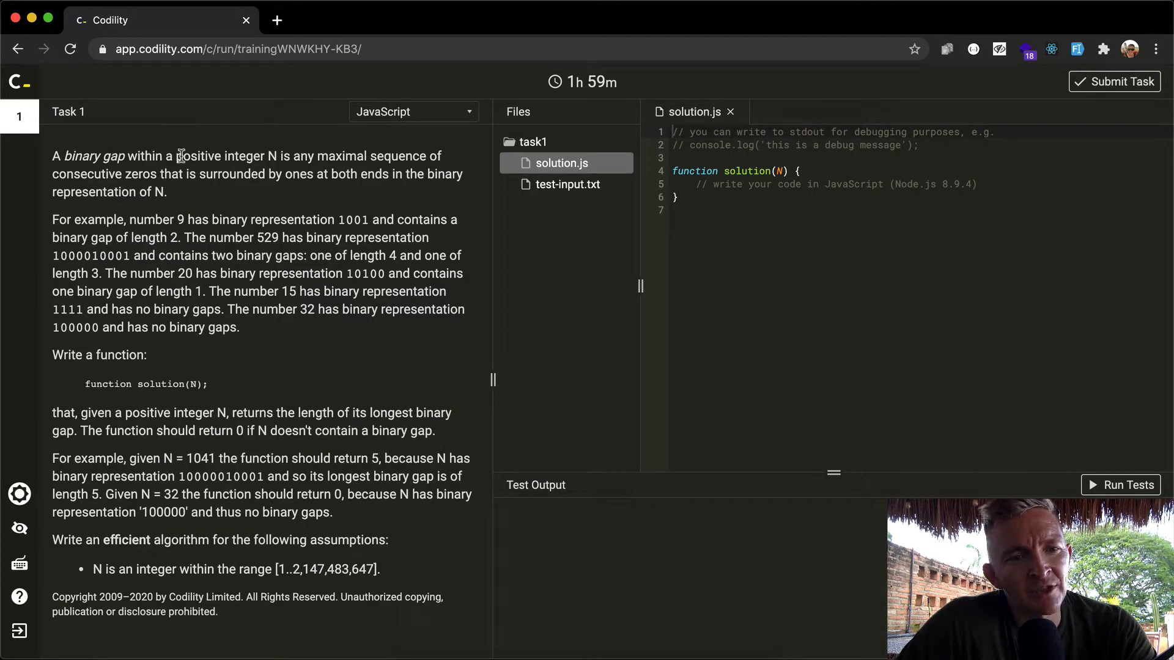
{"action": "mouse_move", "coordinate": [356, 148]}
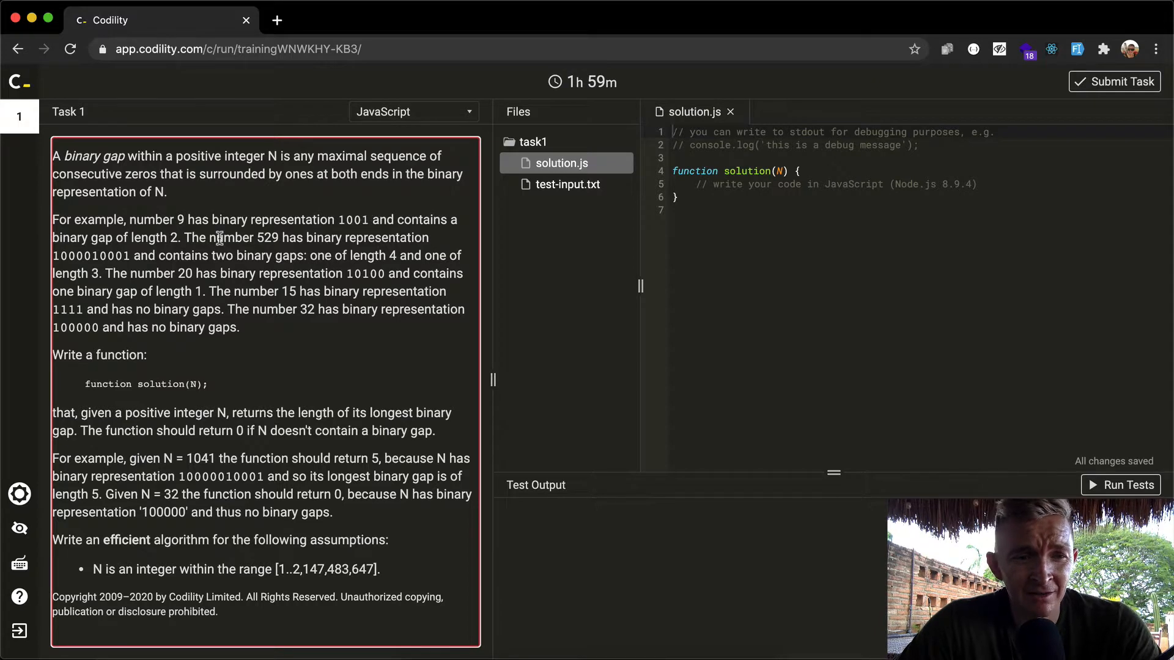
- Read the task description, highlighting the 1111, N = 1041 and N = 32 examples
{"action": "double_click", "coordinate": [352, 219]}
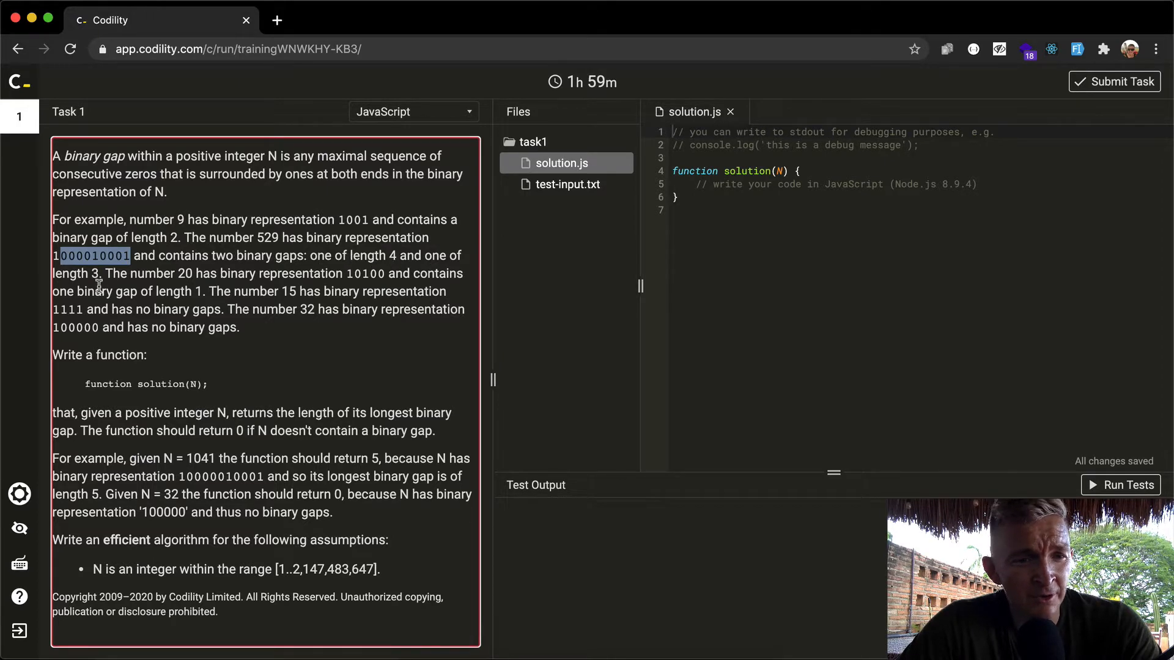
{"action": "mouse_move", "coordinate": [332, 273]}
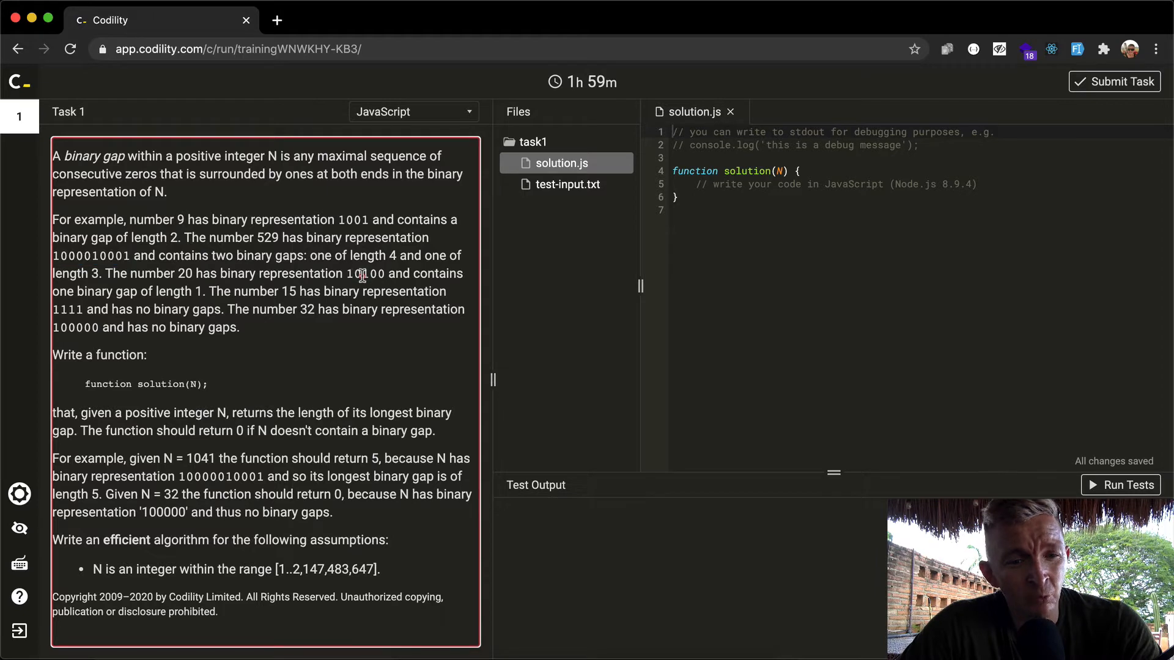
{"action": "mouse_move", "coordinate": [113, 291]}
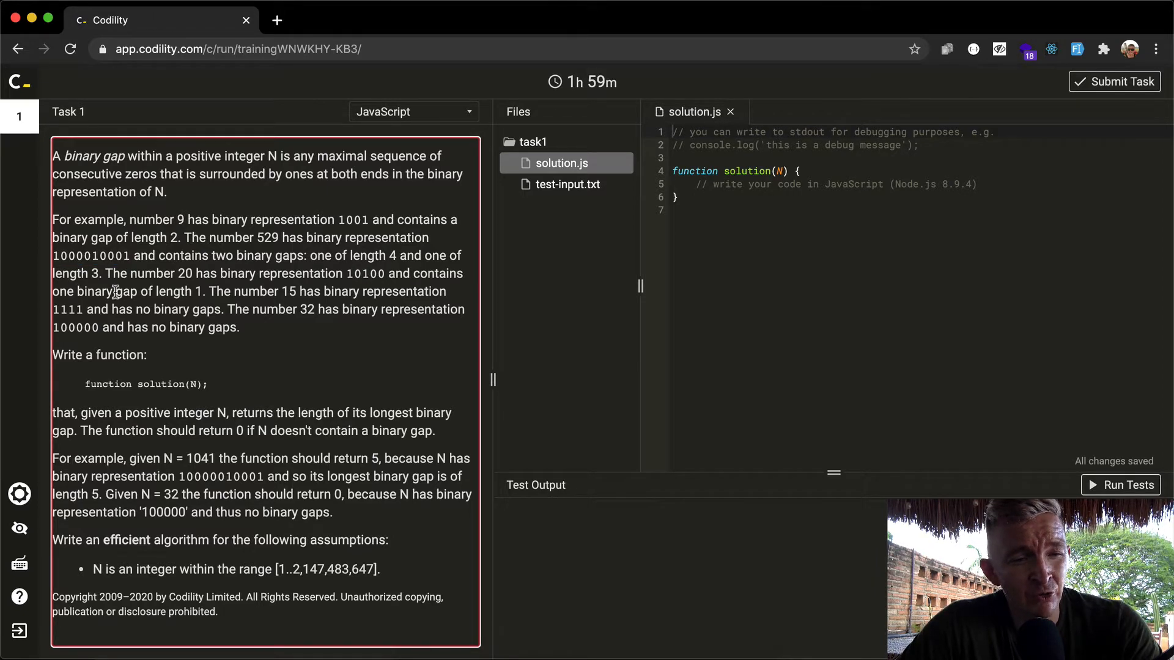
{"action": "mouse_move", "coordinate": [382, 268]}
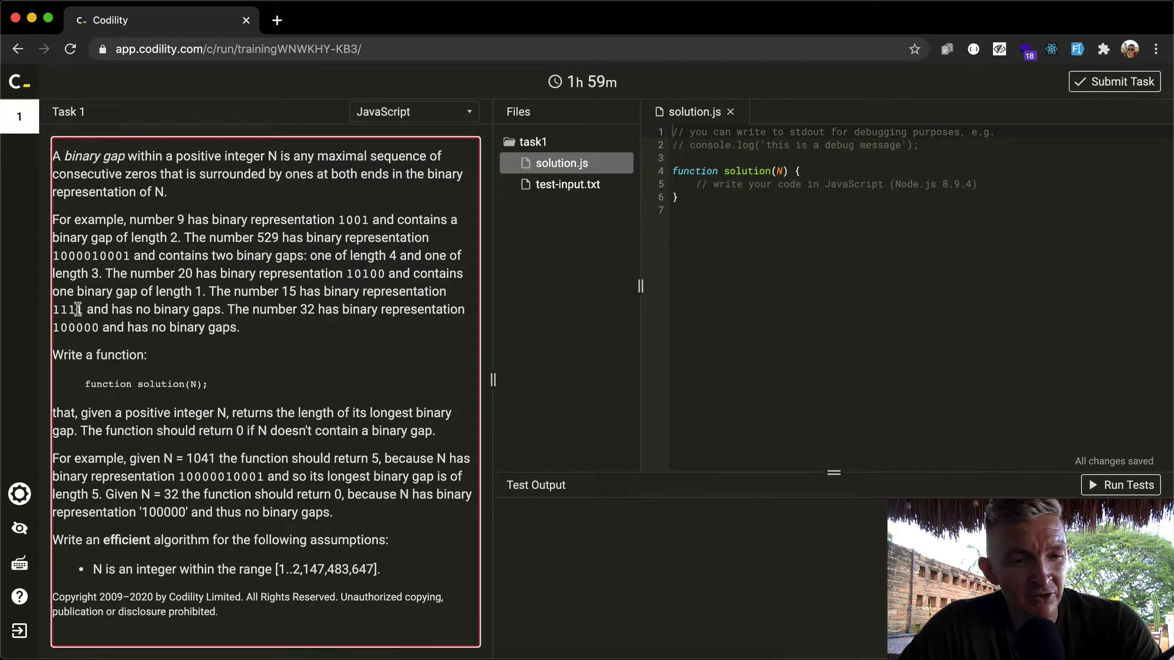
{"action": "double_click", "coordinate": [67, 309]}
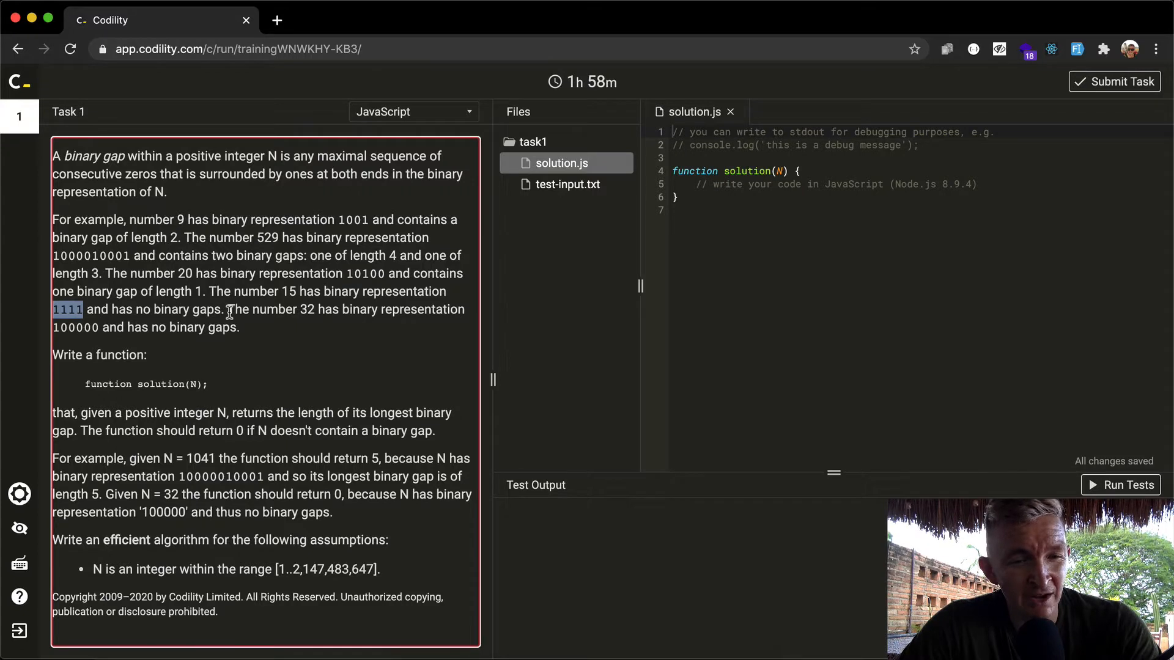
{"action": "mouse_move", "coordinate": [310, 314]}
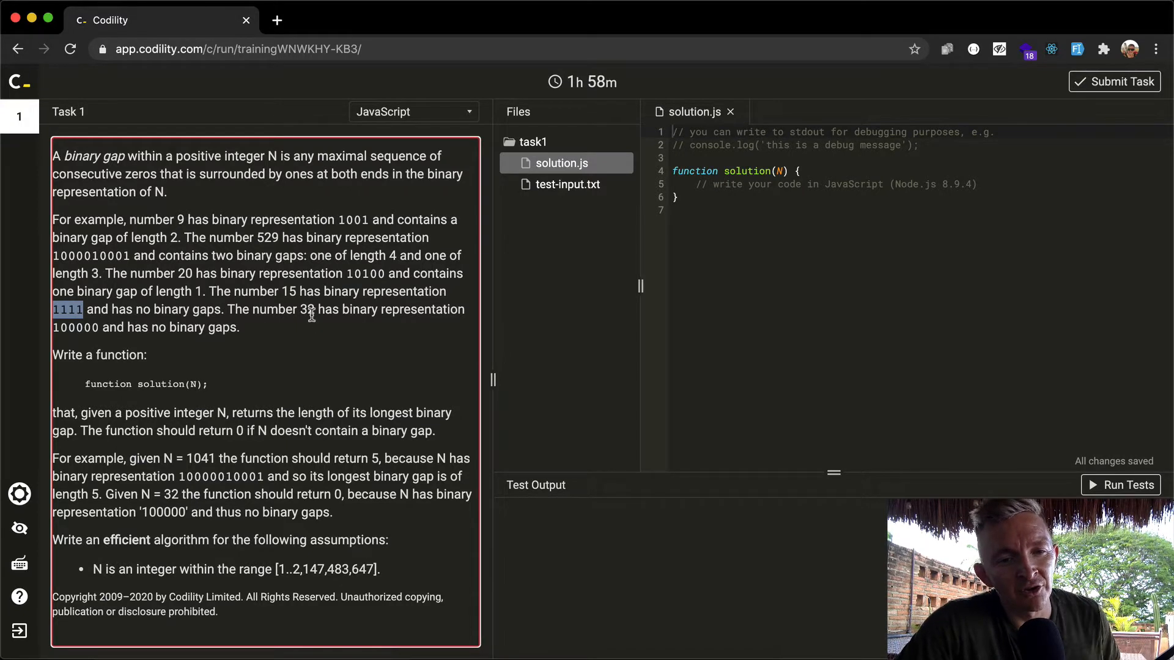
{"action": "mouse_move", "coordinate": [137, 328]}
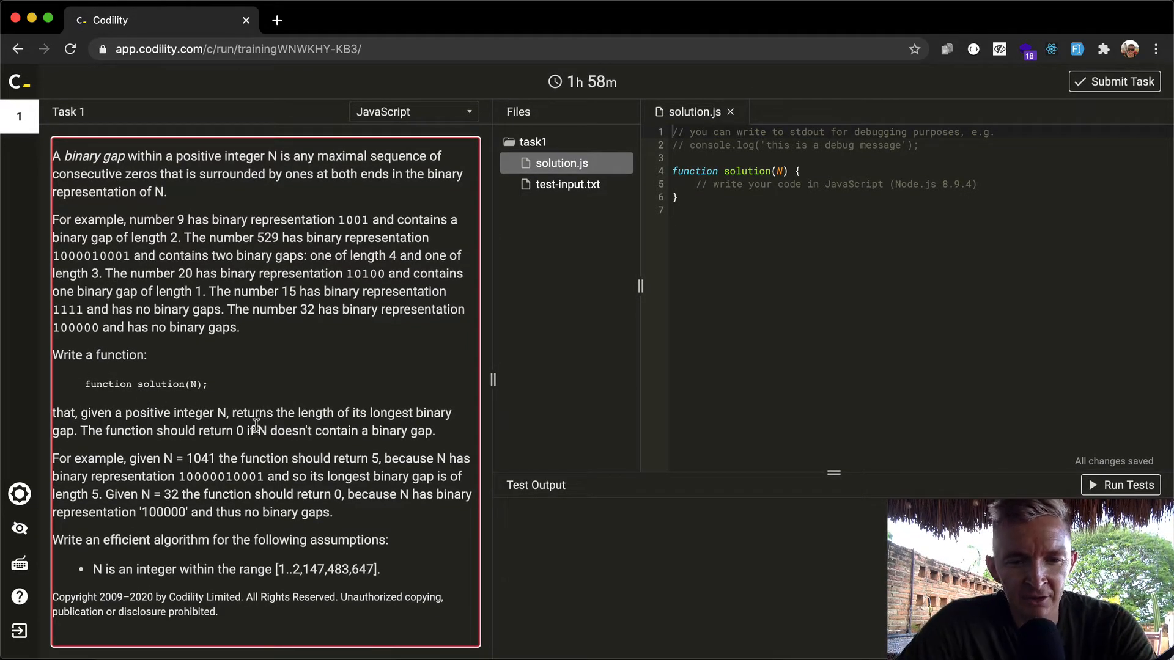
{"action": "mouse_move", "coordinate": [188, 449]}
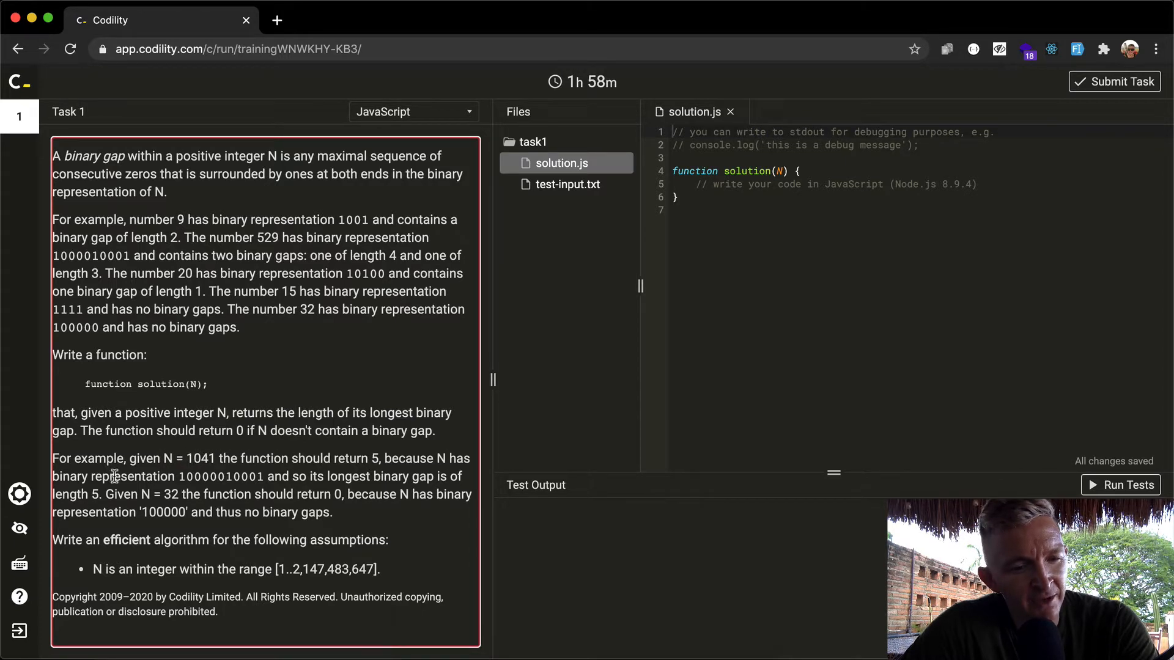
{"action": "double_click", "coordinate": [223, 475]}
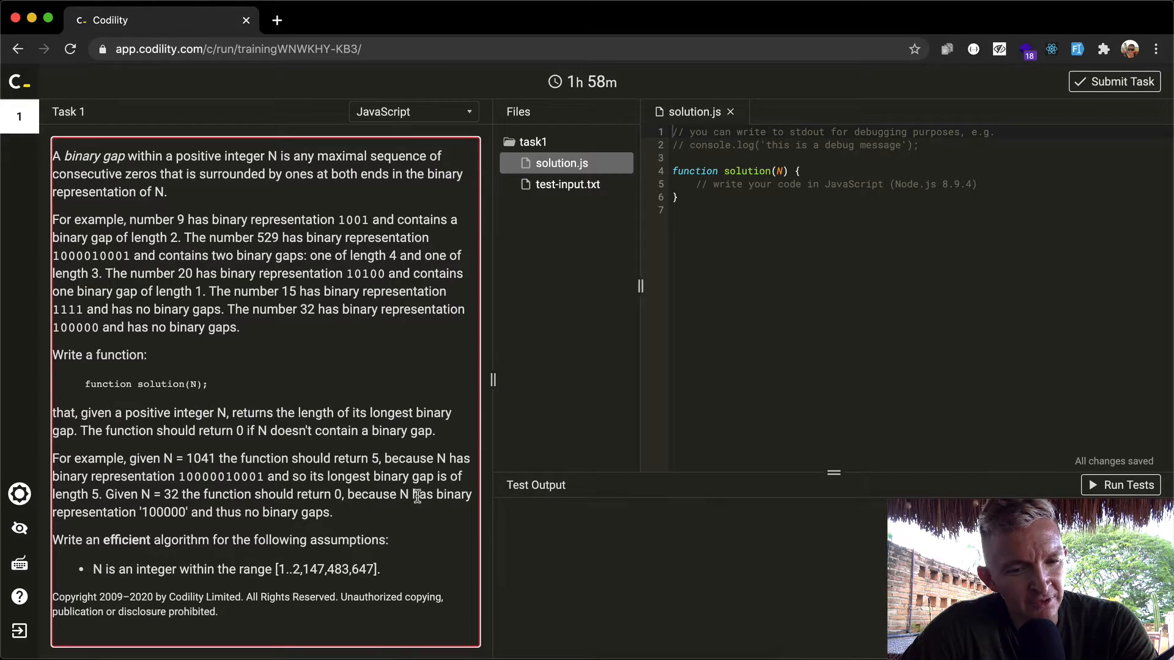
{"action": "left_click_drag", "start_coordinate": [137, 512], "coordinate": [228, 512]}
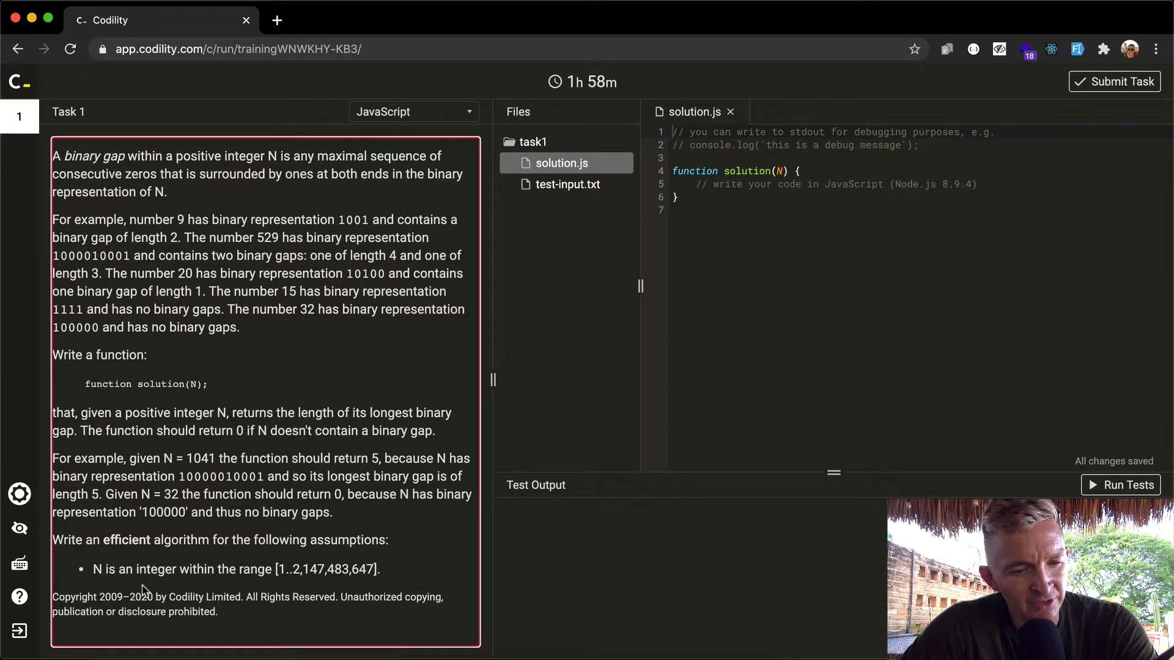
{"action": "mouse_move", "coordinate": [243, 554]}
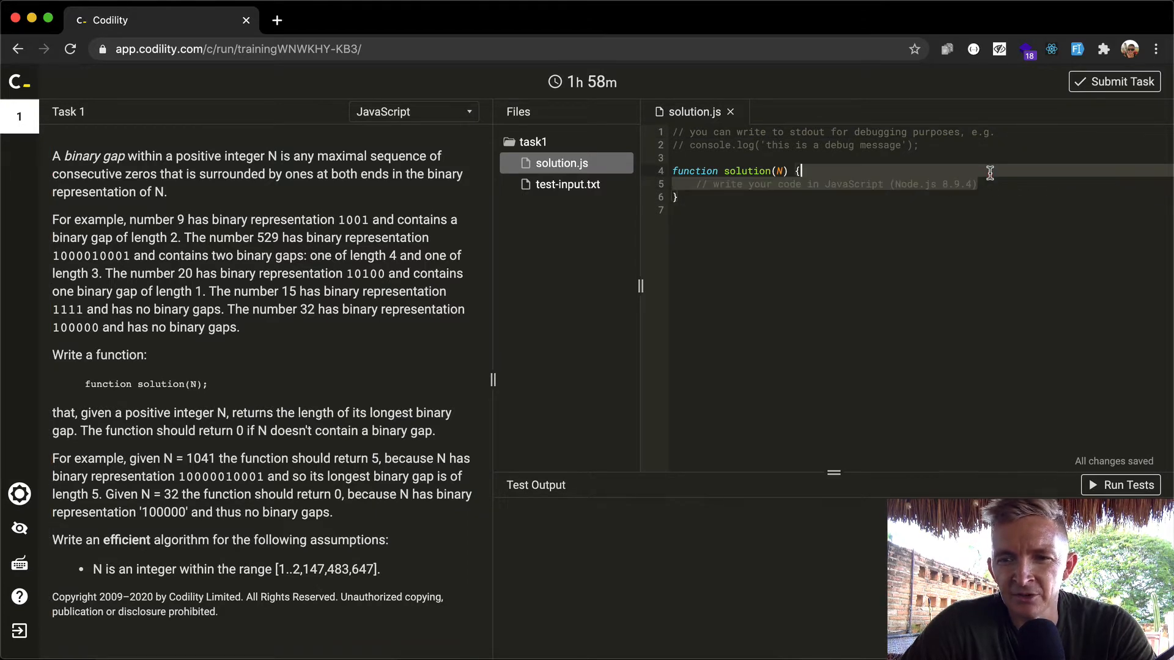
- Delete the starter comments, leaving an empty solution(N) function
{"action": "key", "text": "Backspace"}
{"action": "type", "text": "node"}
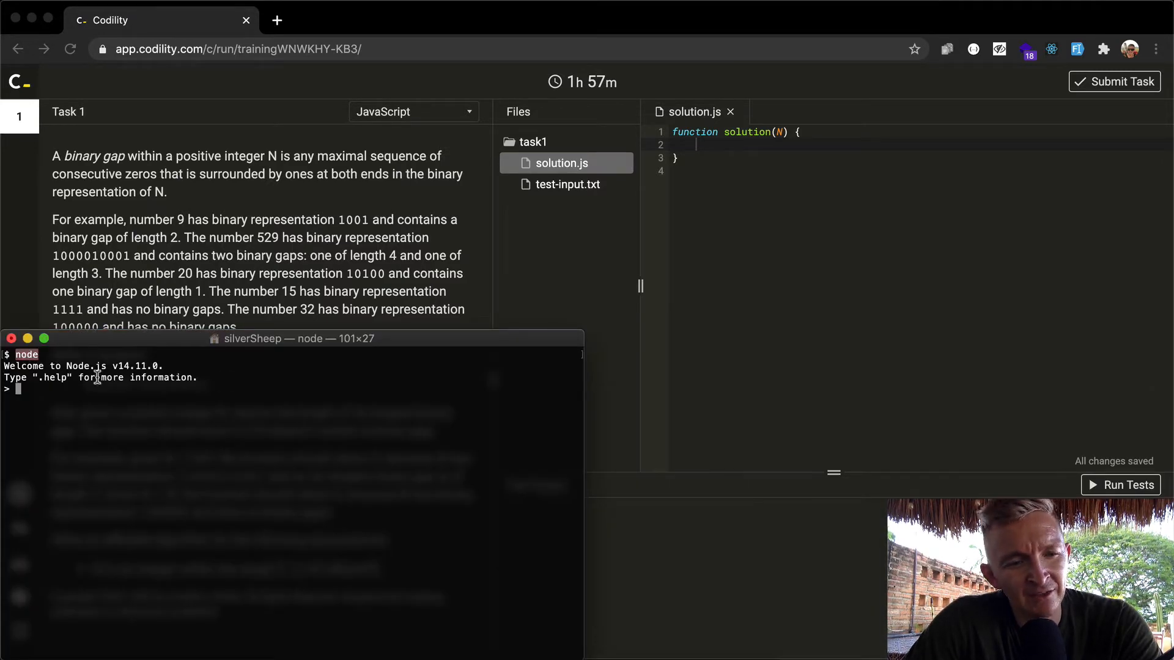
{"action": "mouse_move", "coordinate": [49, 401]}
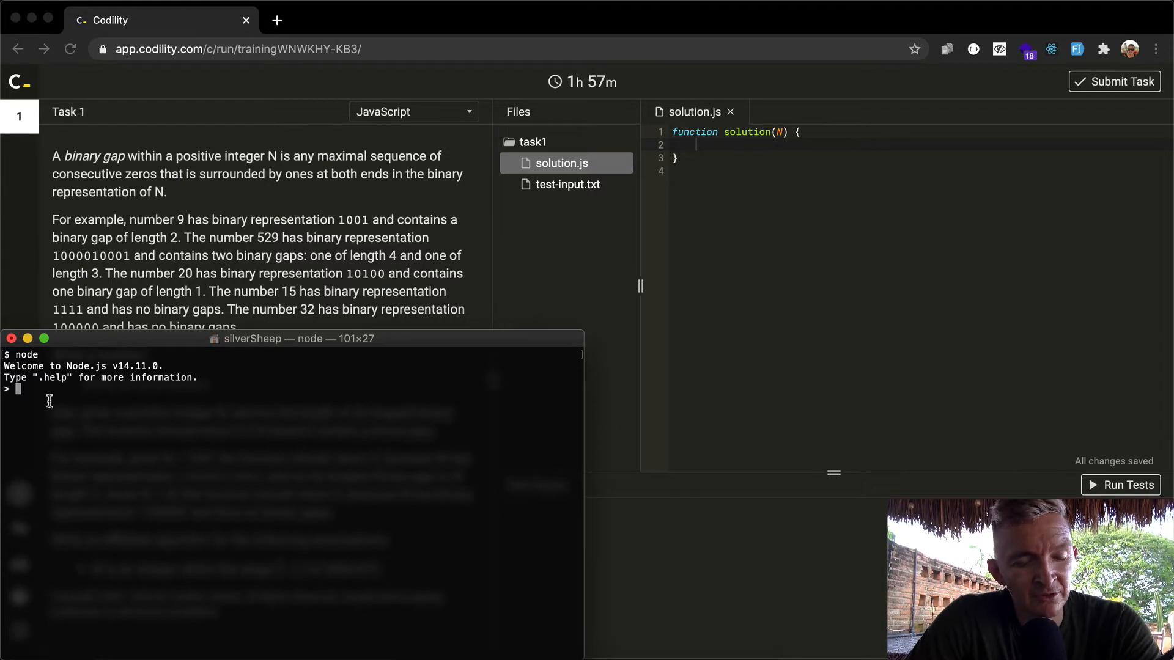
- Evaluate 1 + 1 and try 9. in the Node REPL, then hide the terminal
{"action": "type", "text": "1 + 1"}
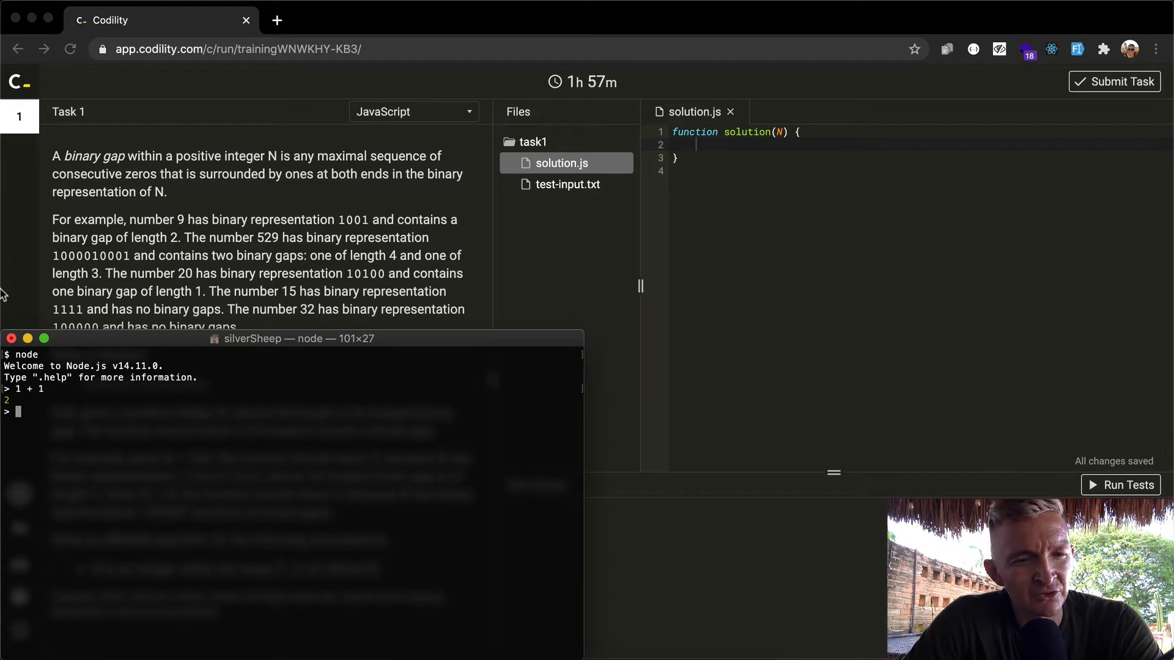
{"action": "mouse_move", "coordinate": [243, 378]}
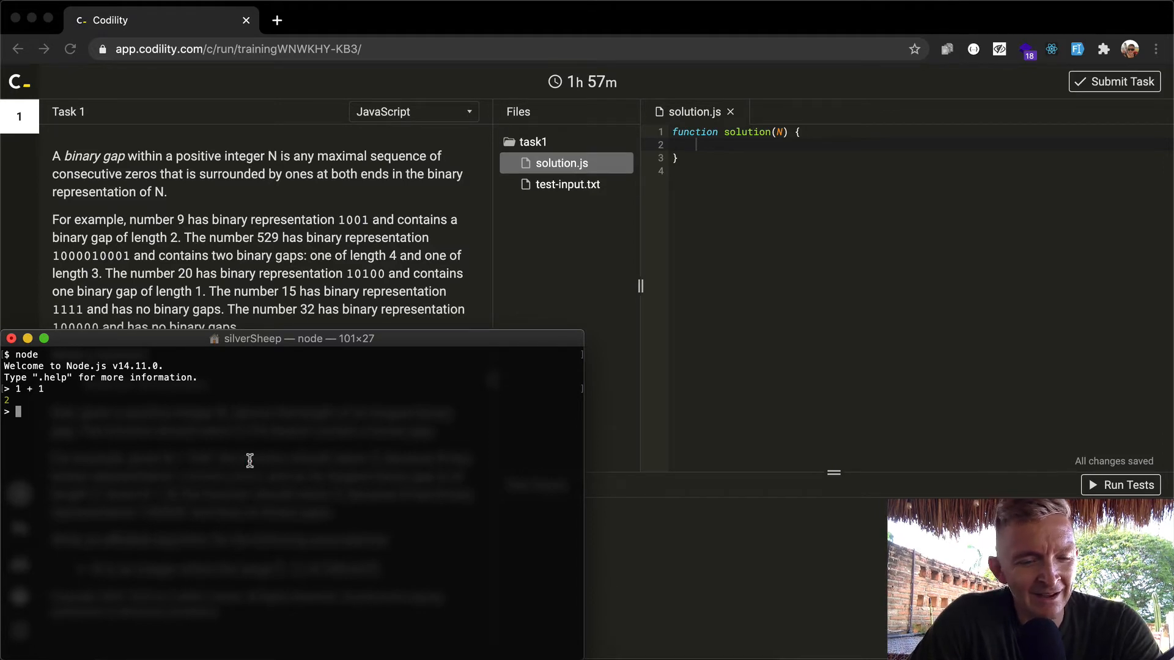
{"action": "type", "text": "9."}
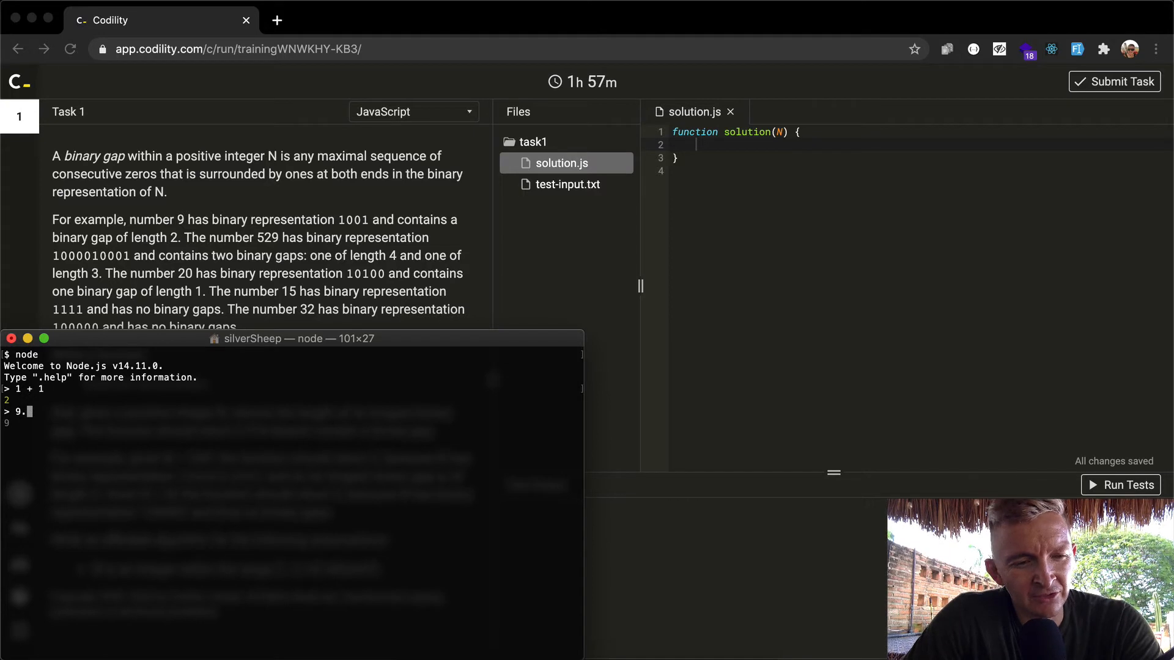
{"action": "type", "text": "cha"}
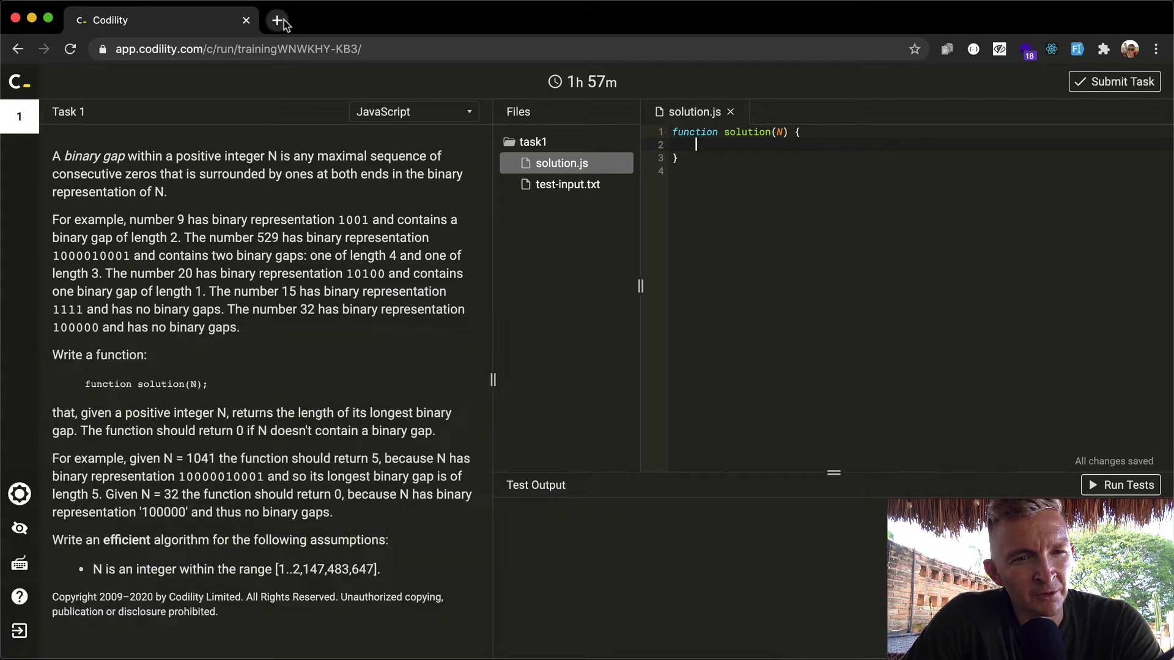
- Search for converting integers to binary in JavaScript and open the Stack Overflow answer, then return to the REPL
{"action": "left_click", "coordinate": [279, 21]}
{"action": "type", "text": "javascript convert integer into"}
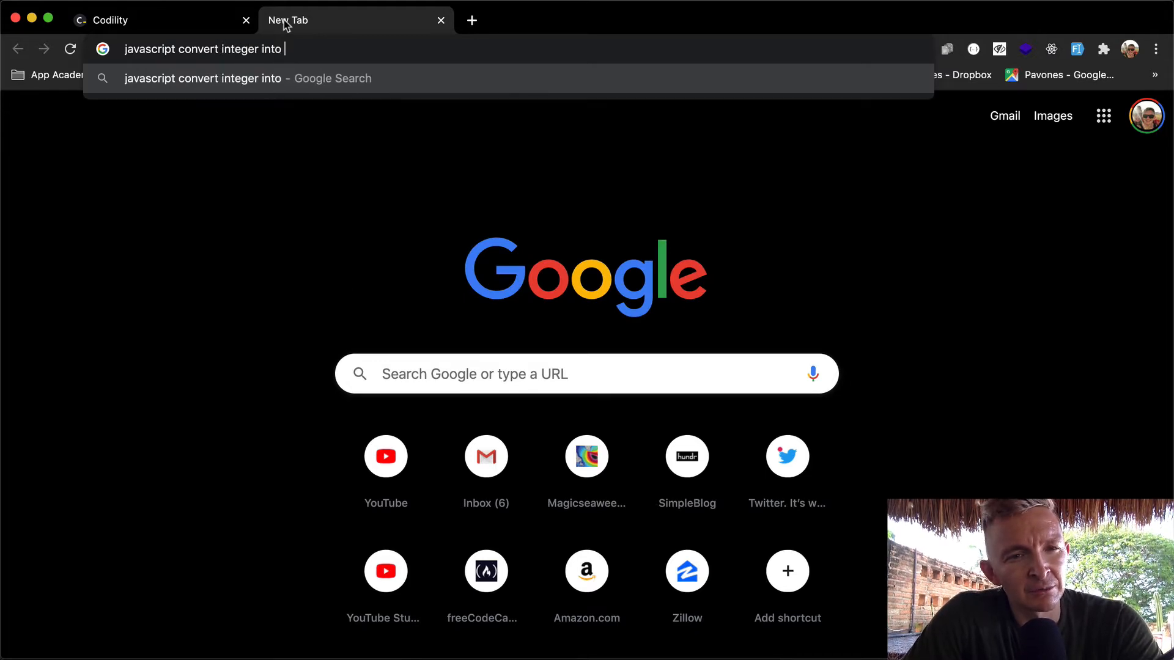
{"action": "type", "text": " binary string"}
{"action": "key", "text": "Enter"}
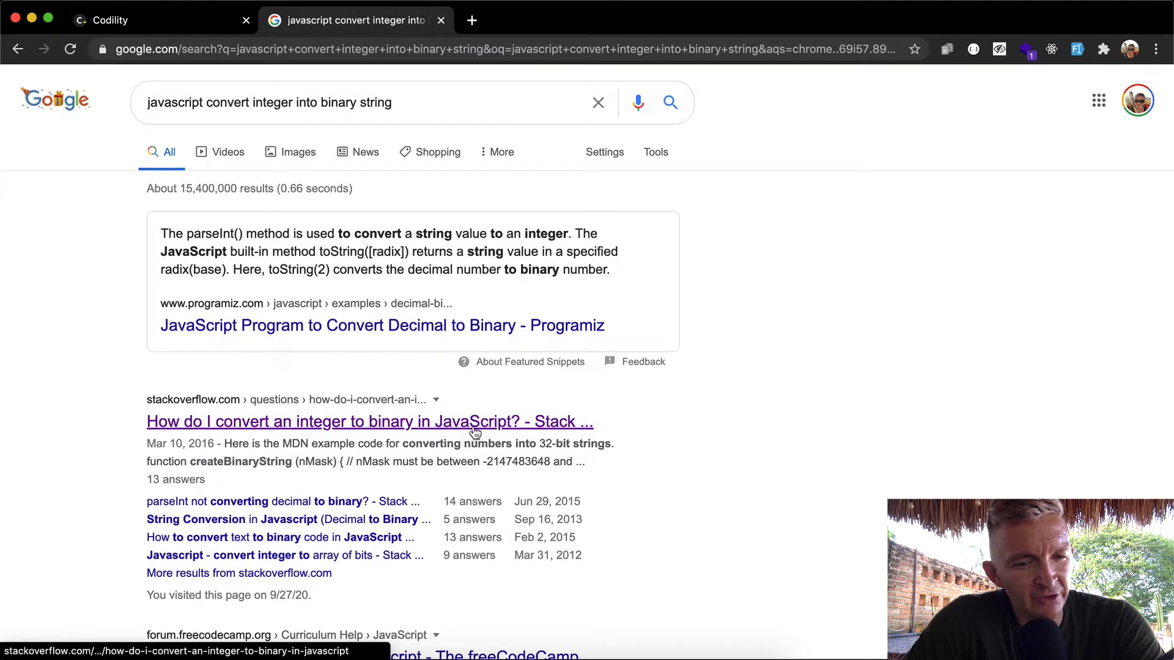
{"action": "left_click", "coordinate": [369, 420]}
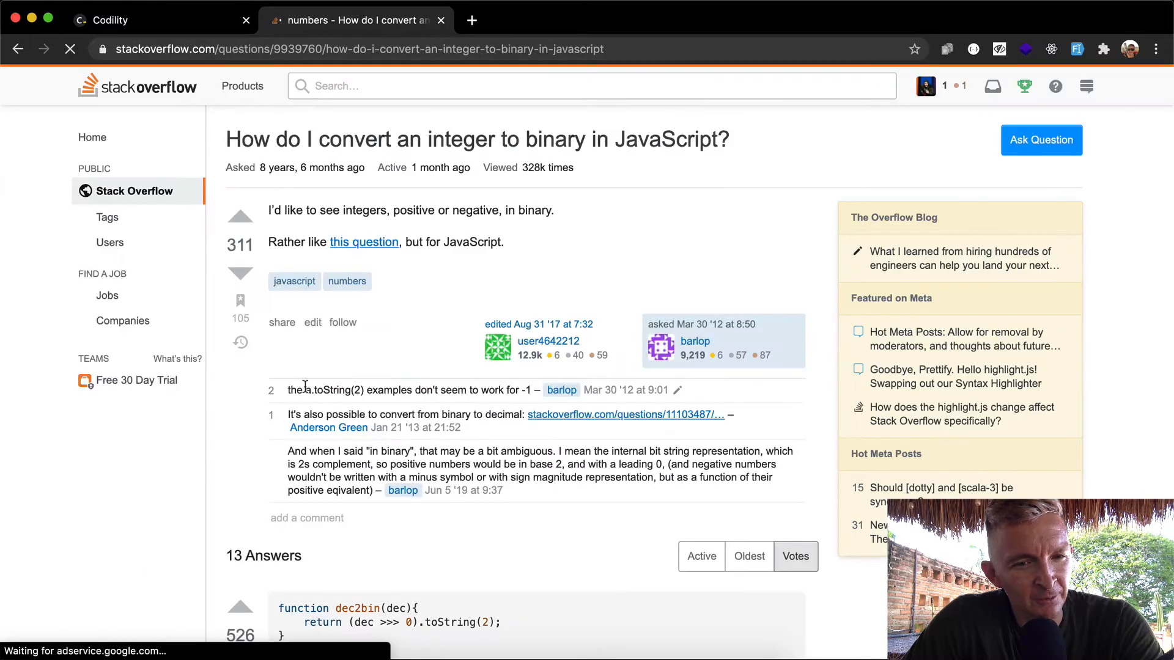
{"action": "scroll", "scroll_direction": "down", "scroll_amount": 3}
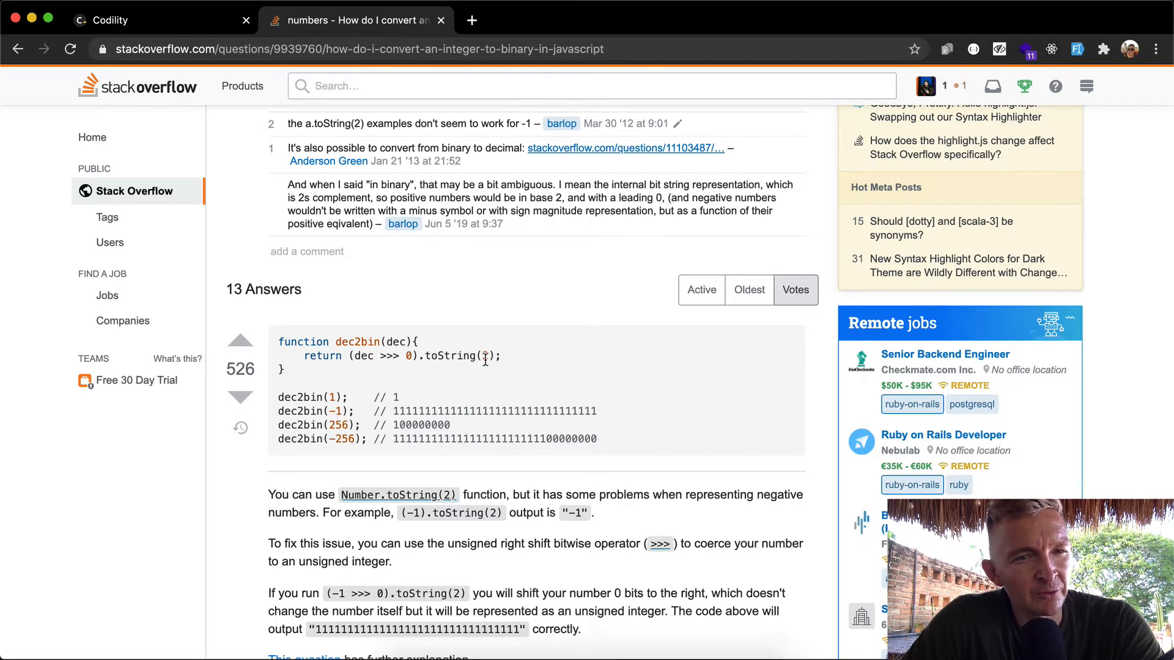
{"action": "left_click", "coordinate": [150, 20]}
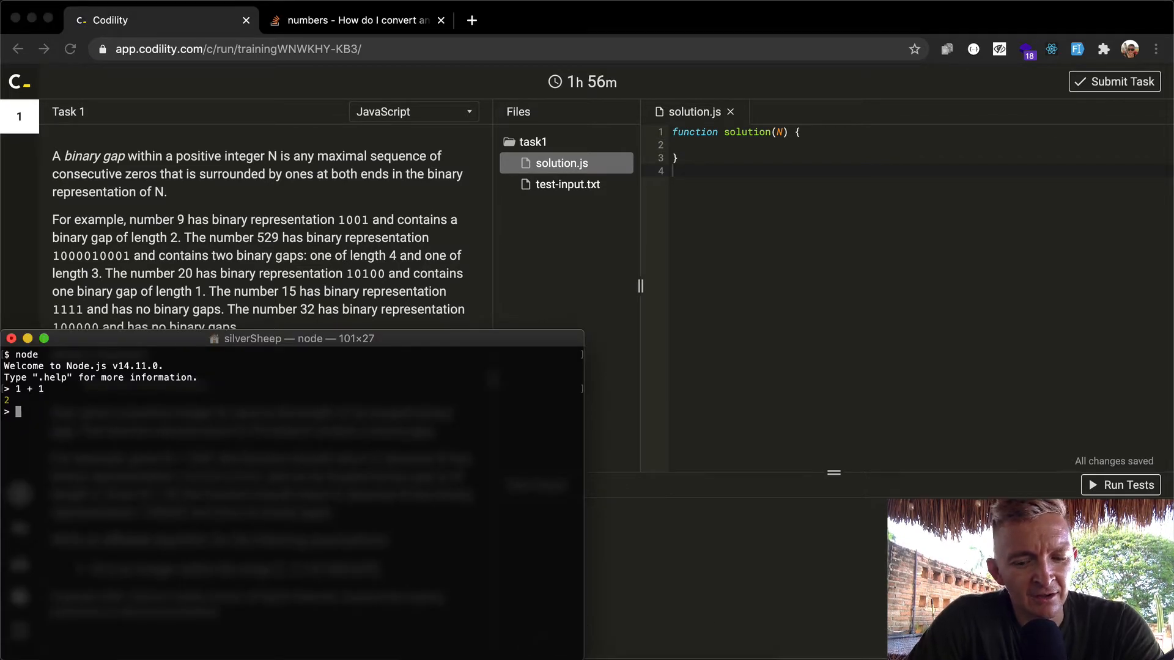
- Try 9.toString(), 9.toString(2), "9".toString() and "9".toString(2) in the Node REPL
{"action": "type", "text": "9.toString("}
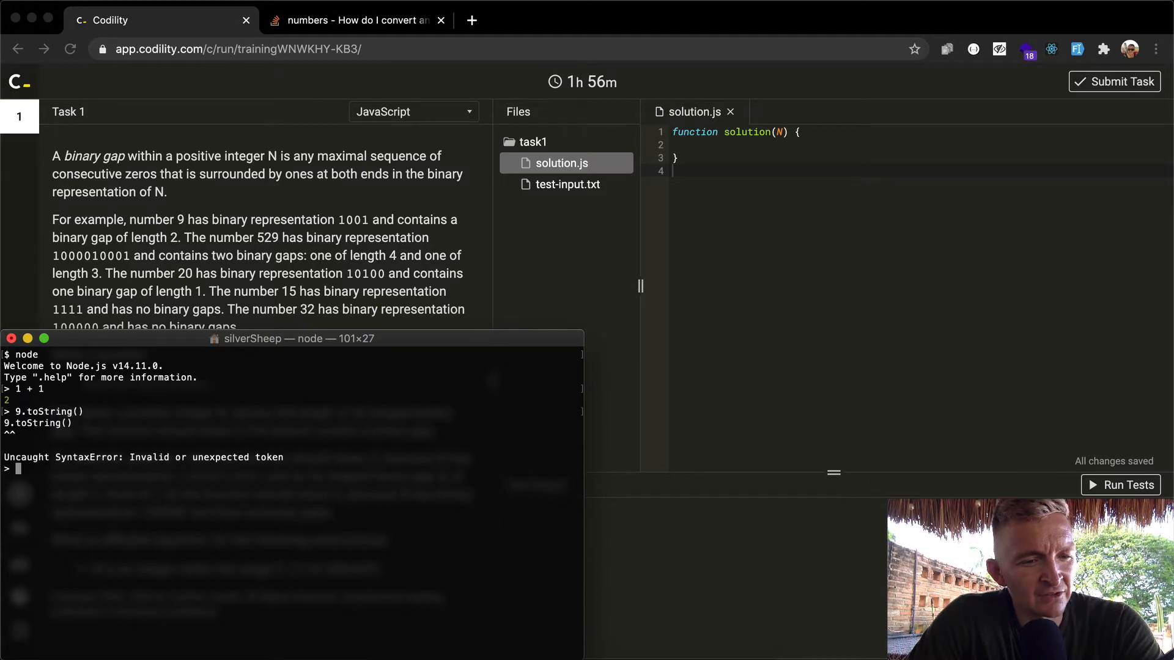
{"action": "type", "text": "9.toString(2)"}
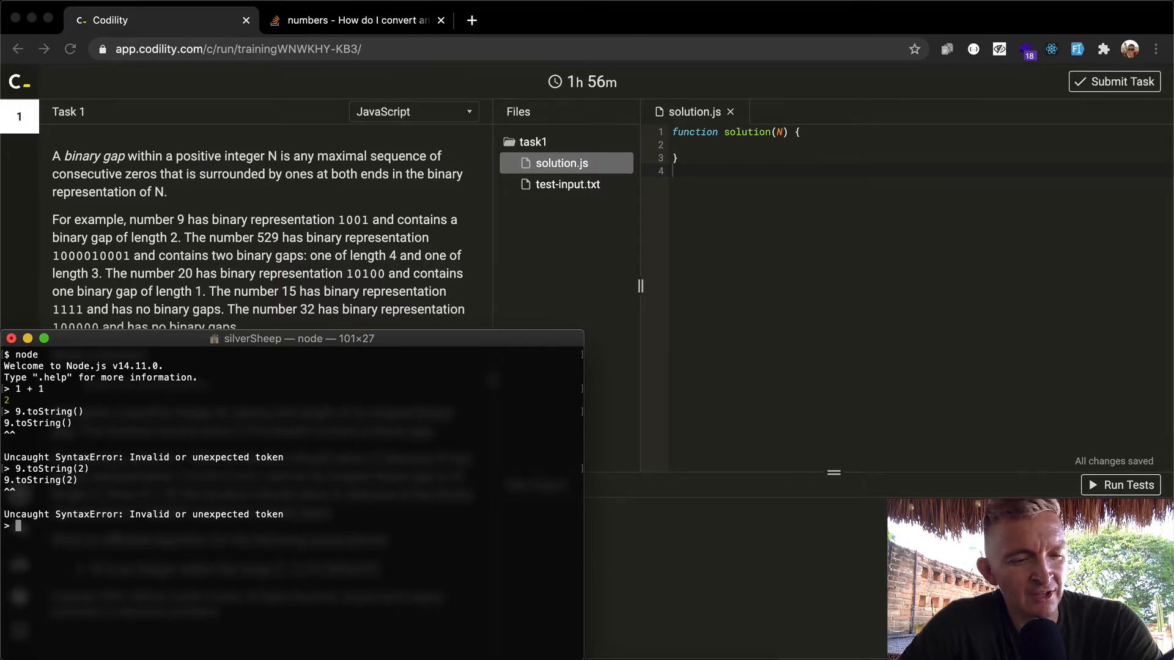
{"action": "type", "text": "9.toString()"}
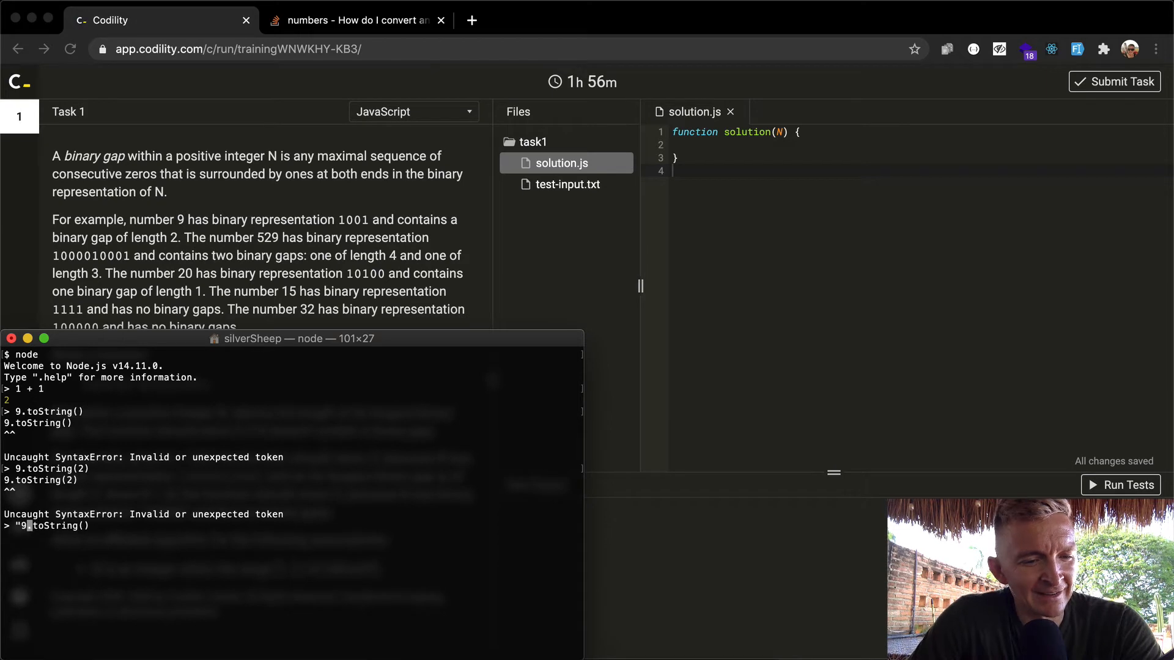
{"action": "key", "text": "enter"}
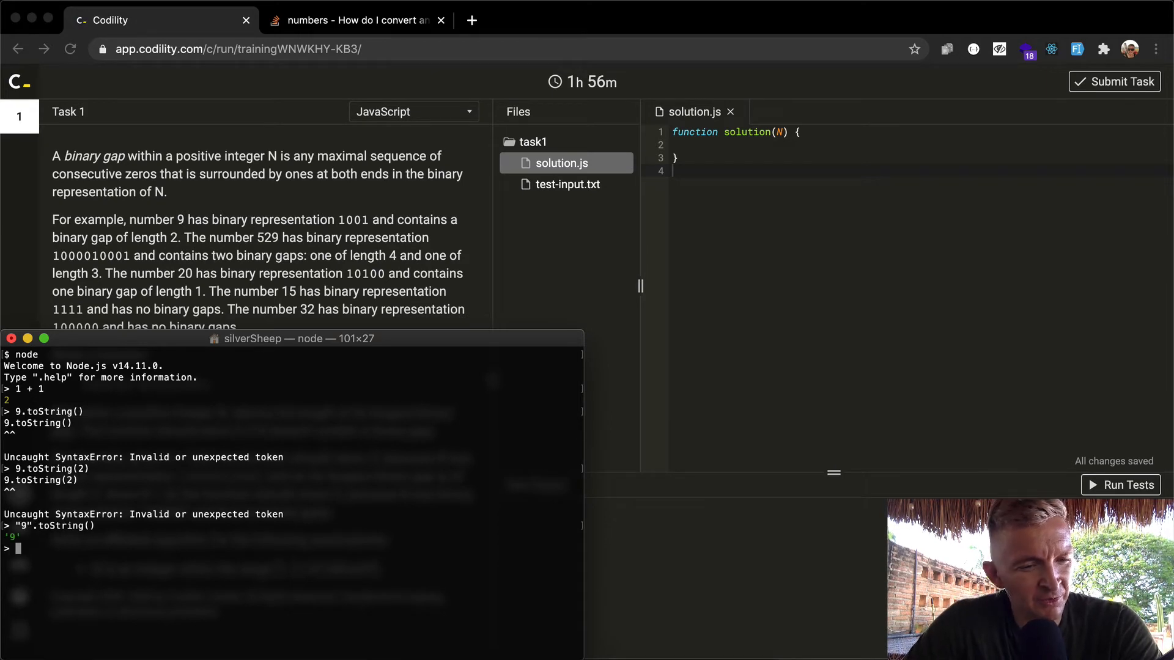
{"action": "type", "text": "\"9\".toString(2)"}
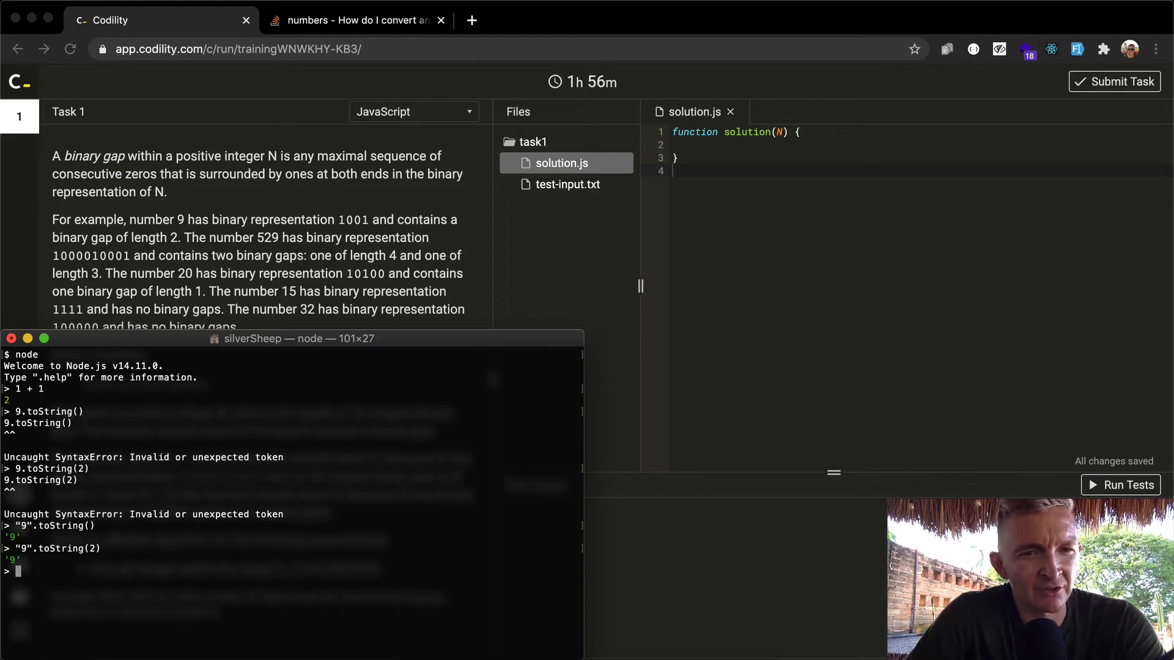
{"action": "left_click", "coordinate": [352, 21]}
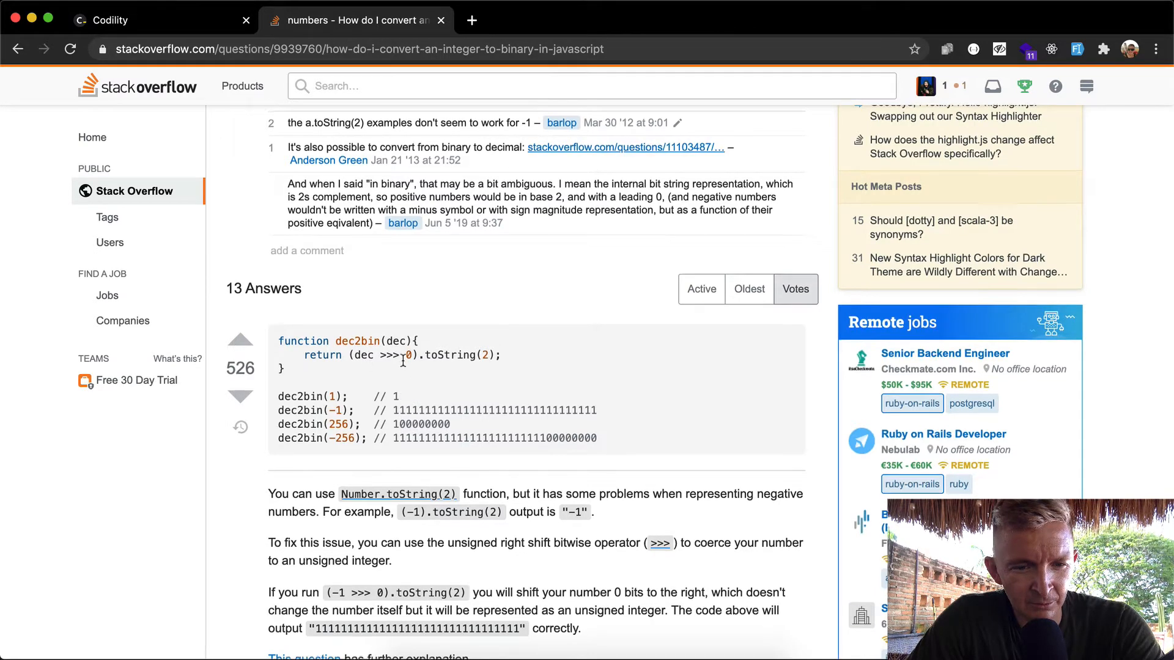
- Review the Stack Overflow answers, test Number.toString(2) and (9).toString(2) in the REPL, and return to Codility
{"action": "scroll", "scroll_direction": "down", "scroll_amount": 3}
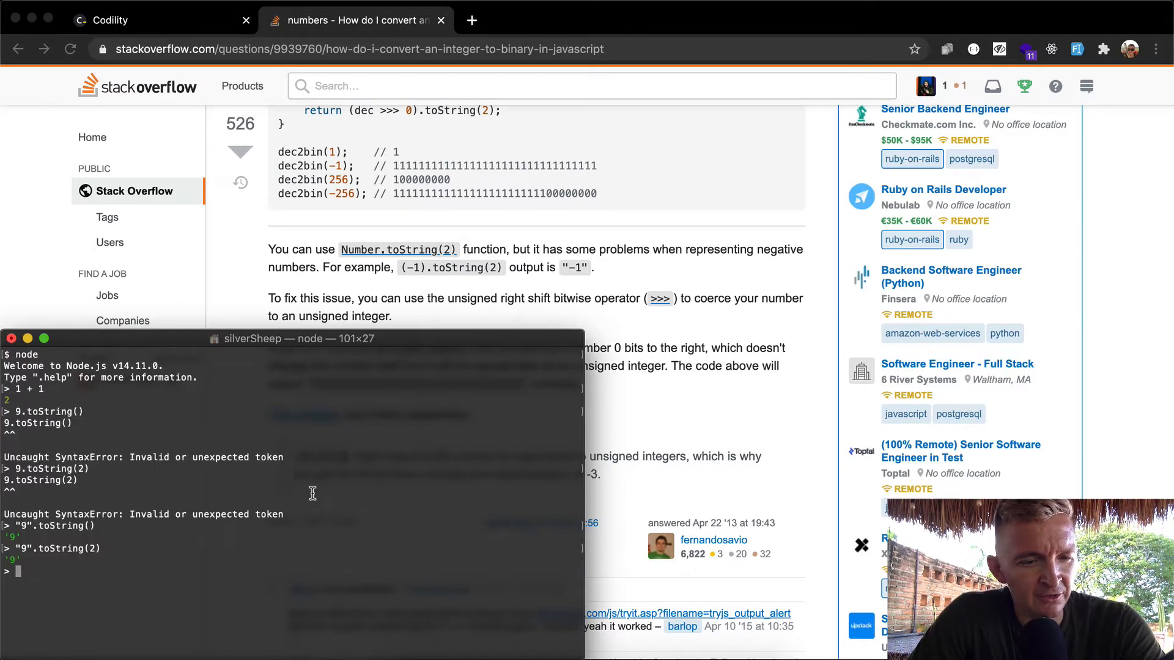
{"action": "type", "text": "Number.toString(2"}
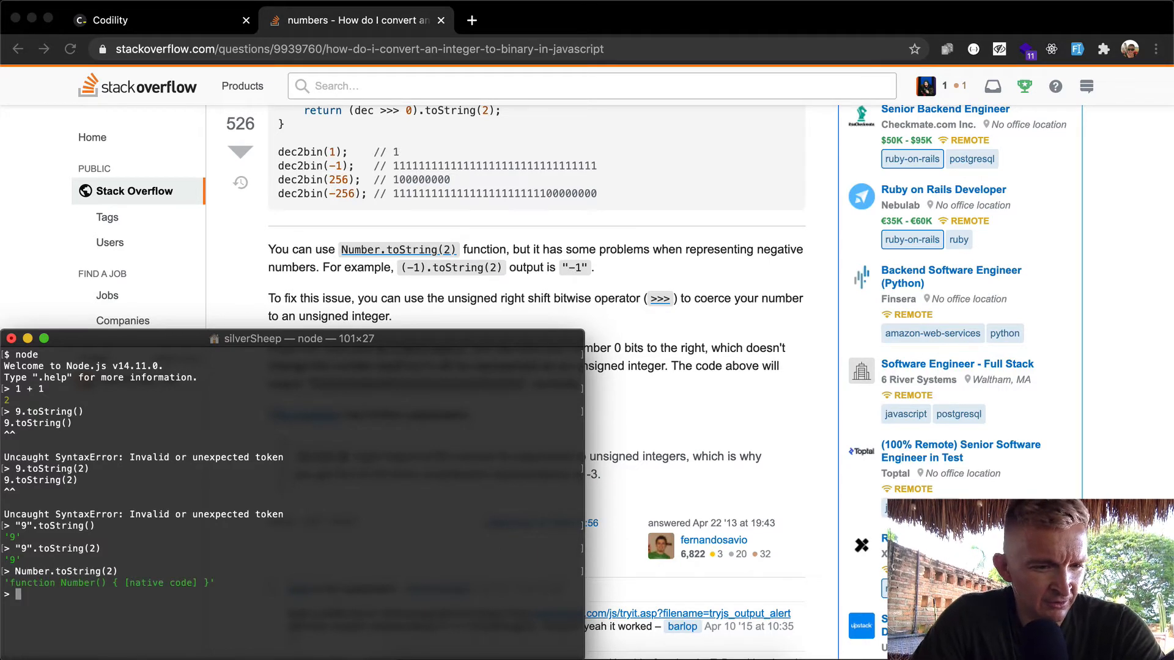
{"action": "type", "text": "Number.toString(2)."}
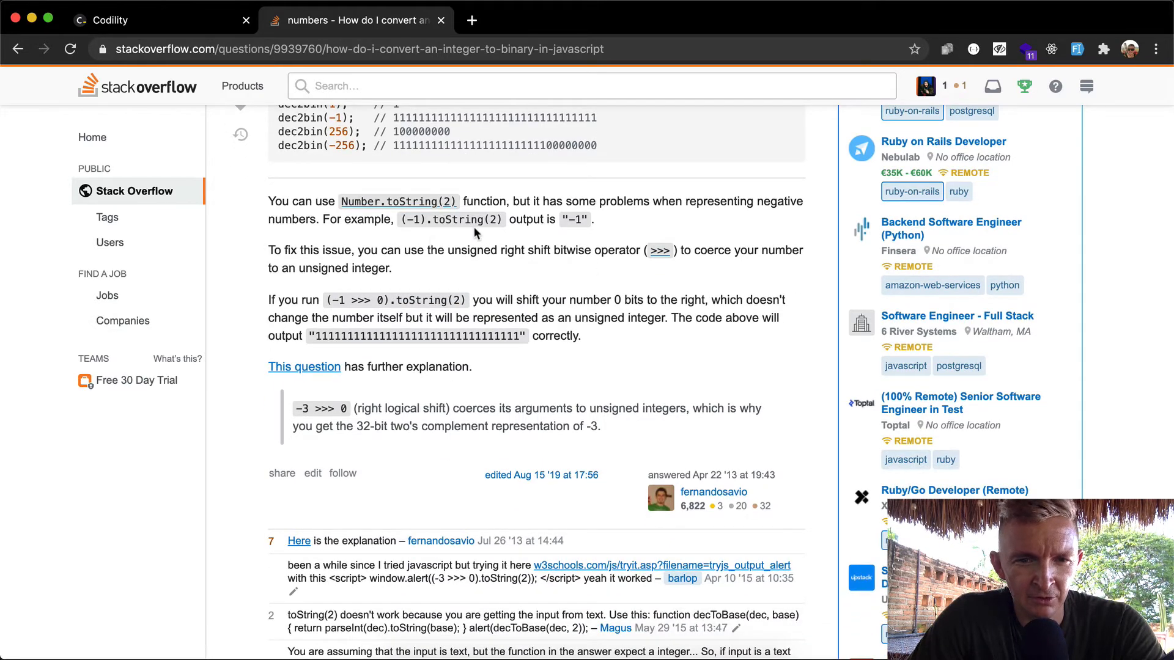
{"action": "scroll", "scroll_direction": "down", "scroll_amount": 3}
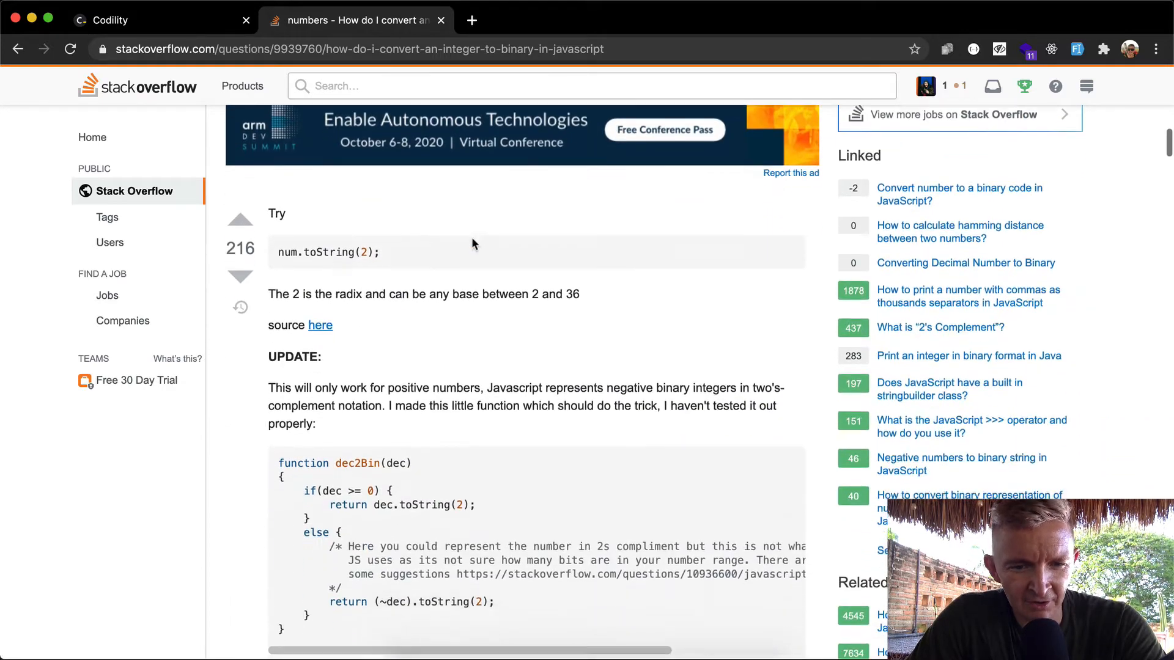
{"action": "scroll", "scroll_direction": "down", "scroll_amount": 3}
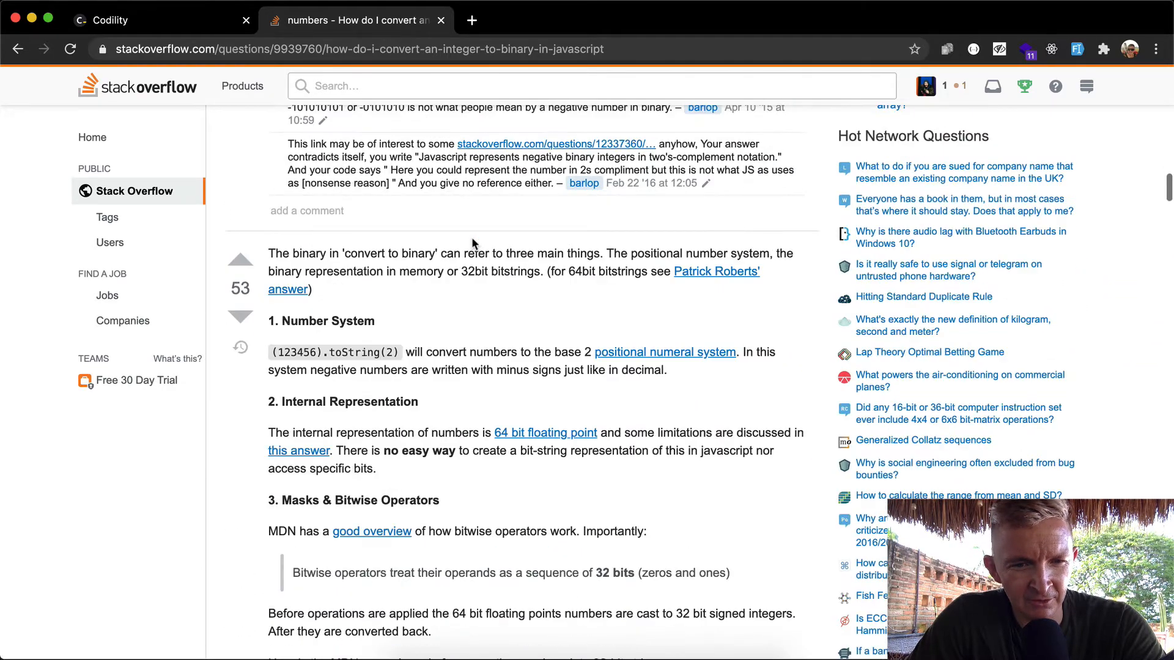
{"action": "scroll", "scroll_direction": "down", "scroll_amount": 3}
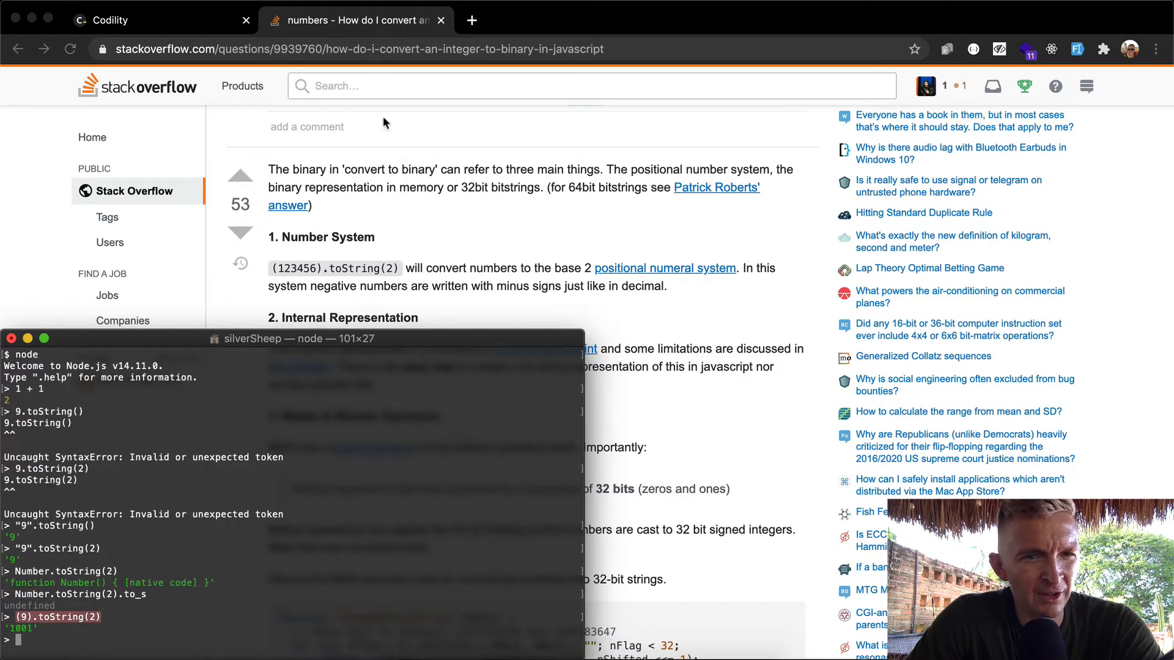
{"action": "left_click", "coordinate": [149, 21]}
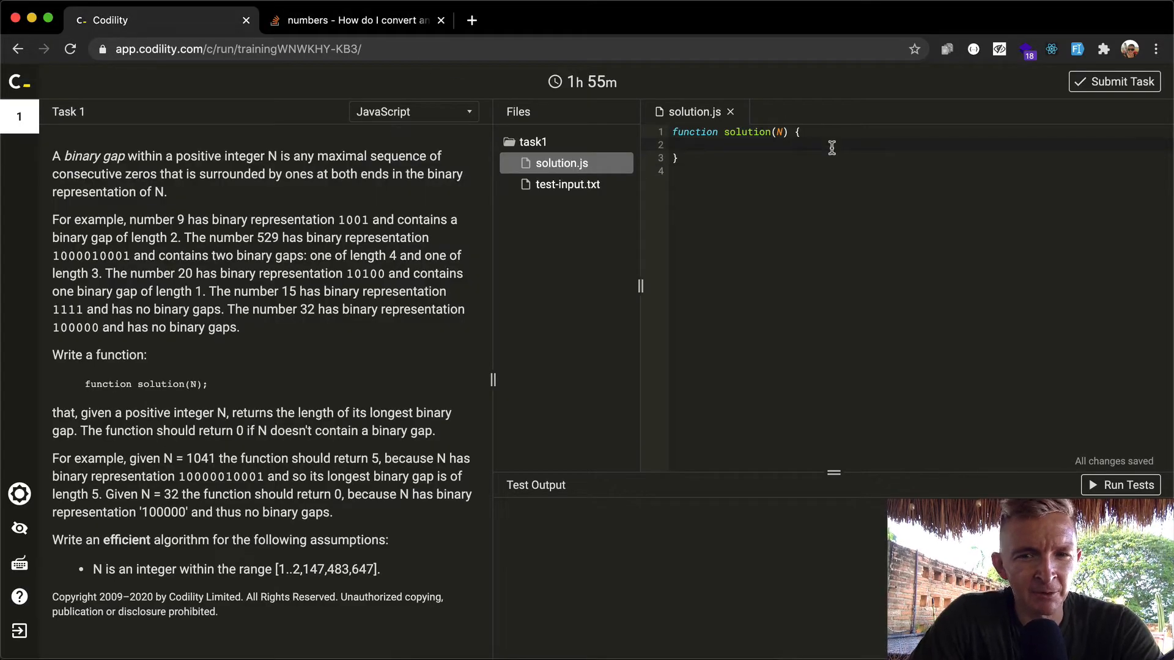
- Write let binaryGroup = (N).toString(2) with a console.log of binaryGroup and run the tests
{"action": "type", "text": "binaryGro"}
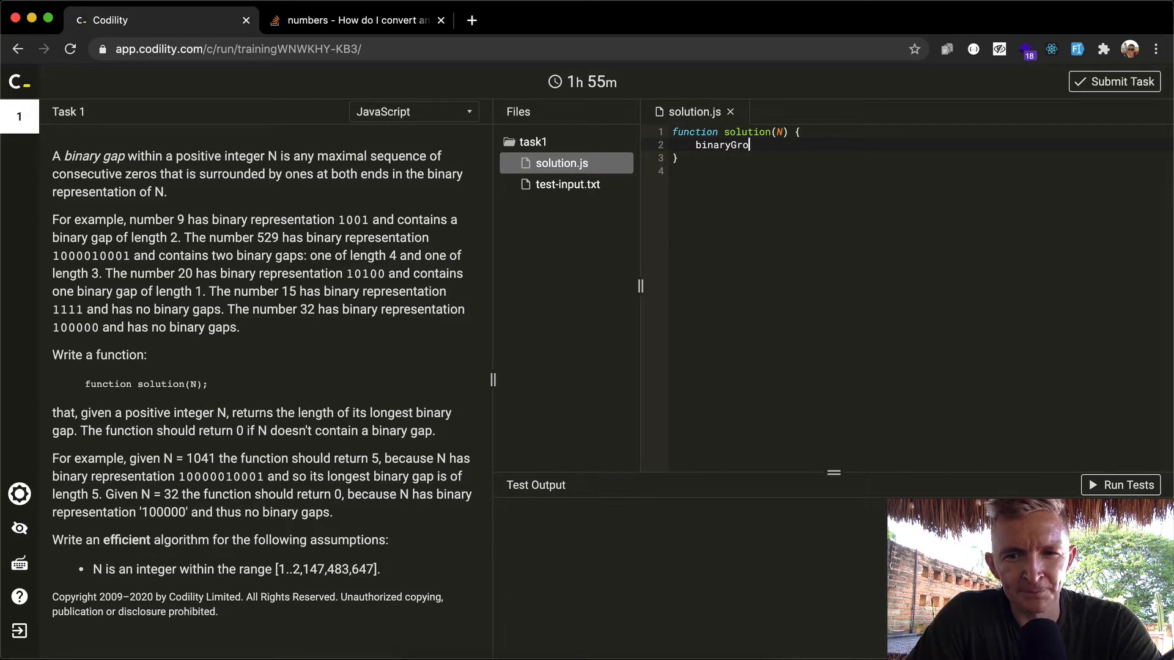
{"action": "type", "text": "up ="}
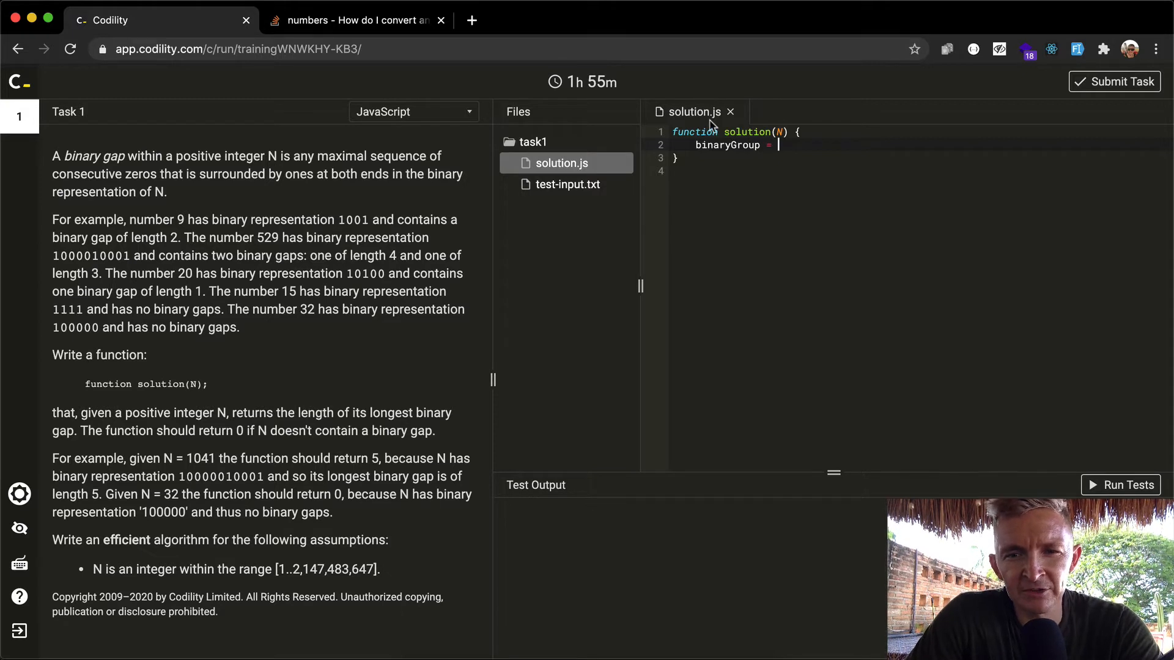
{"action": "type", "text": "let"}
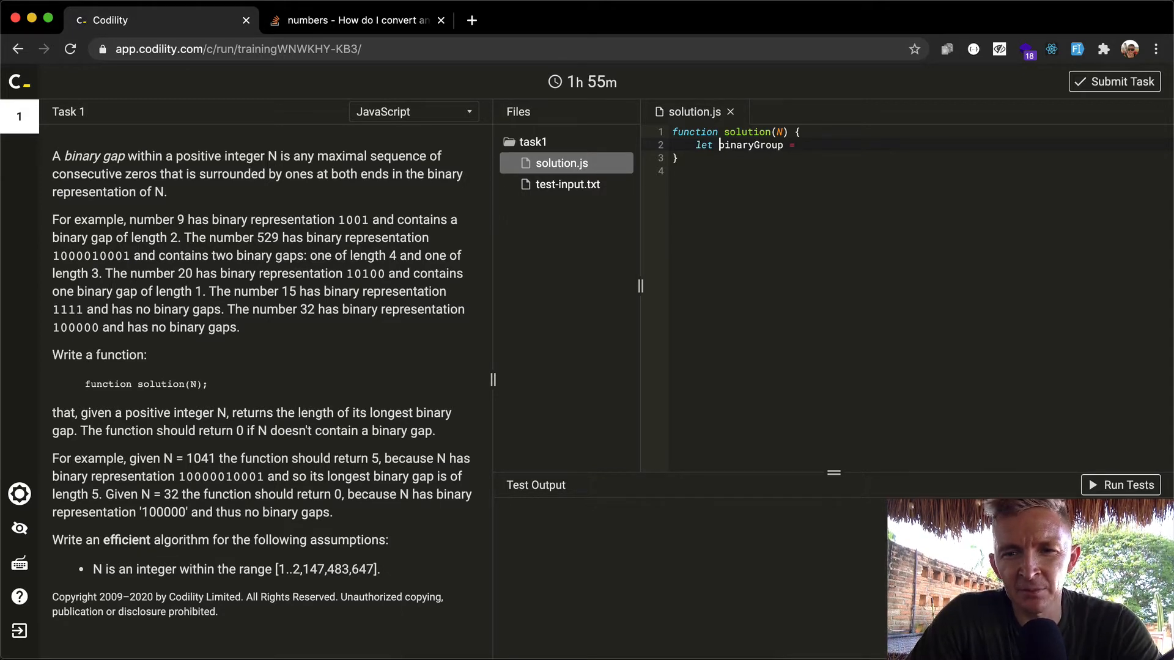
{"action": "type", "text": "(9).toString(2);"}
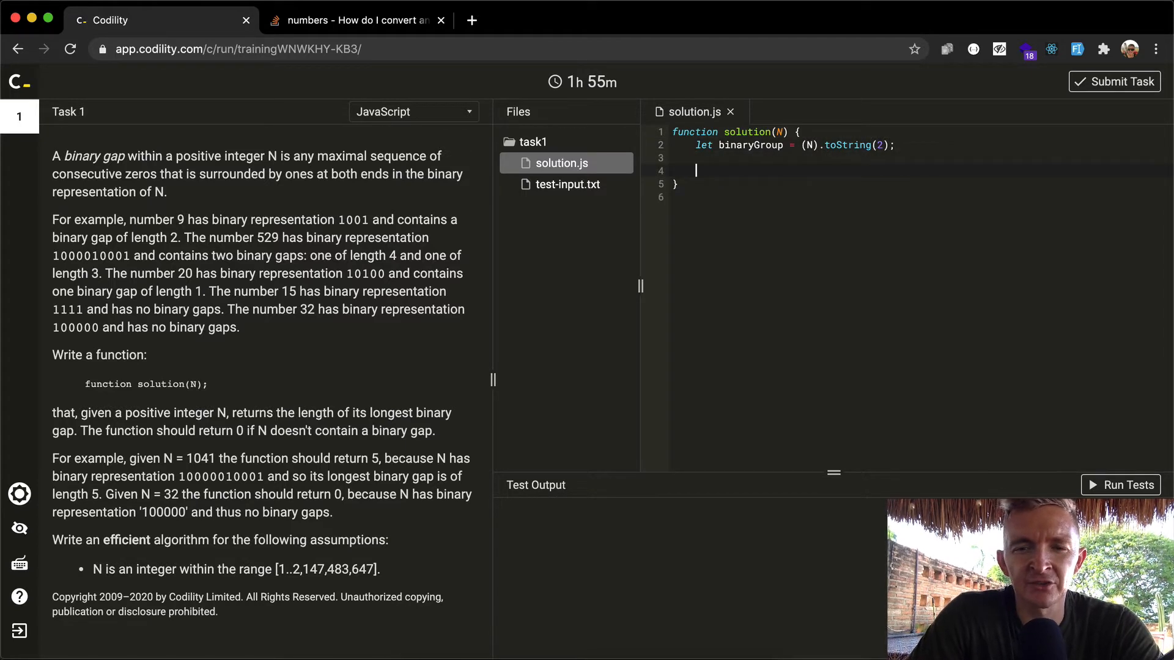
{"action": "type", "text": "console.log()"}
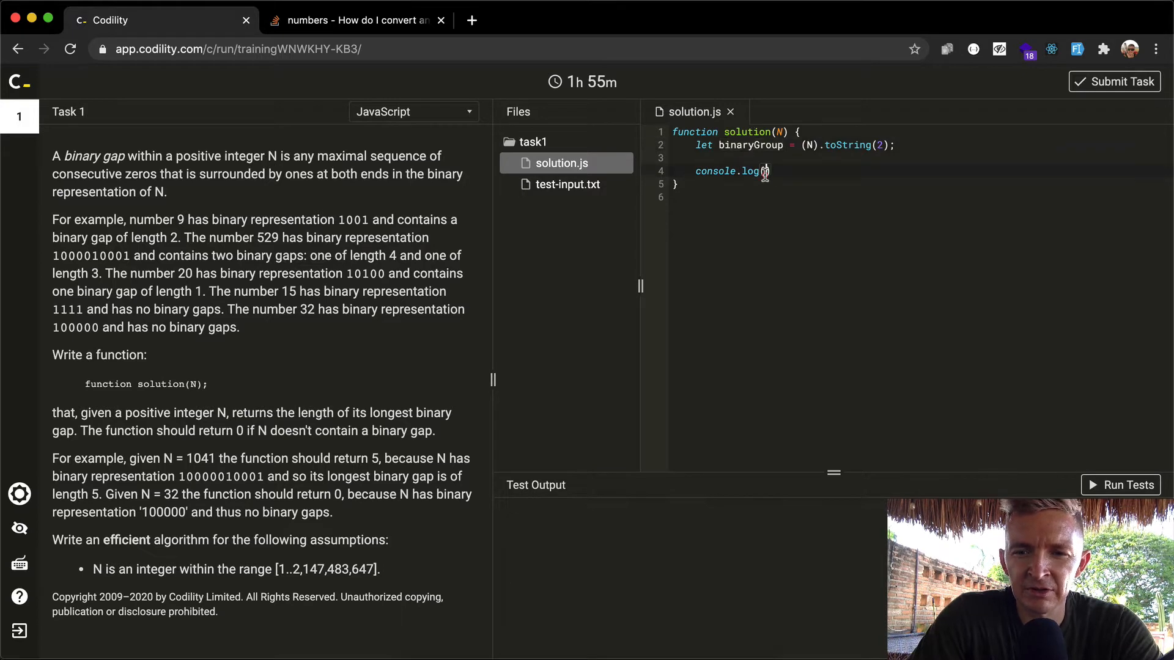
{"action": "type", "text": "binaryGroup, \" \""}
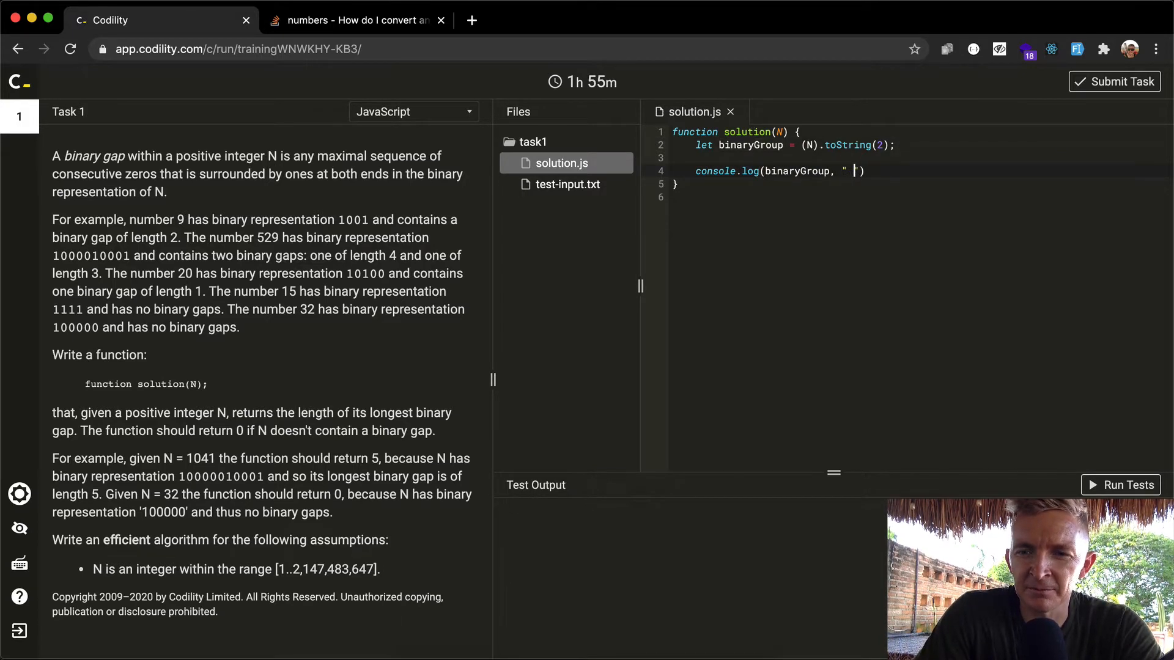
{"action": "left_click", "coordinate": [1122, 484]}
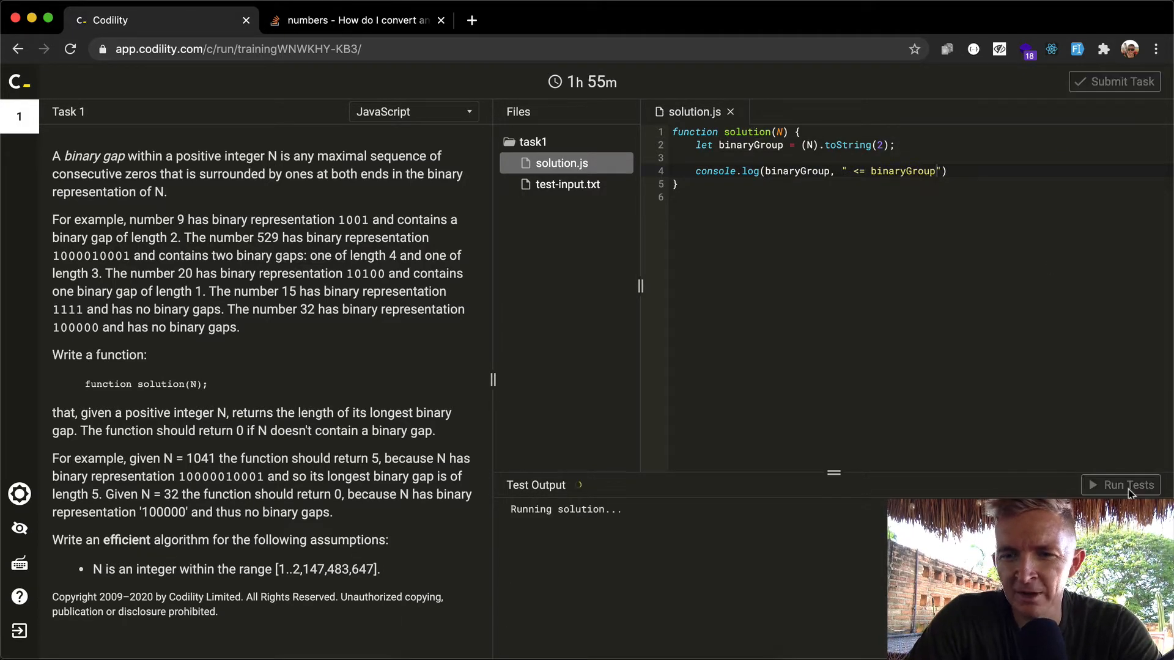
- Review the runtime error output, highlighting the logged 100000 and the example binary 10100
{"action": "left_click", "coordinate": [1125, 486]}
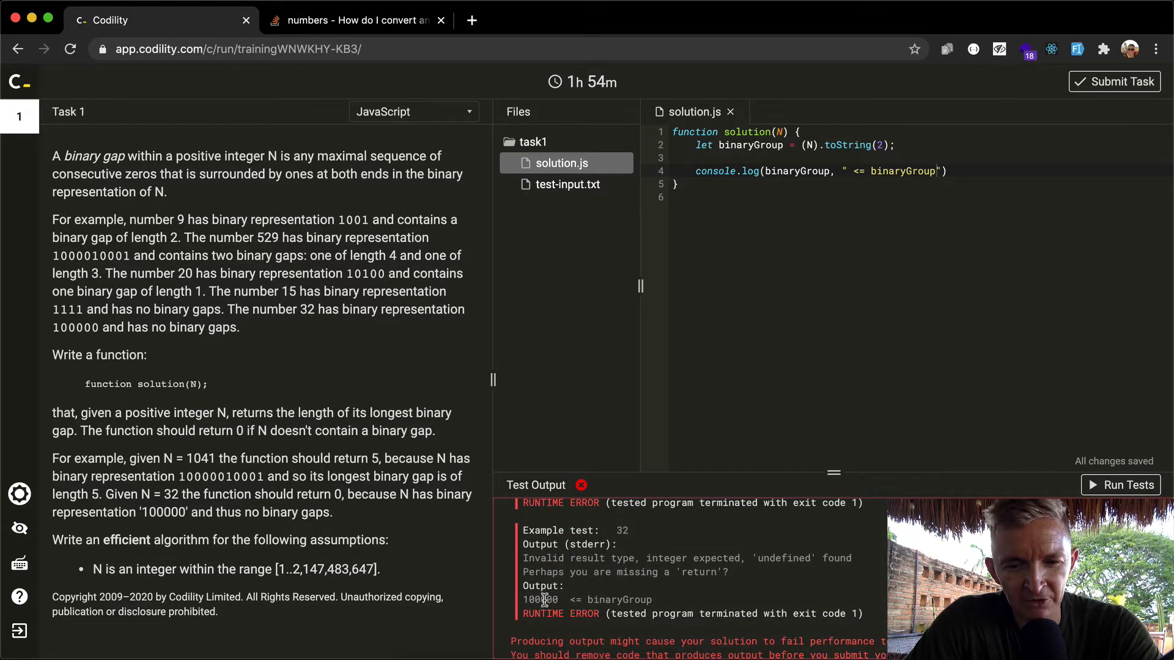
{"action": "double_click", "coordinate": [535, 599]}
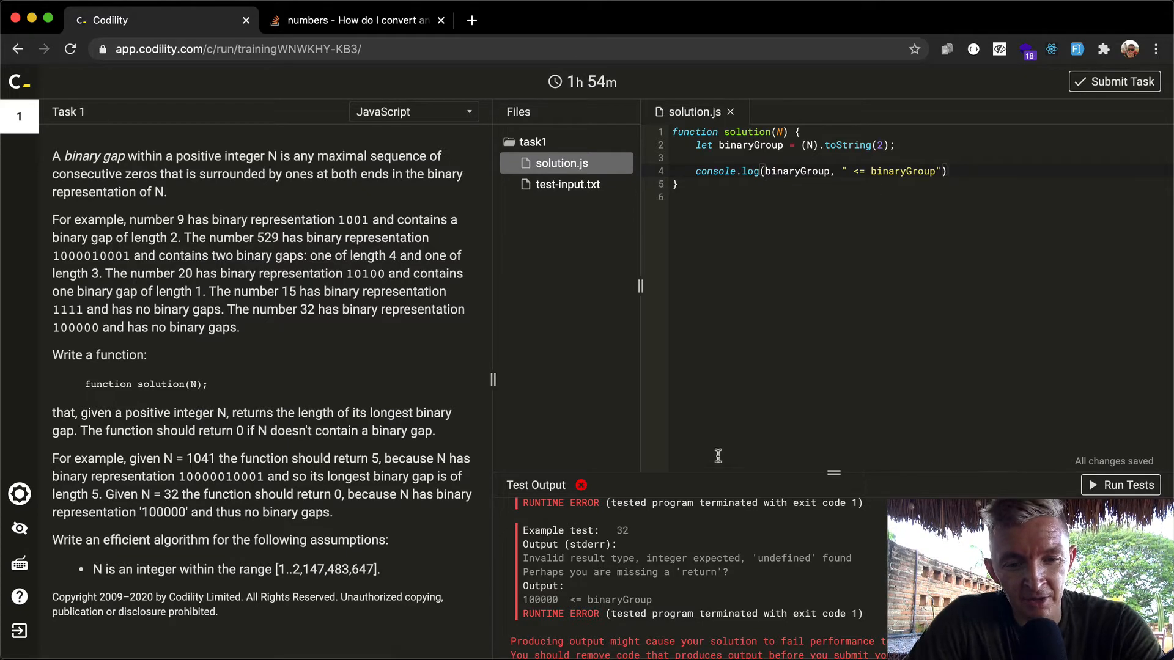
{"action": "double_click", "coordinate": [539, 599]}
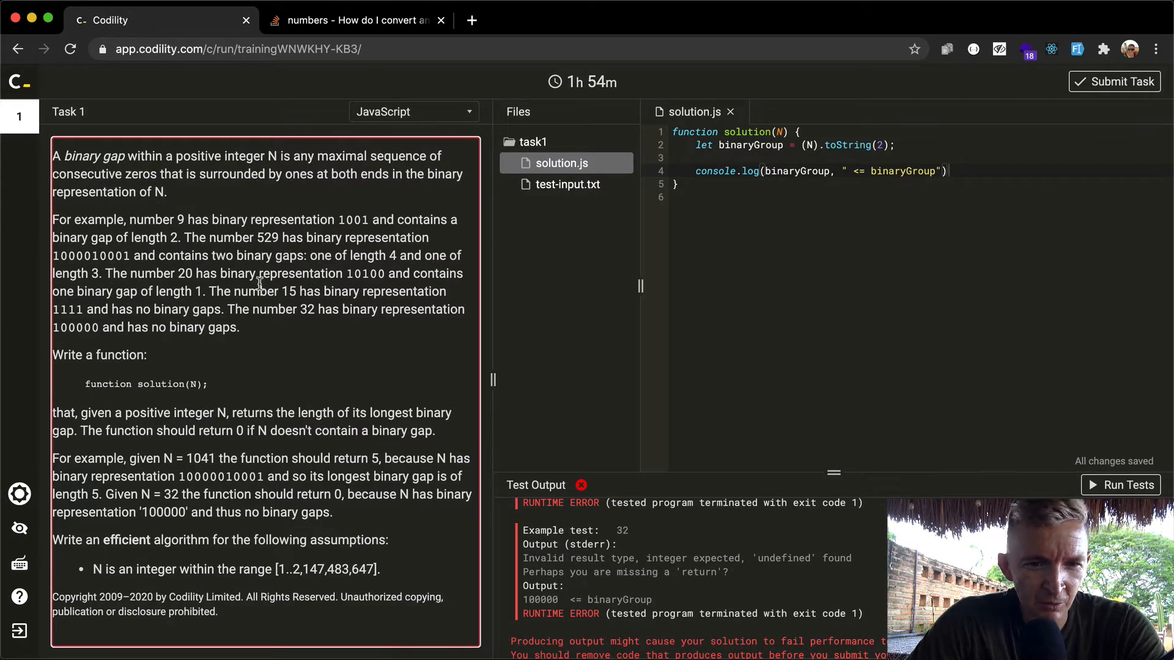
{"action": "double_click", "coordinate": [365, 273]}
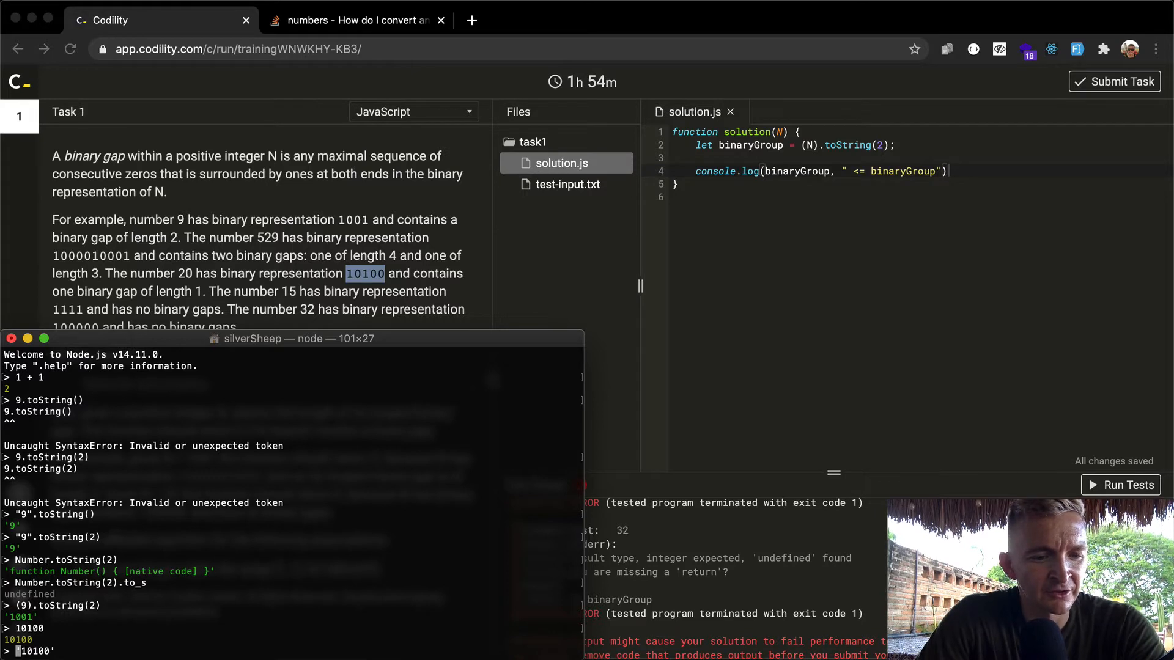
- Assign s = '10100' in the Node REPL for experimenting
{"action": "type", "text": "s = '10100'"}
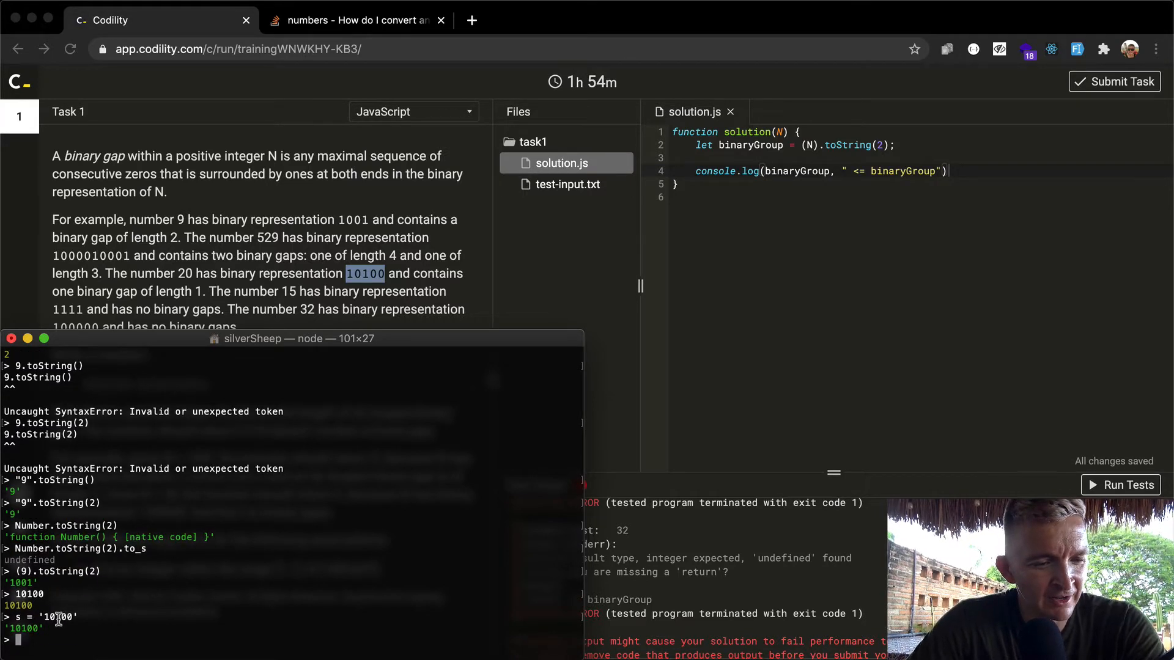
{"action": "mouse_move", "coordinate": [209, 637]}
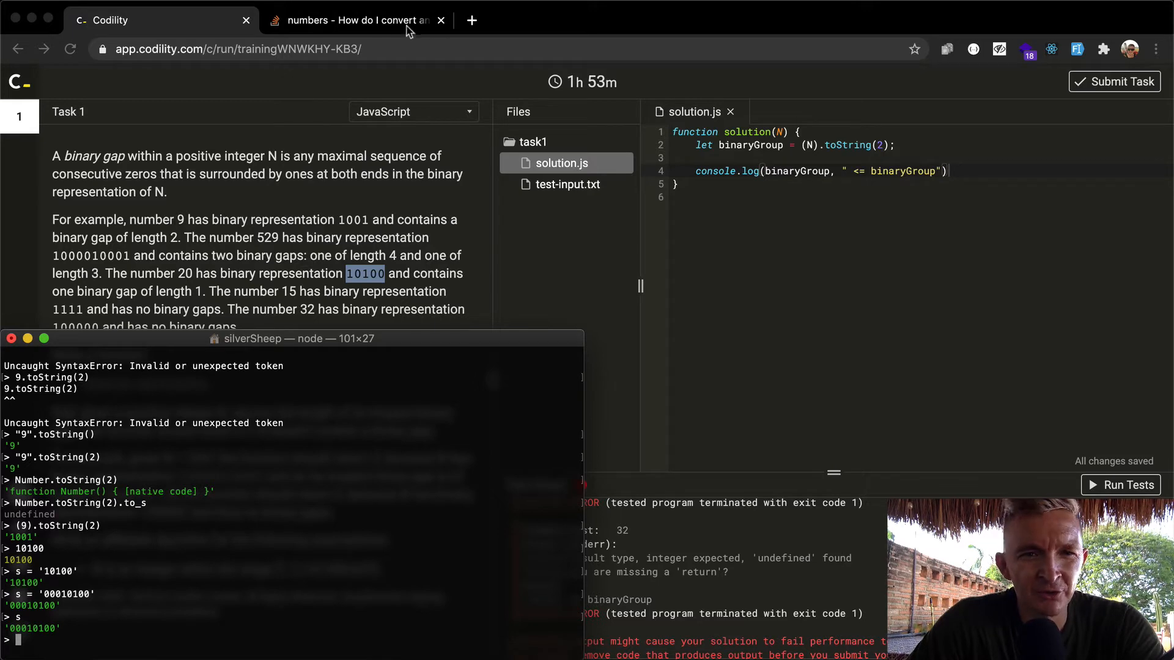
- Search Google for 'javascript trim elements off string' and open the SitePoint trimming article
{"action": "left_click", "coordinate": [352, 21]}
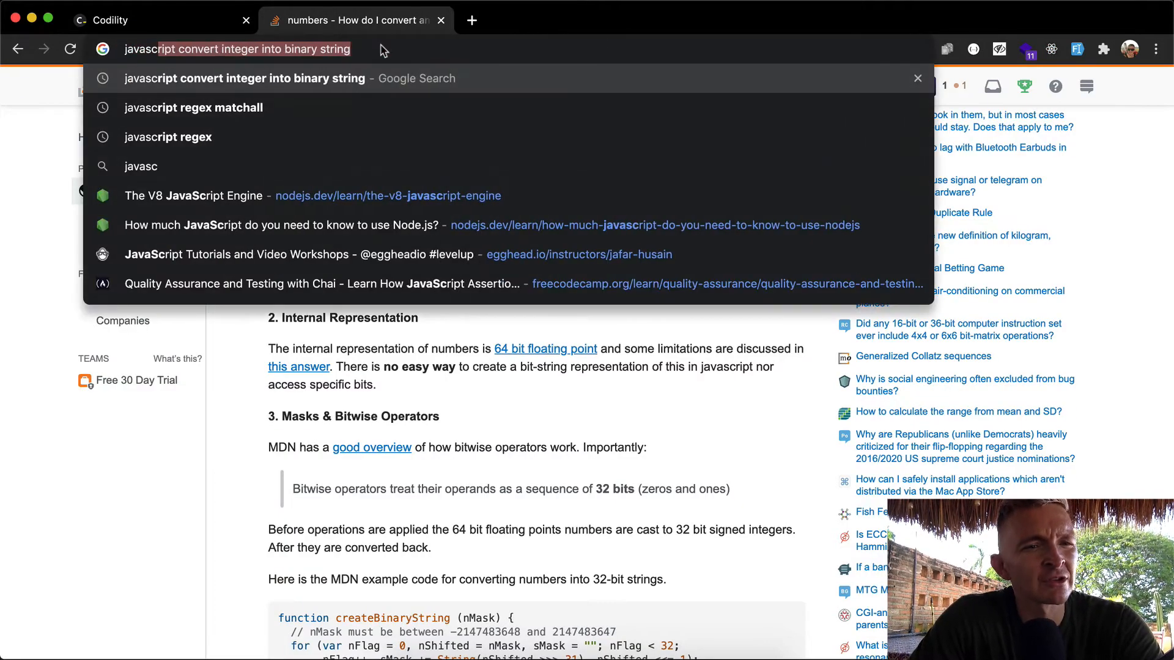
{"action": "type", "text": "javascript trim th"}
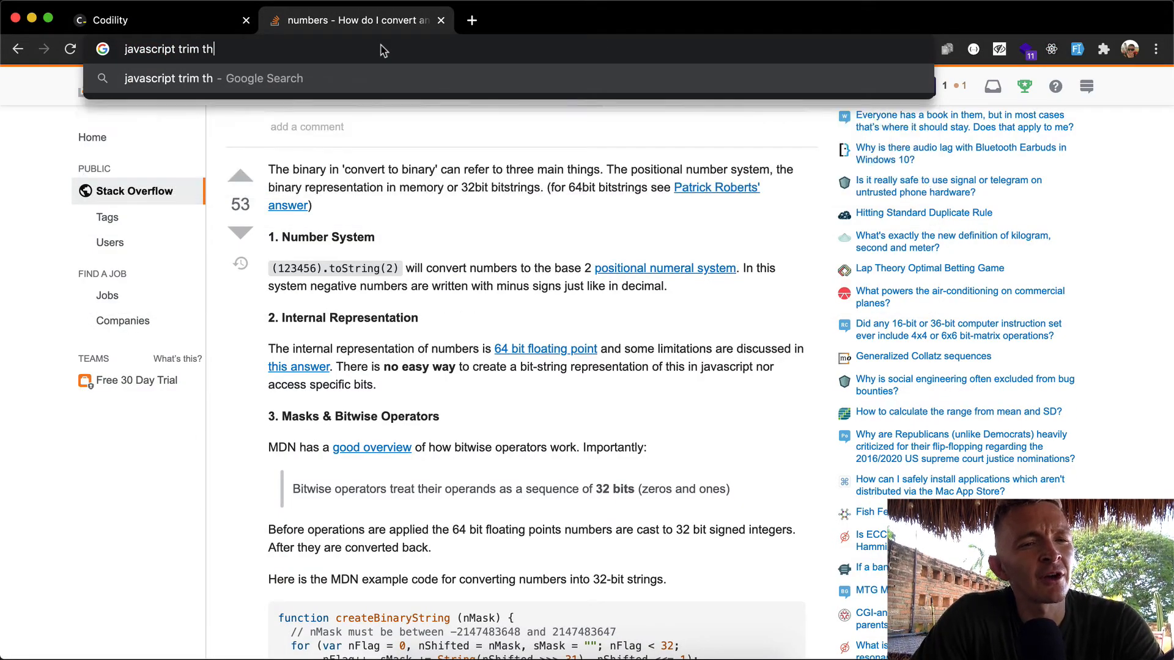
{"action": "key", "text": "Backspace"}
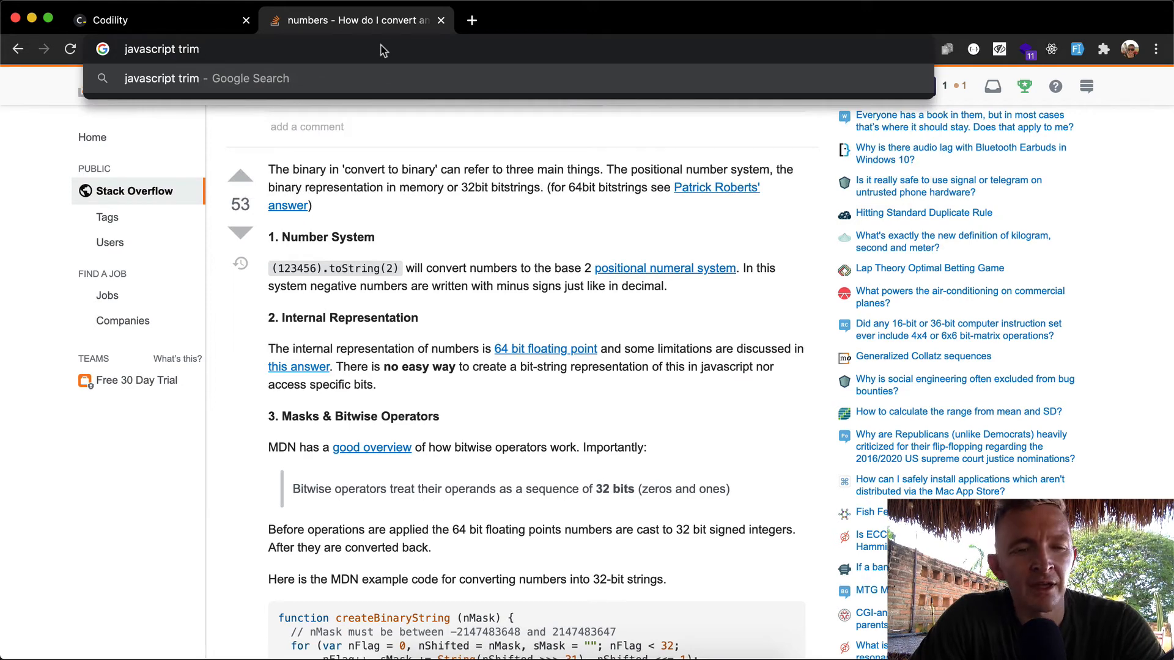
{"action": "type", "text": "elements off s"}
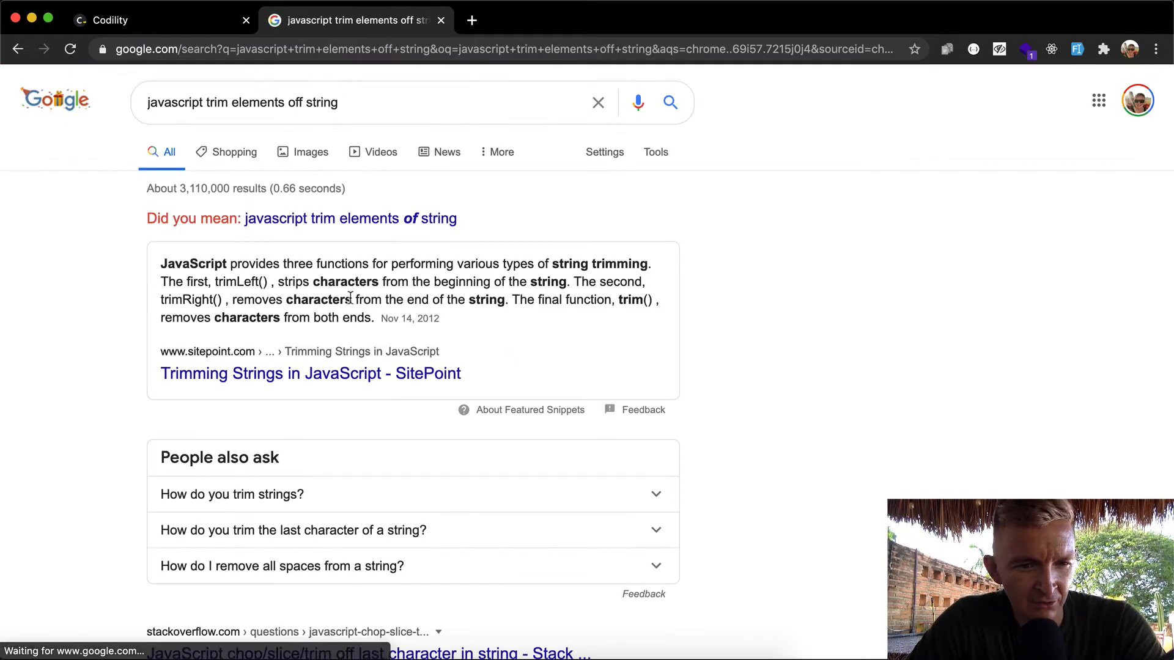
{"action": "left_click", "coordinate": [309, 372]}
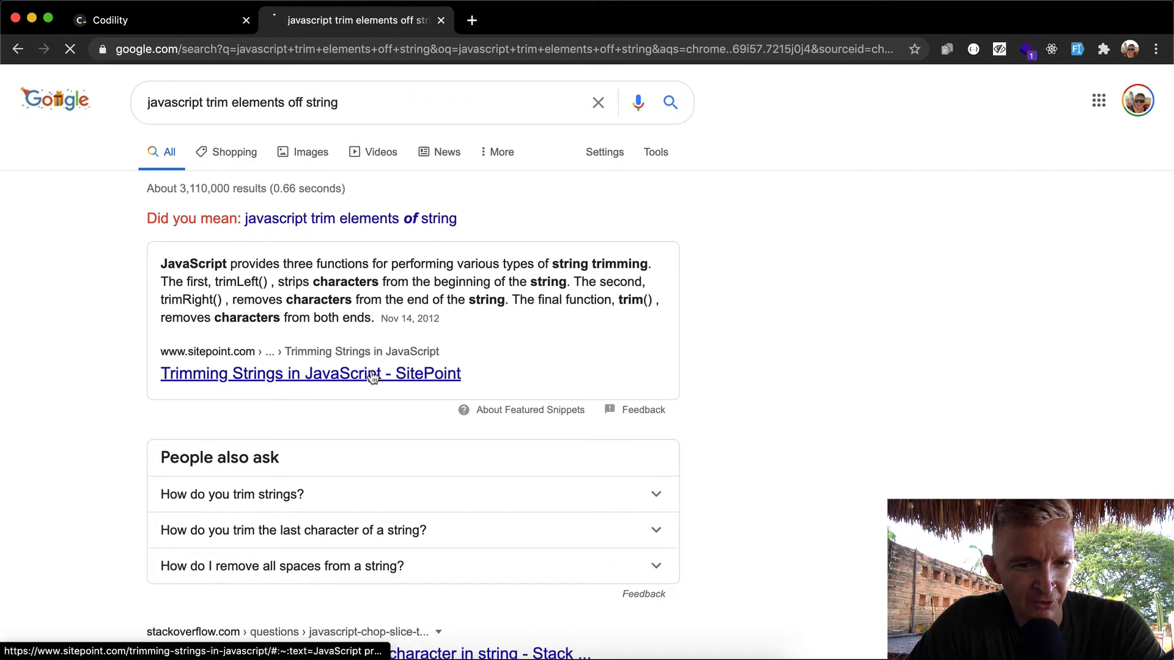
{"action": "left_click", "coordinate": [309, 374]}
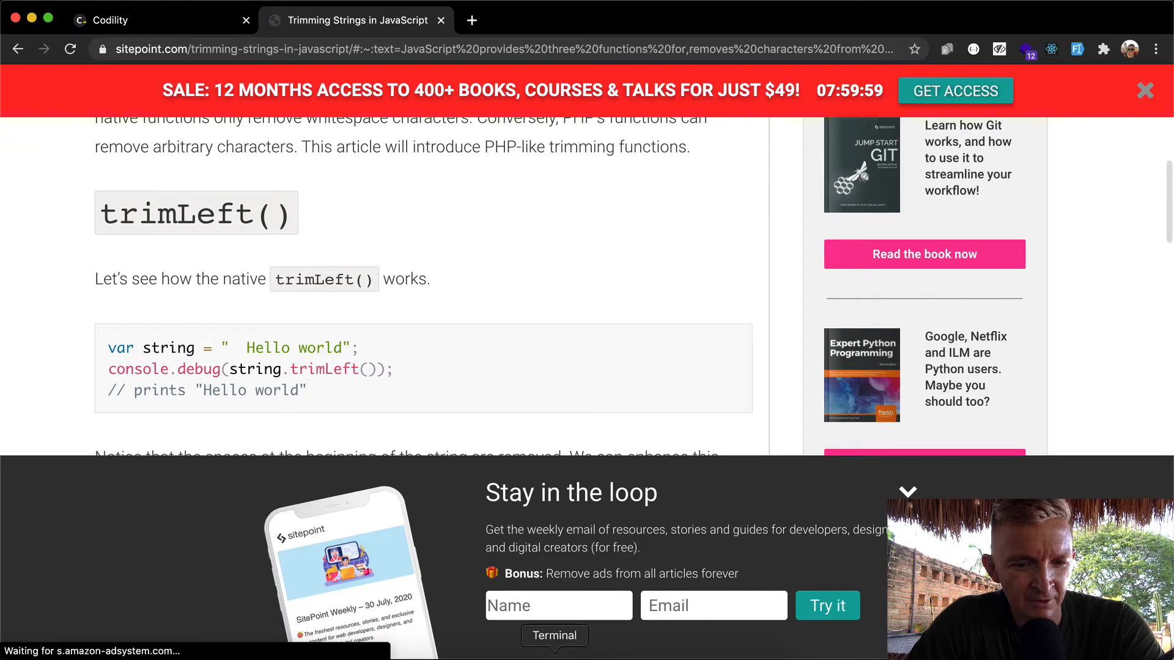
- Scroll to the enhanced trimLeft example that strips chosen characters, then return to the Node REPL
{"action": "scroll", "scroll_direction": "down", "scroll_amount": 3}
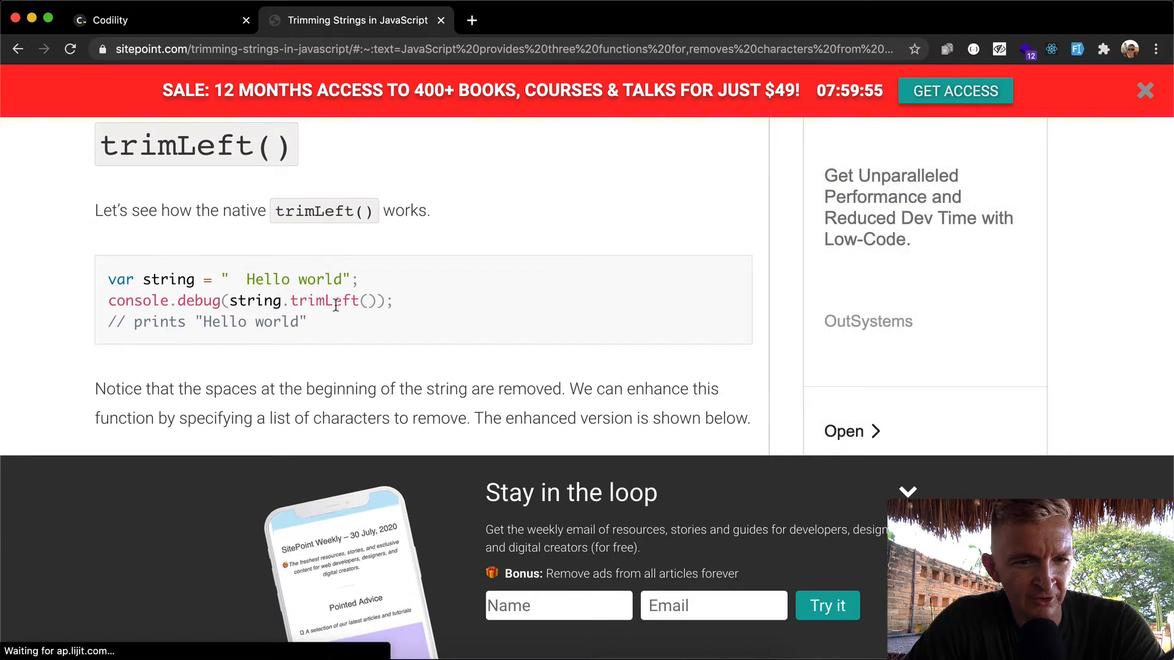
{"action": "scroll", "scroll_direction": "down", "scroll_amount": 3}
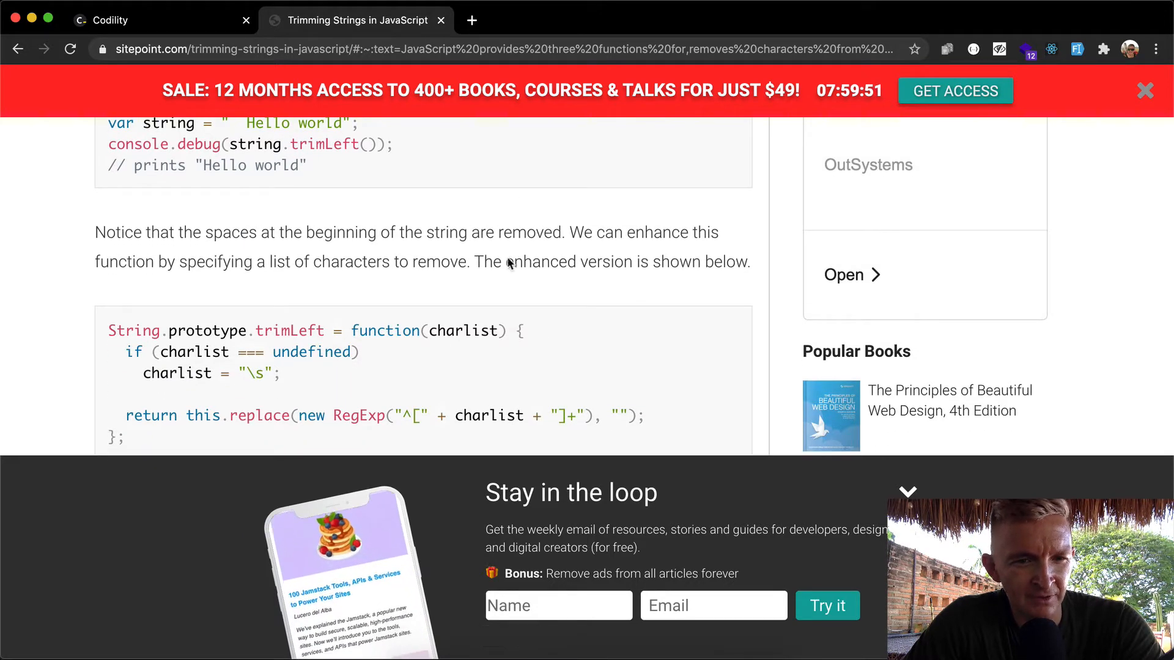
{"action": "scroll", "scroll_direction": "down", "scroll_amount": 3}
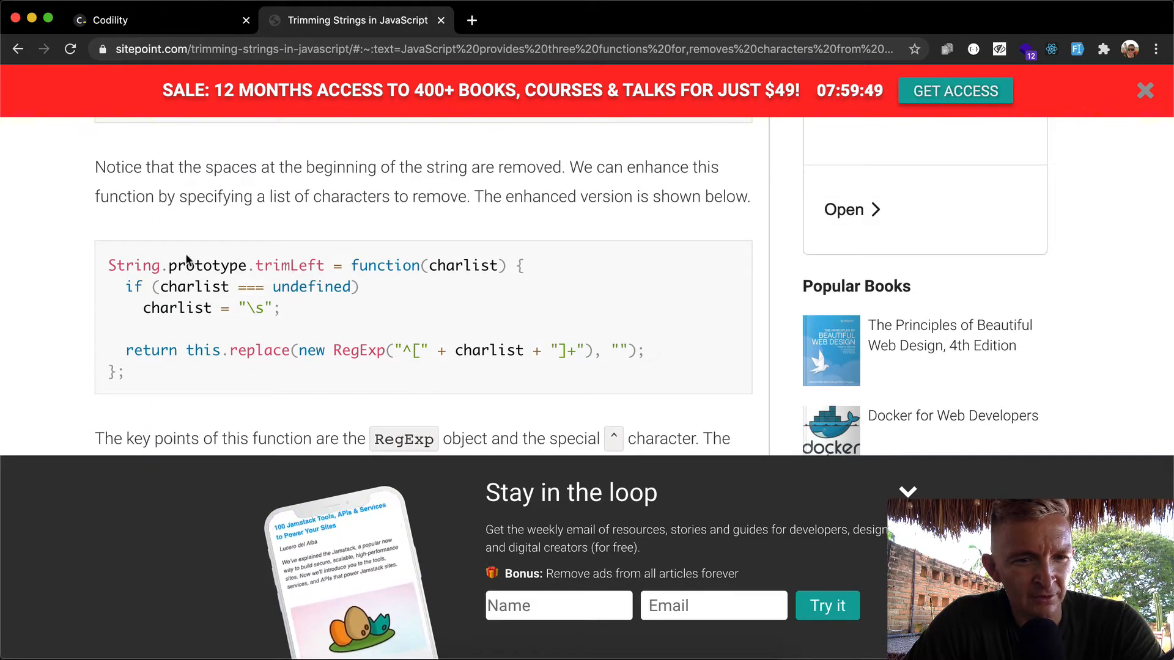
{"action": "left_click", "coordinate": [554, 635]}
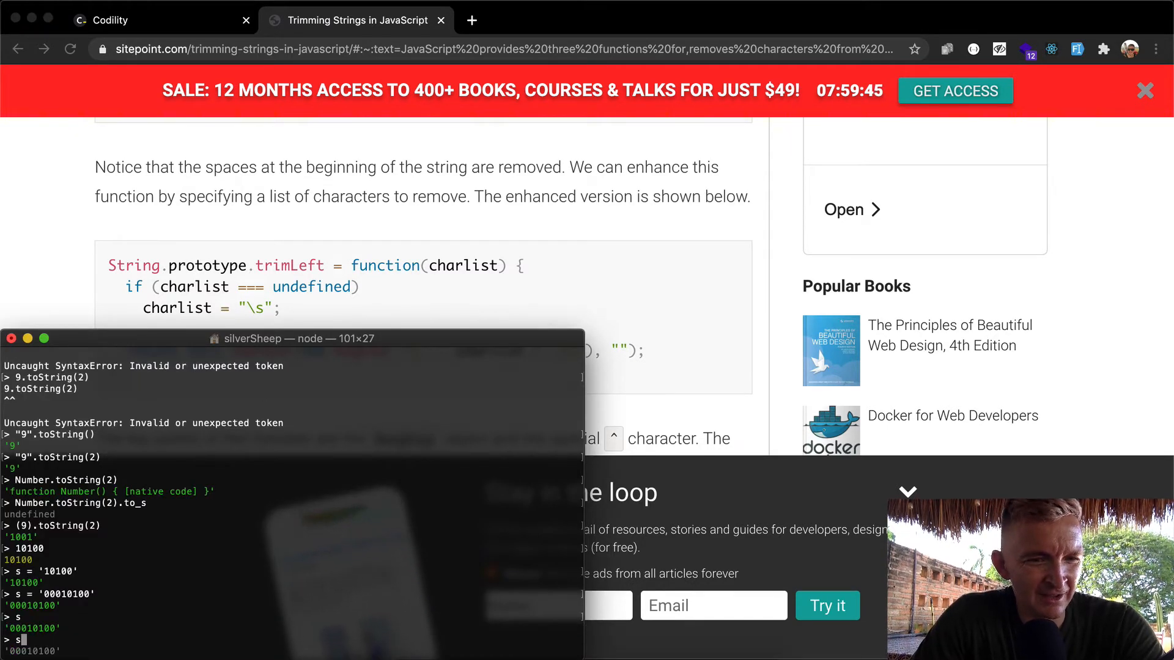
- Try s.trimLeft("0") in the REPL and check the article again for the right approach
{"action": "type", "text": ".trimLeft("}
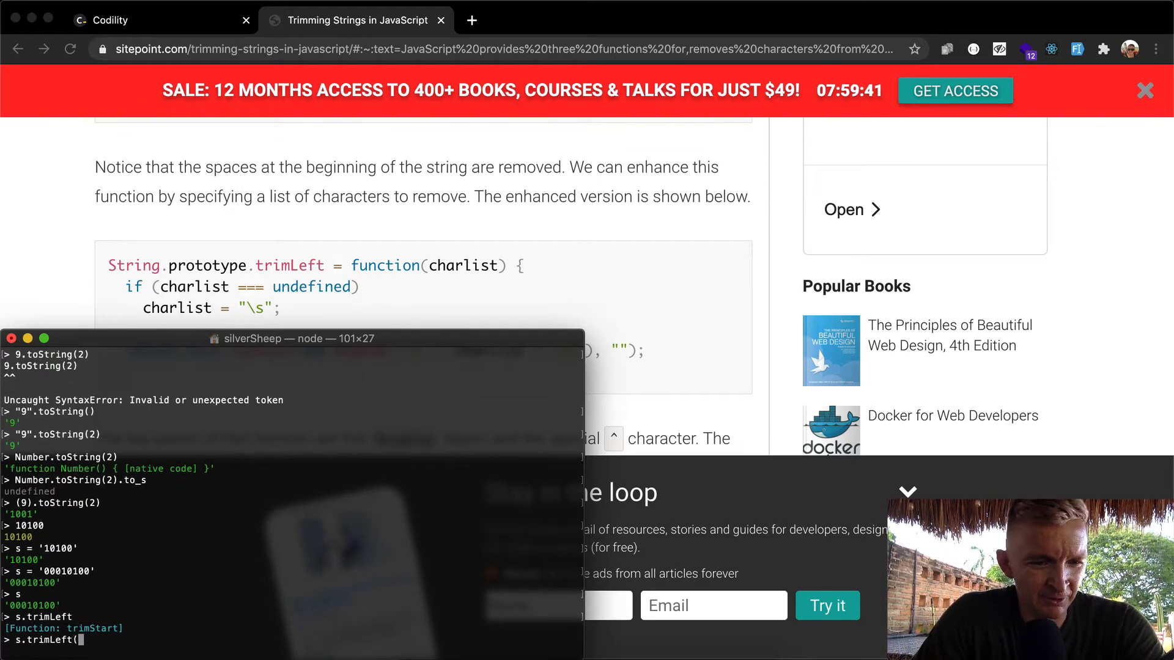
{"action": "type", "text": "\"0"}
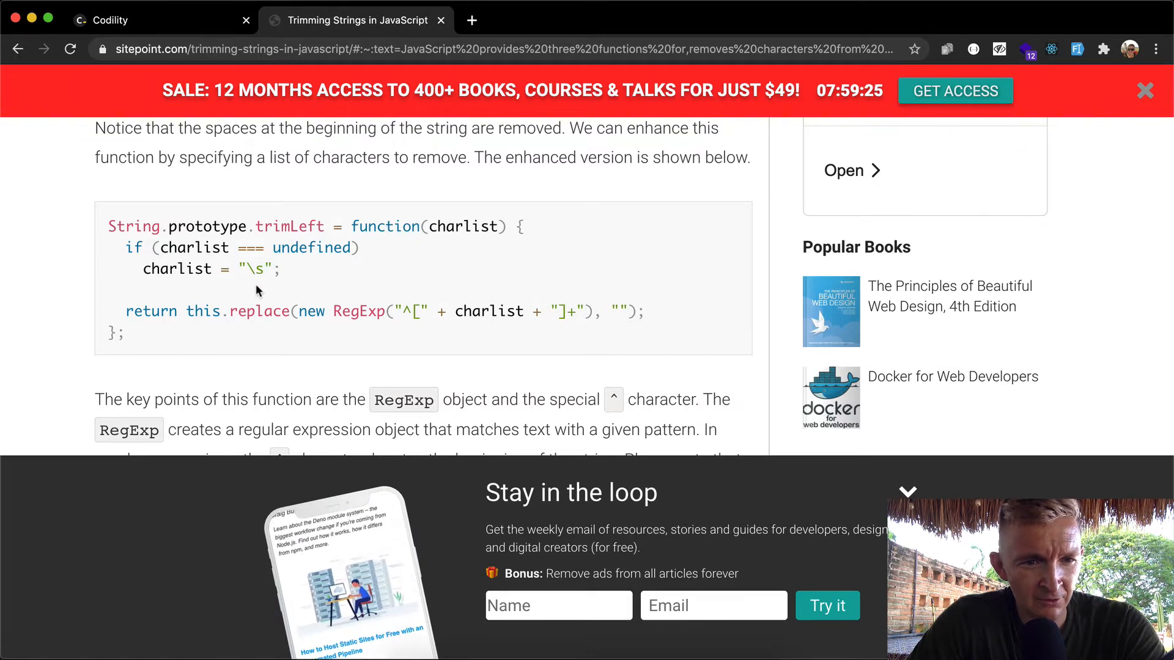
{"action": "scroll", "scroll_direction": "down", "scroll_amount": 3}
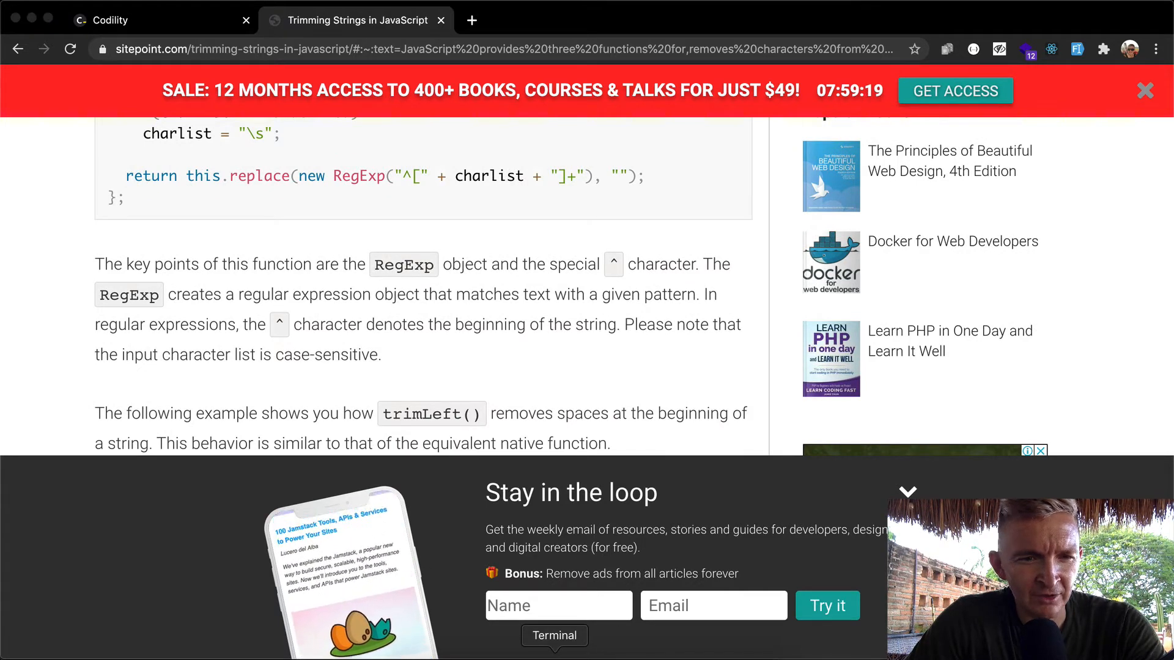
{"action": "left_click", "coordinate": [554, 636]}
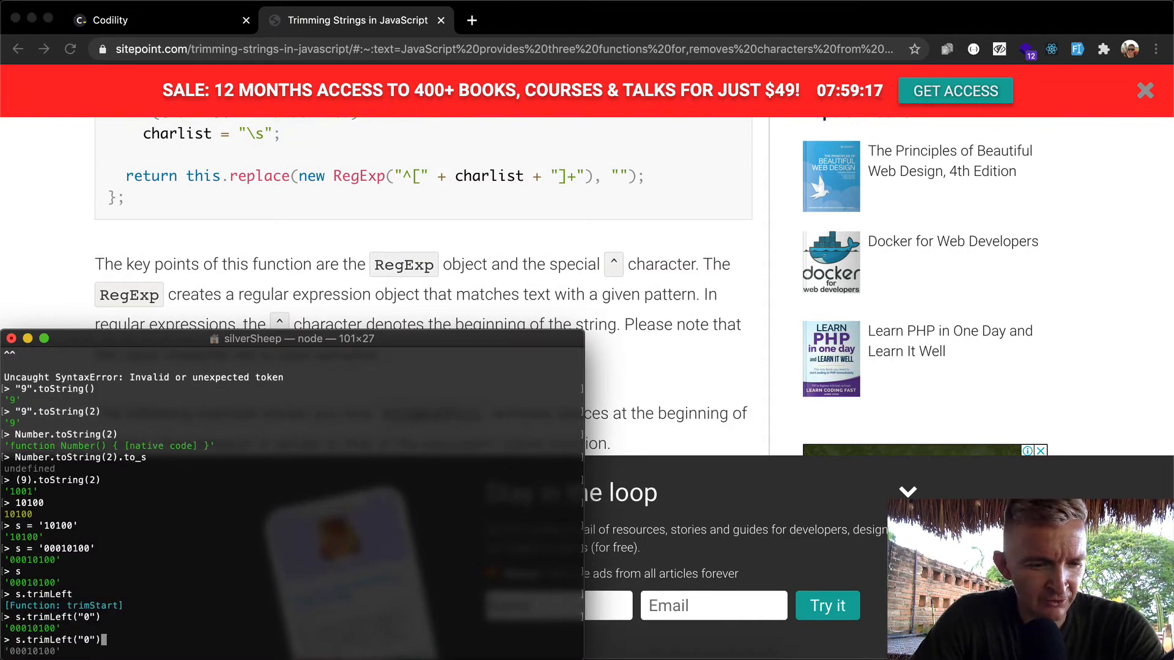
- Build up s.replace with a regex, first trying s.replace(/0/, "") on the padded string
{"action": "type", "text": "s."}
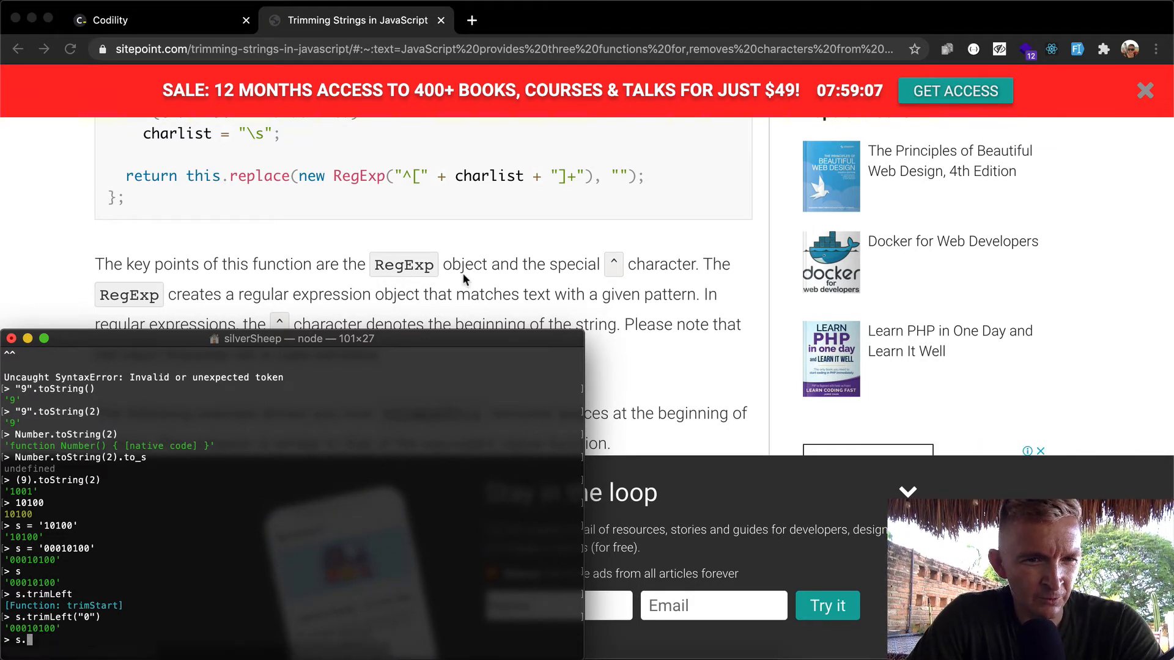
{"action": "type", "text": "s.replace("}
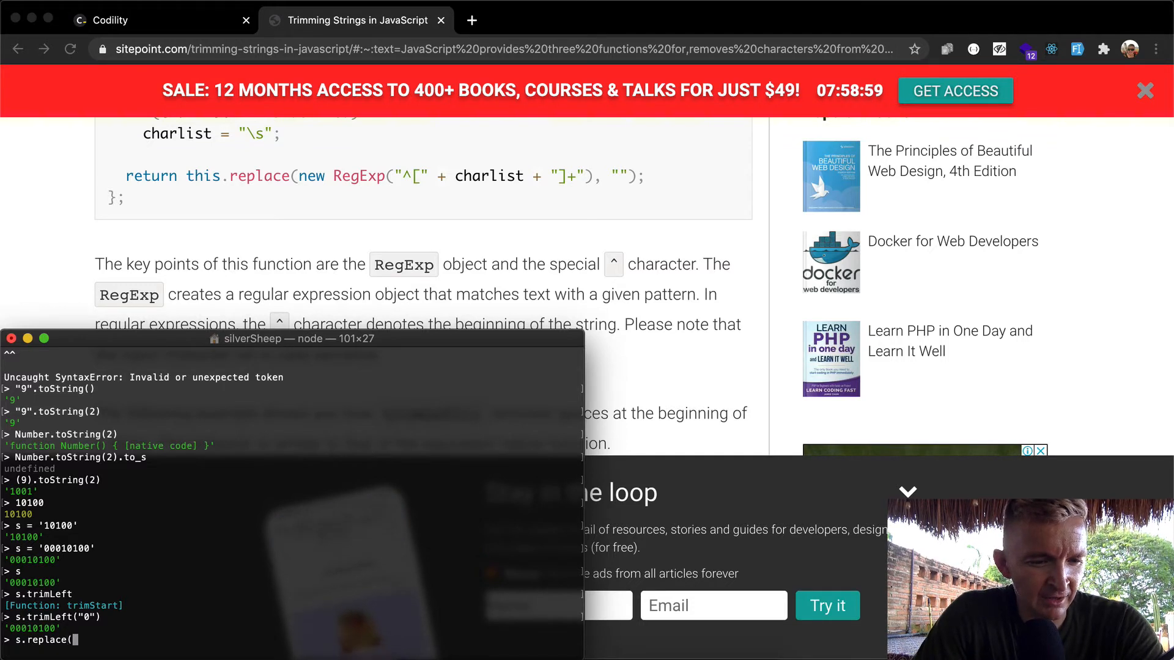
{"action": "type", "text": "/"}
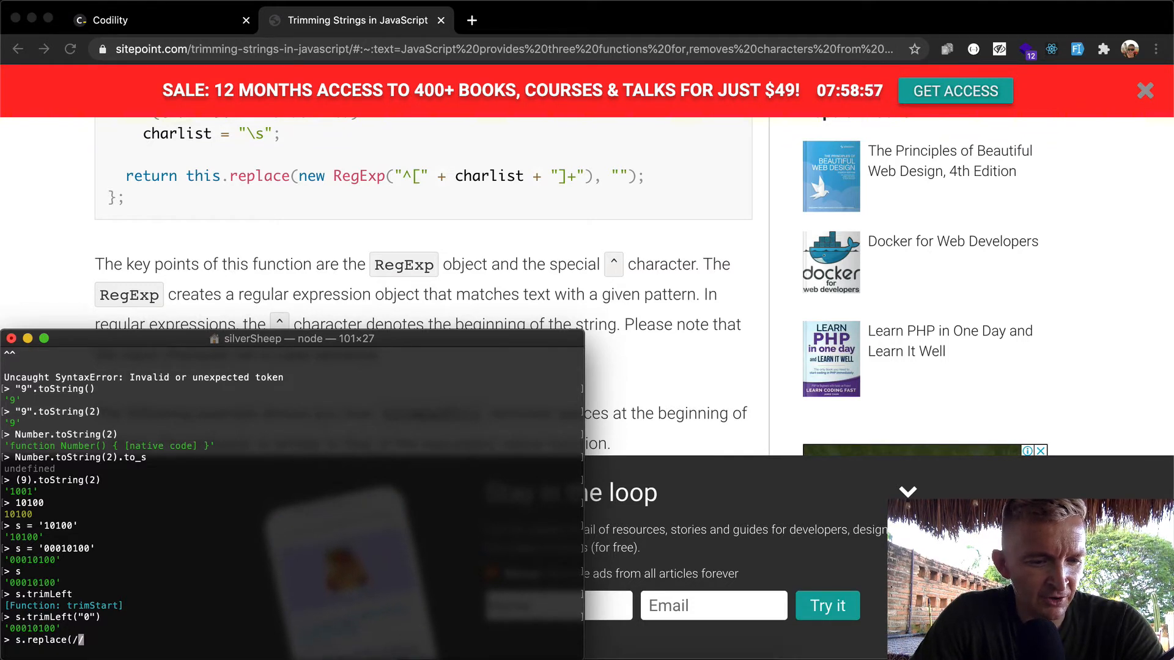
{"action": "type", "text": "/, \"\")"}
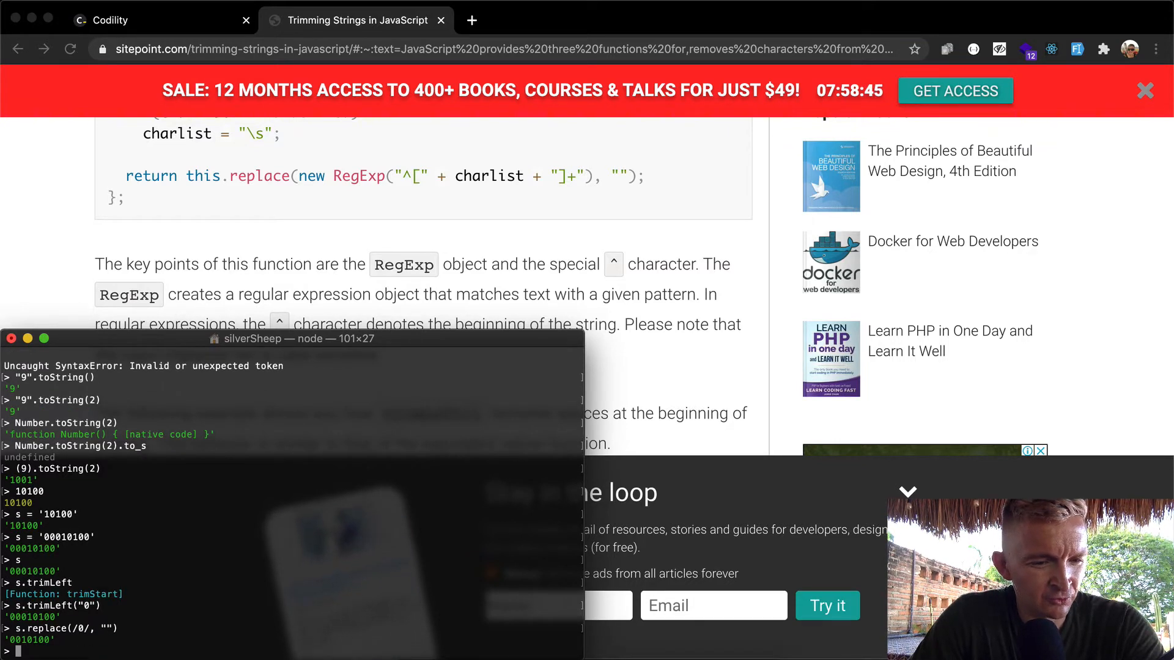
{"action": "type", "text": "s.replace(/0/, \"\")"}
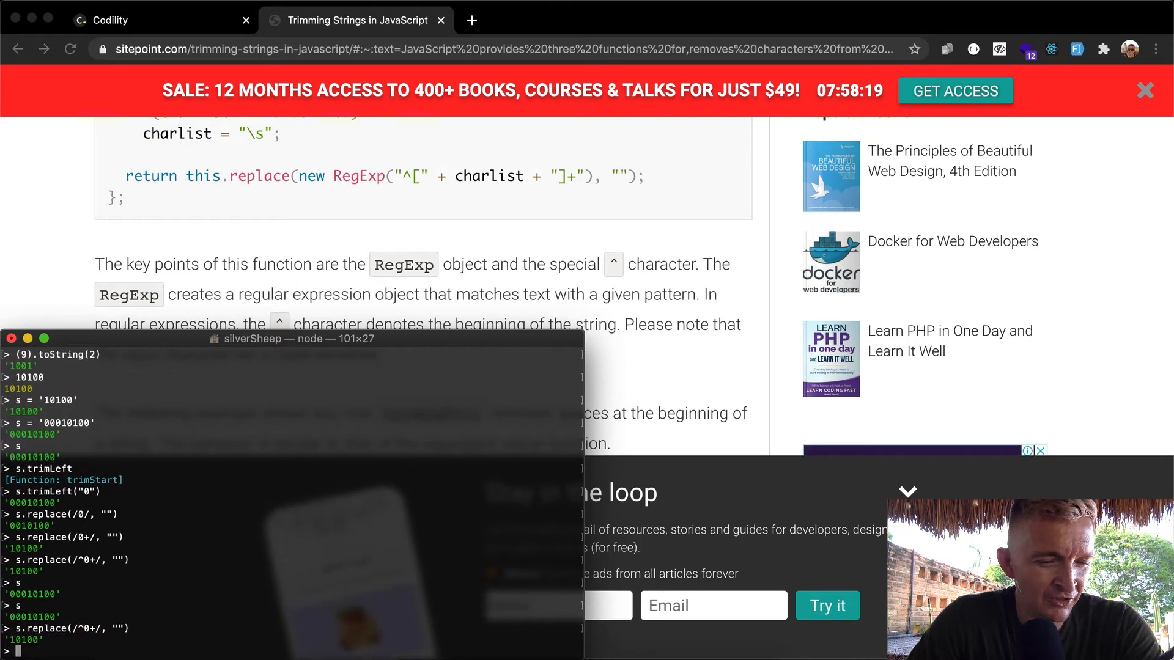
- Run s.replace(/^0+/, "") to get '10100', then find .reverse() errors on a string
{"action": "type", "text": ".replace(/^0+/, \""}
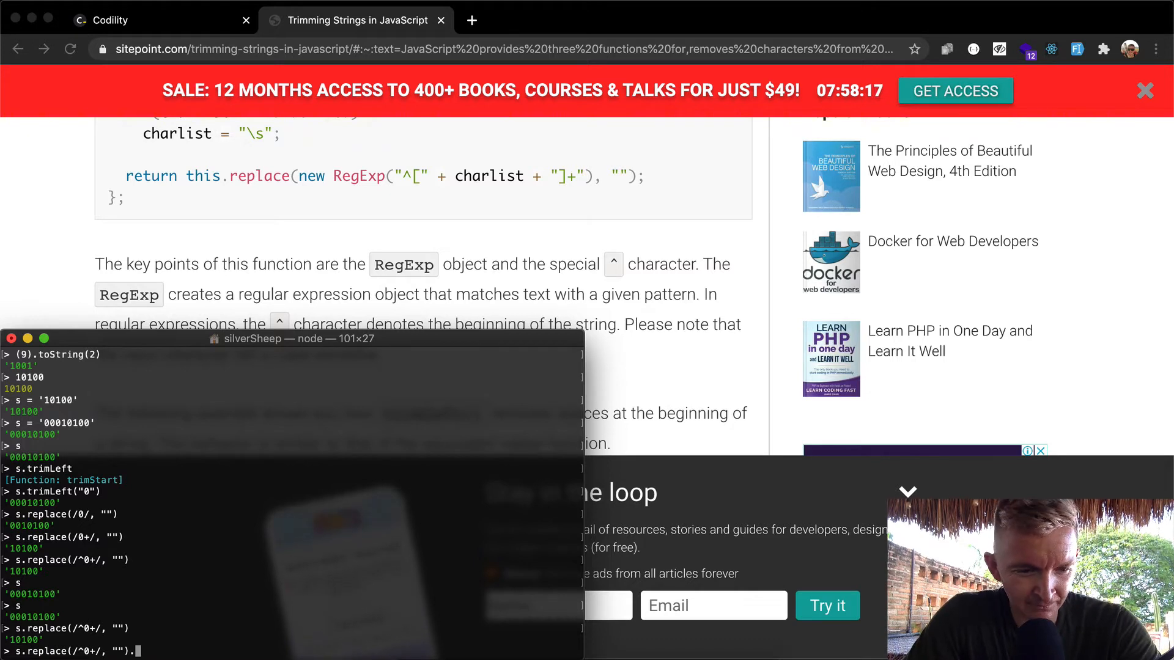
{"action": "type", "text": ".reverse"}
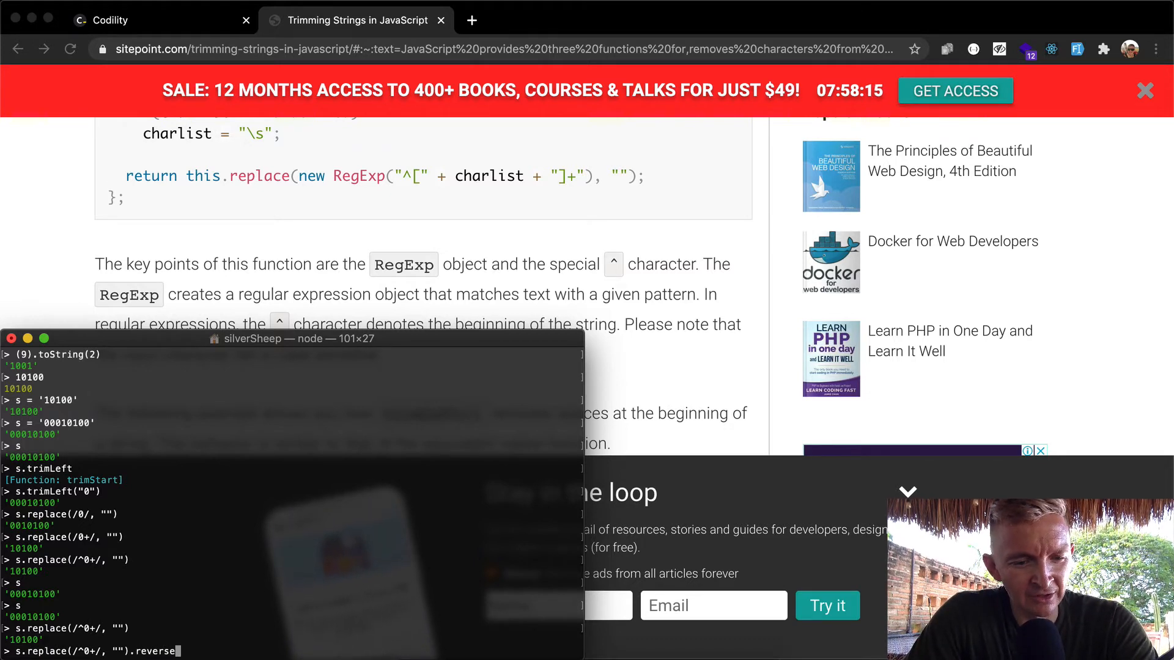
{"action": "type", "text": "*("}
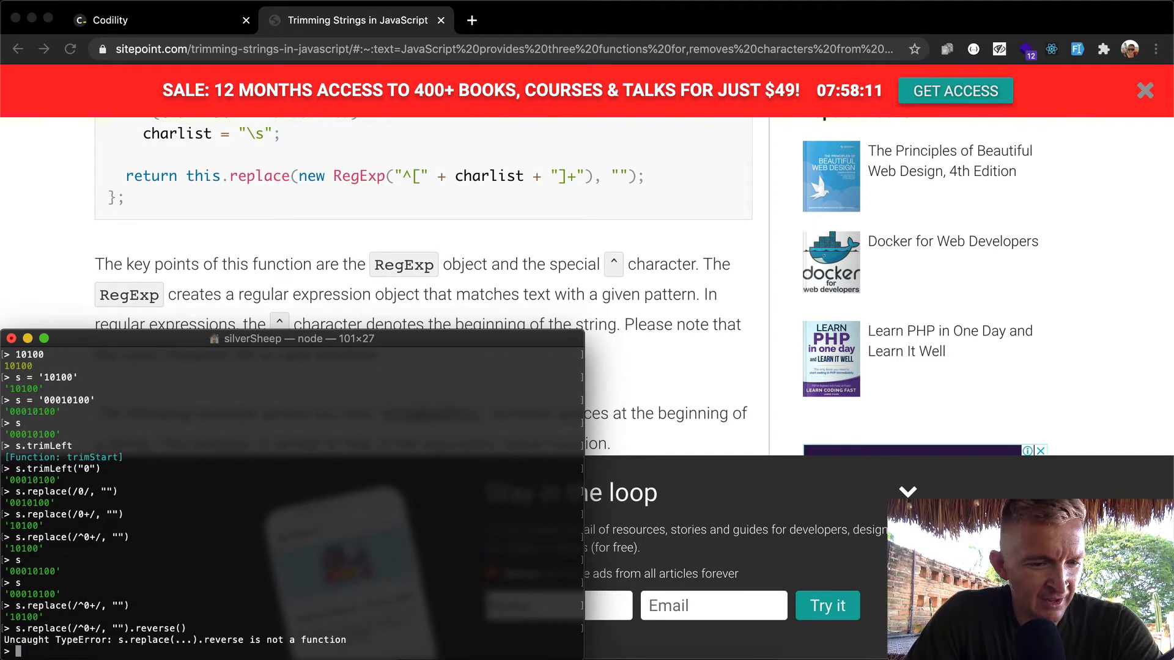
{"action": "type", "text": "s.replace(/^0+/, \"\").reverse()"}
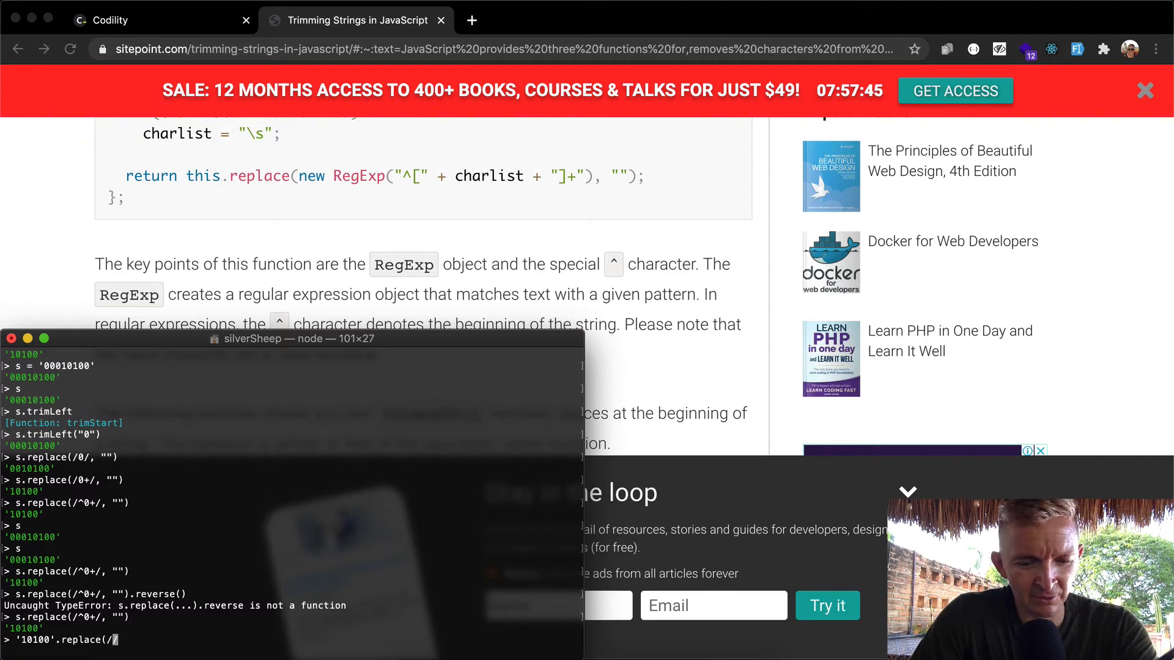
{"action": "type", "text": "^0+/"}
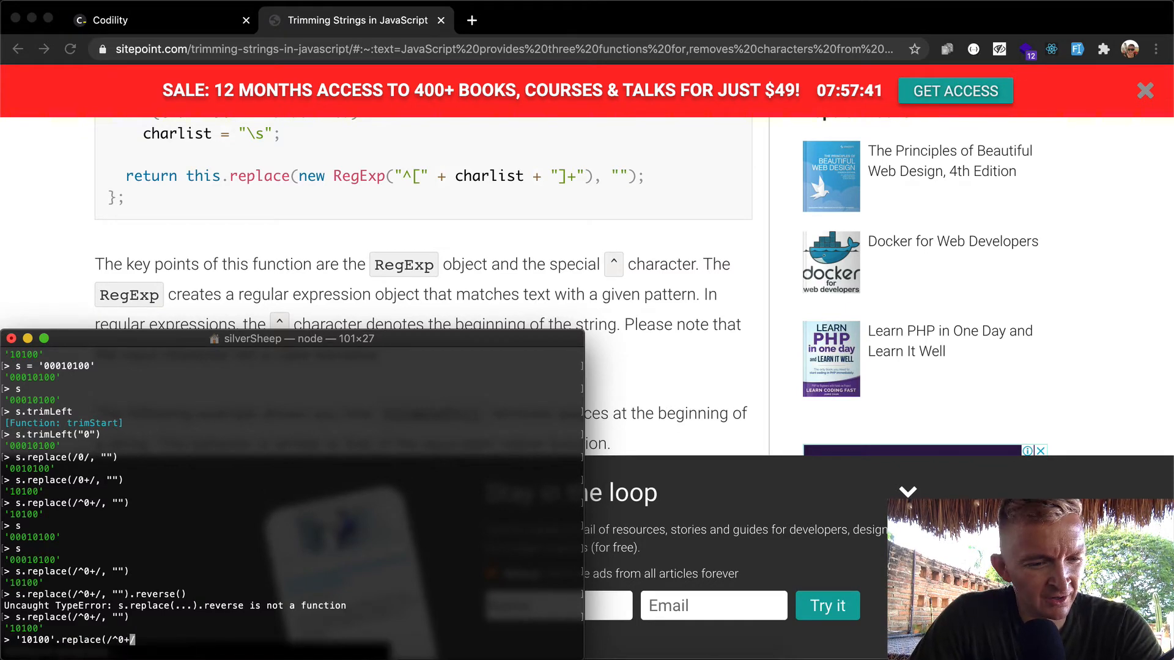
{"action": "type", "text": ", \""}
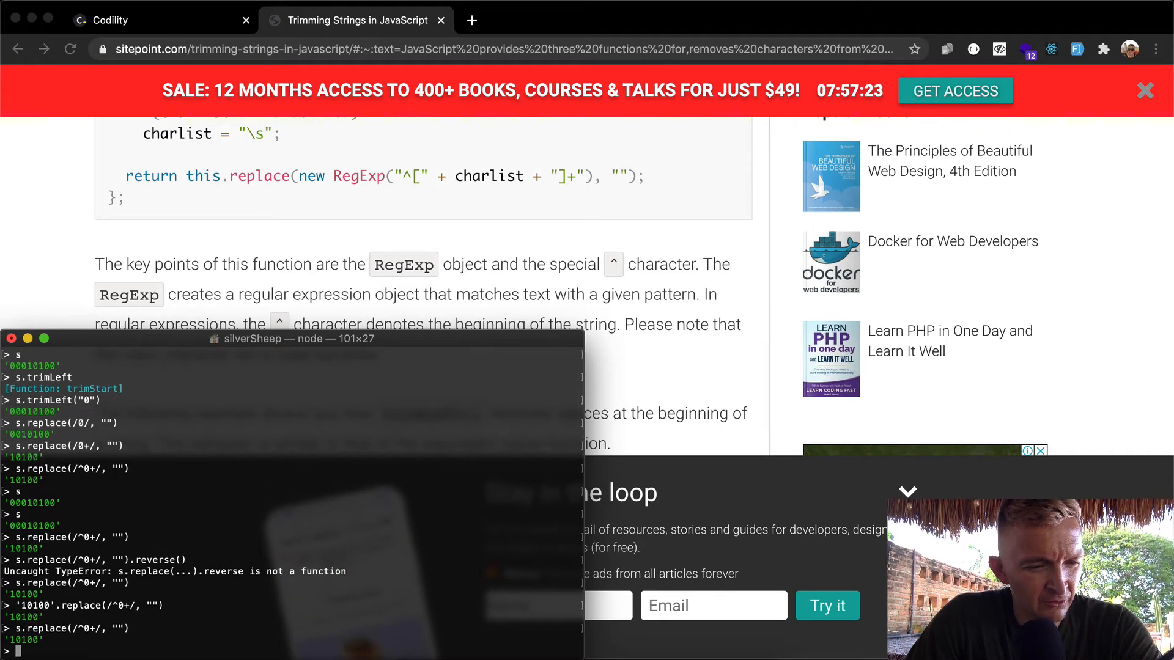
- Search Google for 'reverse string in javascript'
{"action": "type", "text": ".re"}
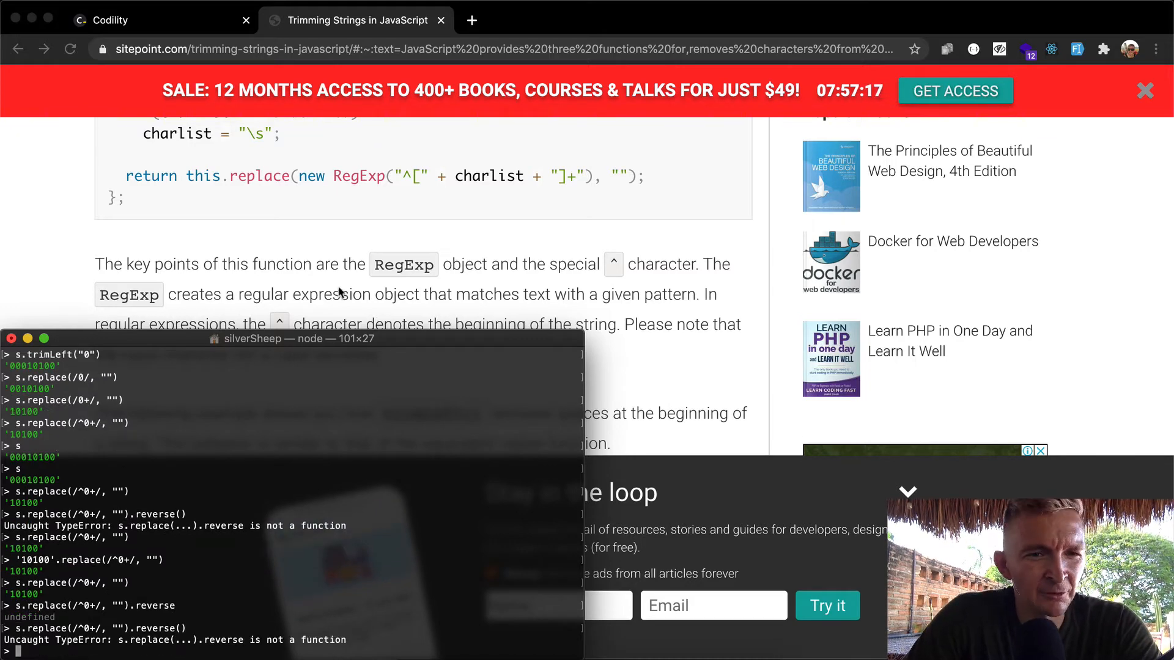
{"action": "type", "text": "reverse string in javascript"}
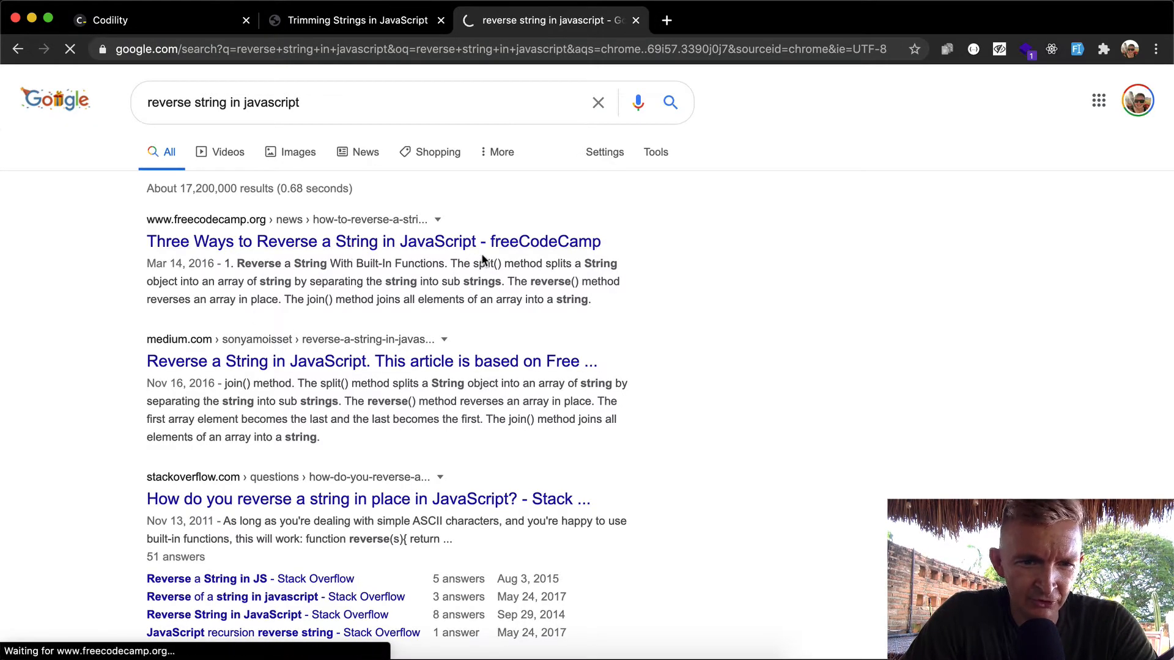
- Open the freeCodeCamp reverse-string article and scroll to the chained split("").reverse().join("") example
{"action": "left_click", "coordinate": [373, 241]}
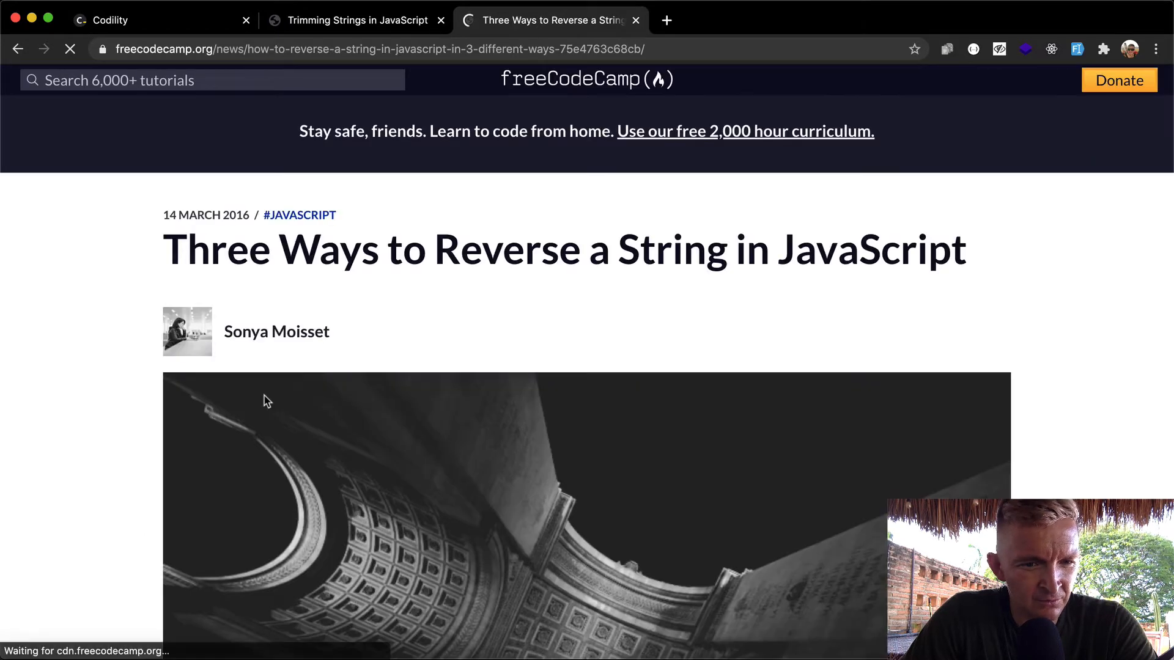
{"action": "scroll", "scroll_direction": "down", "scroll_amount": 3}
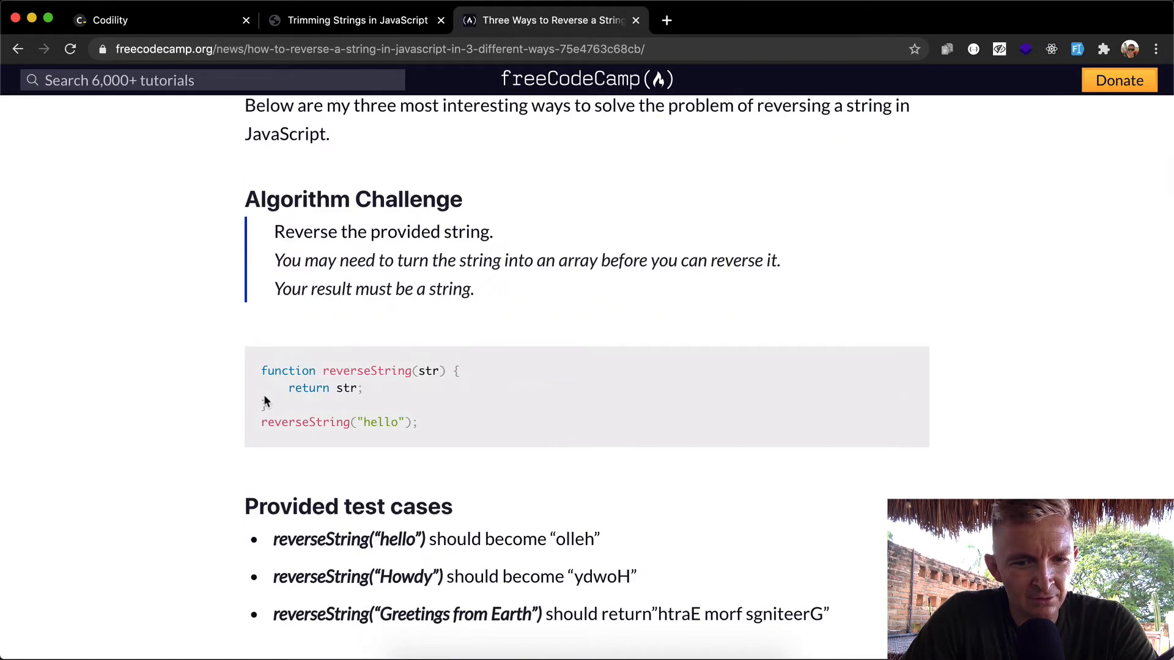
{"action": "scroll", "scroll_direction": "down", "scroll_amount": 3}
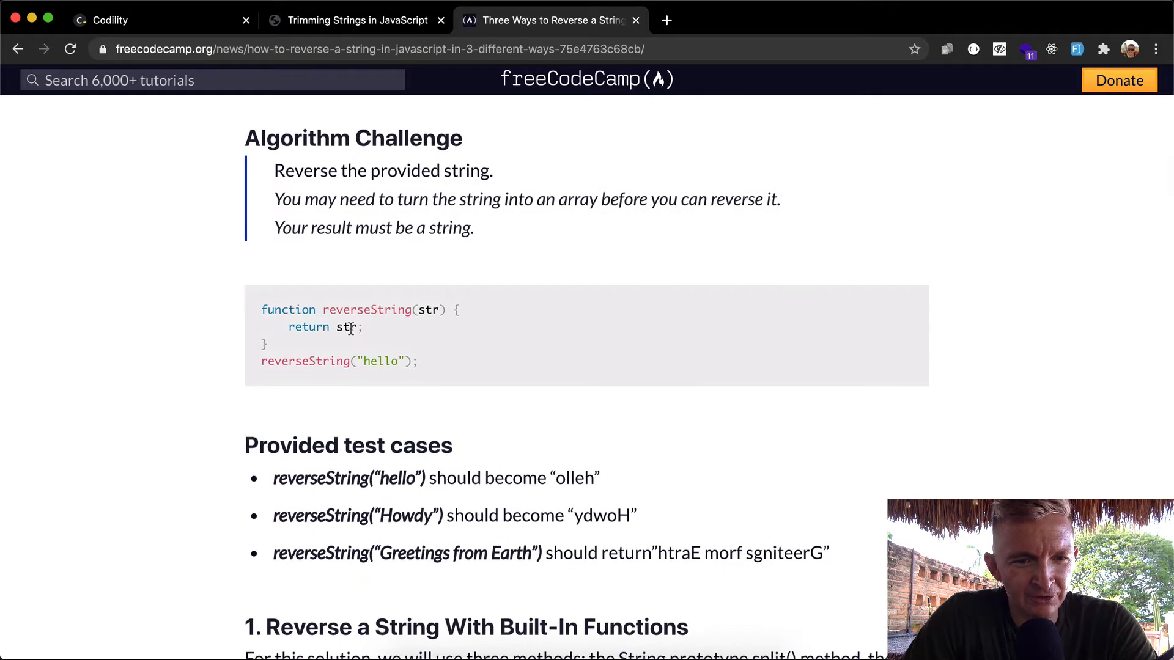
{"action": "scroll", "scroll_direction": "down", "scroll_amount": 3}
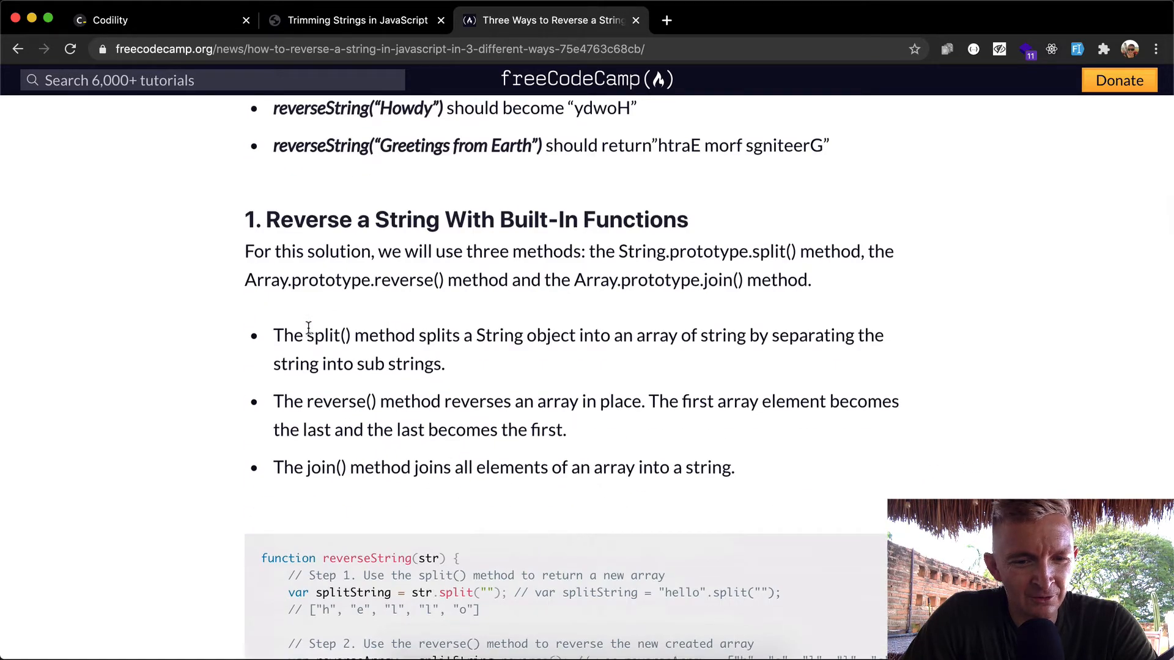
{"action": "scroll", "scroll_direction": "down", "scroll_amount": 3}
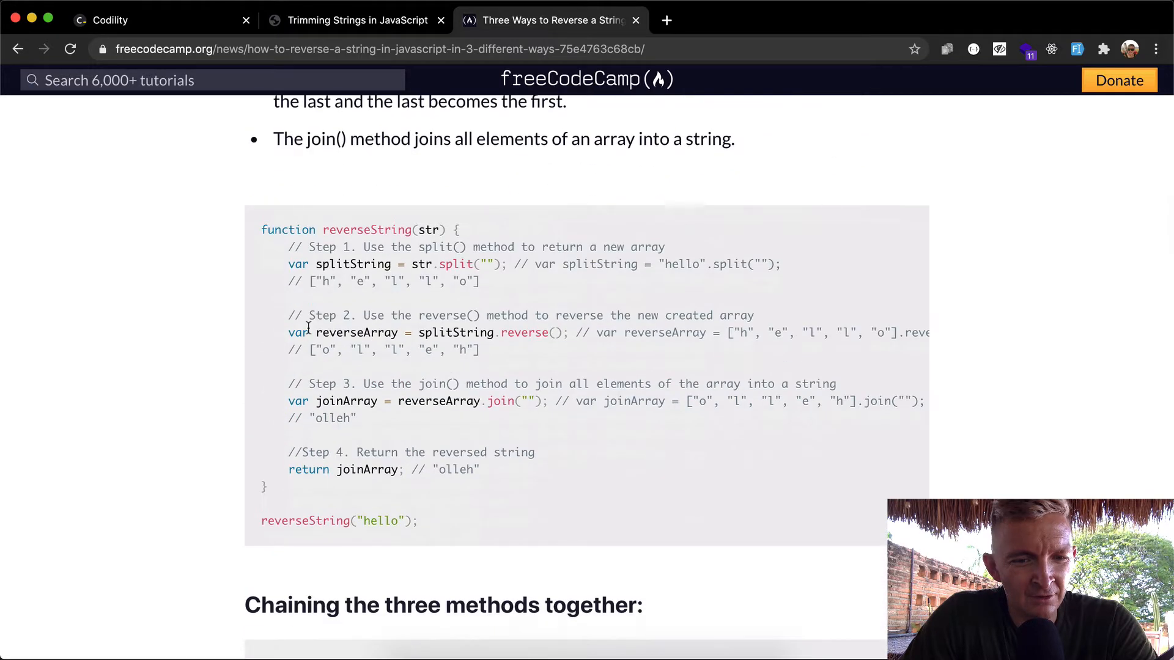
{"action": "scroll", "scroll_direction": "down", "scroll_amount": 3}
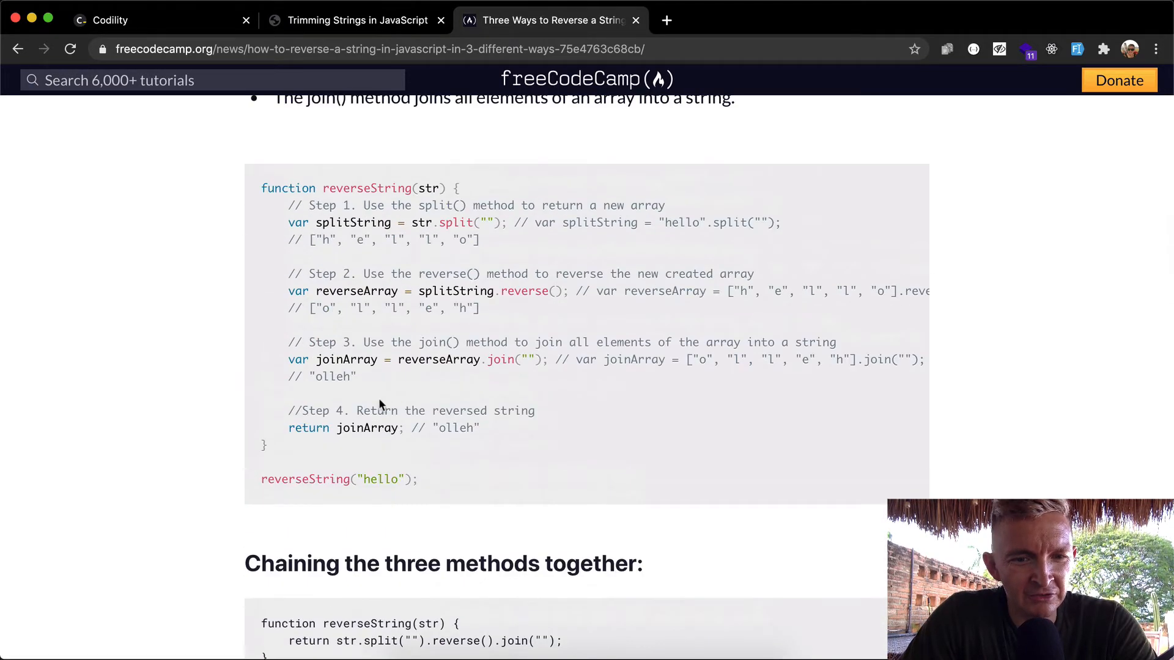
{"action": "mouse_move", "coordinate": [509, 307]}
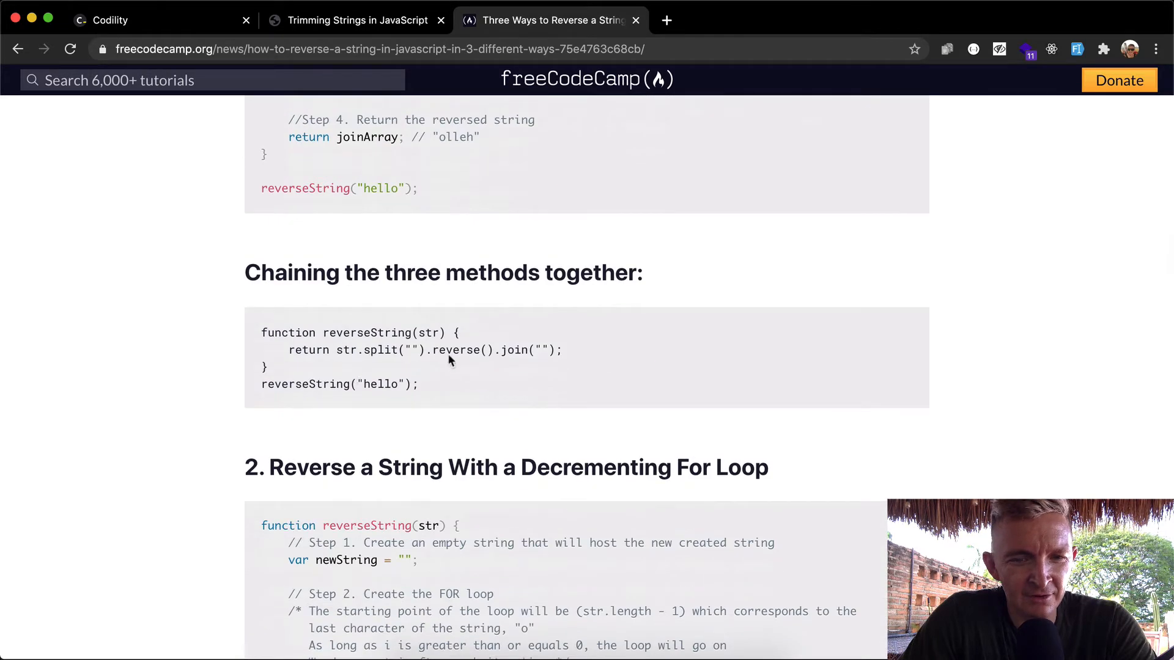
{"action": "mouse_move", "coordinate": [597, 353]}
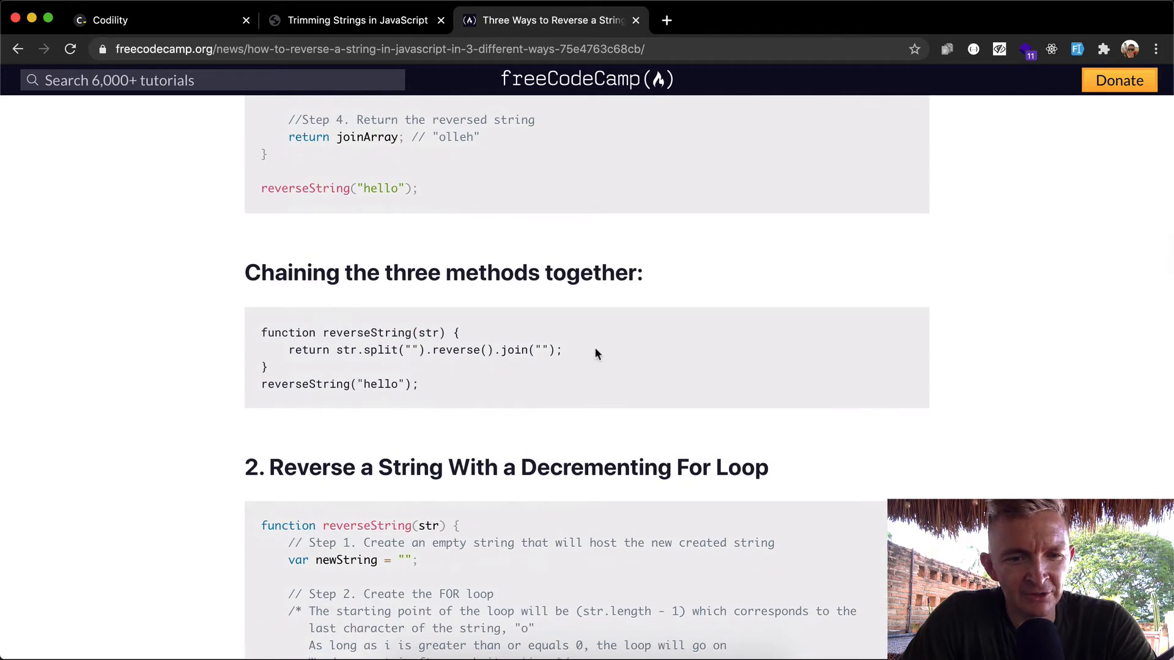
{"action": "mouse_move", "coordinate": [486, 378]}
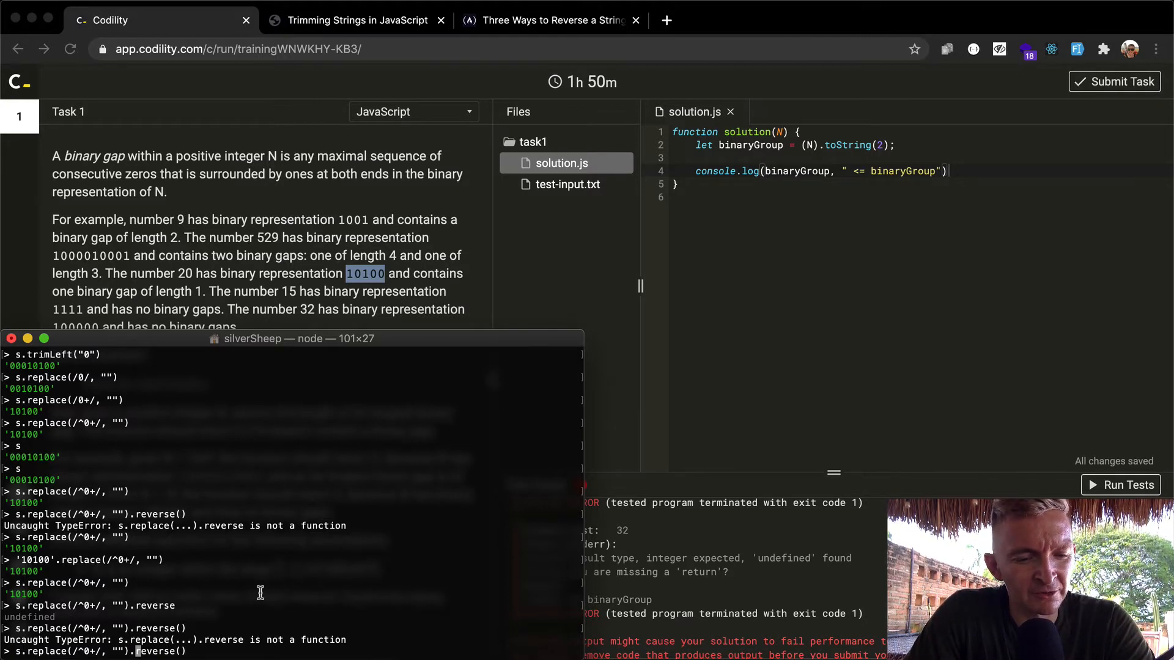
- Run s.replace(/^0+/, "").split("").reverse().join("").replace(/^0+/, ""), fixing the joint typo, to get '101'
{"action": "type", "text": "splint"}
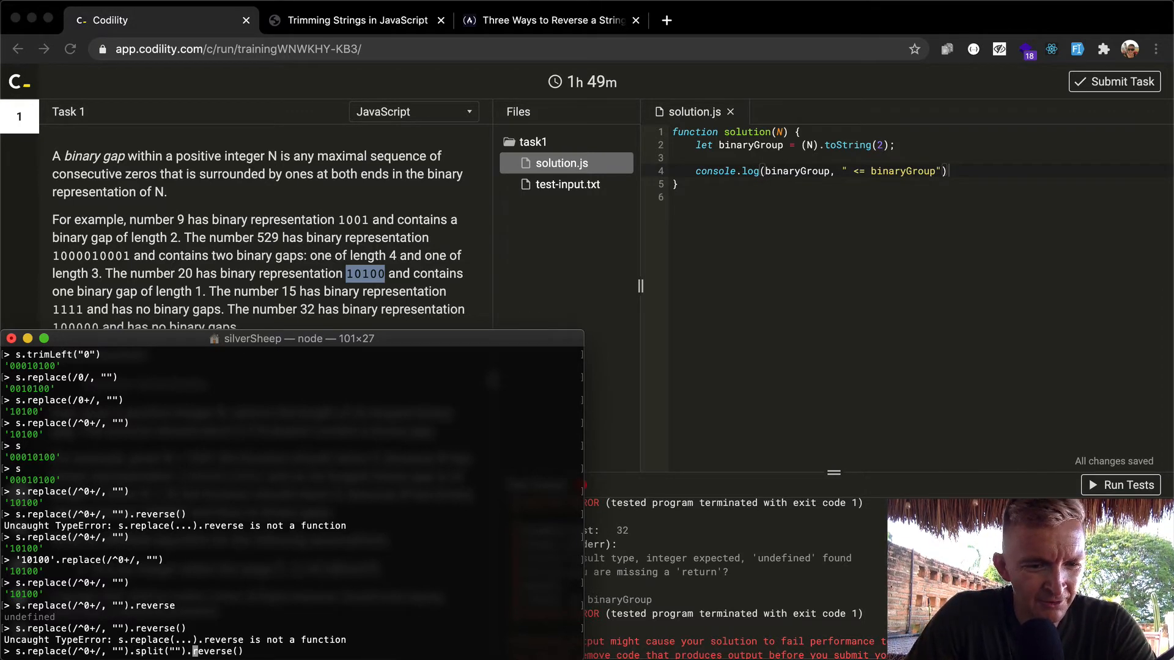
{"action": "type", "text": "jo"}
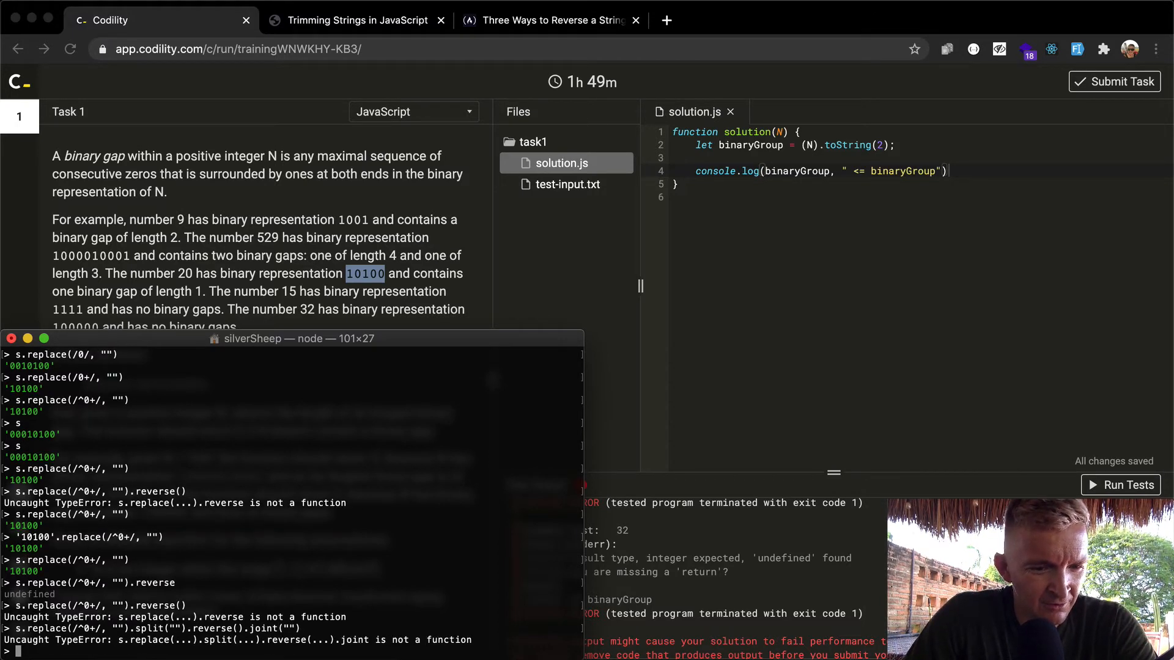
{"action": "type", "text": "s.replace(/^0+/, \"\").split(\"\").reverse().joint(\"\")"}
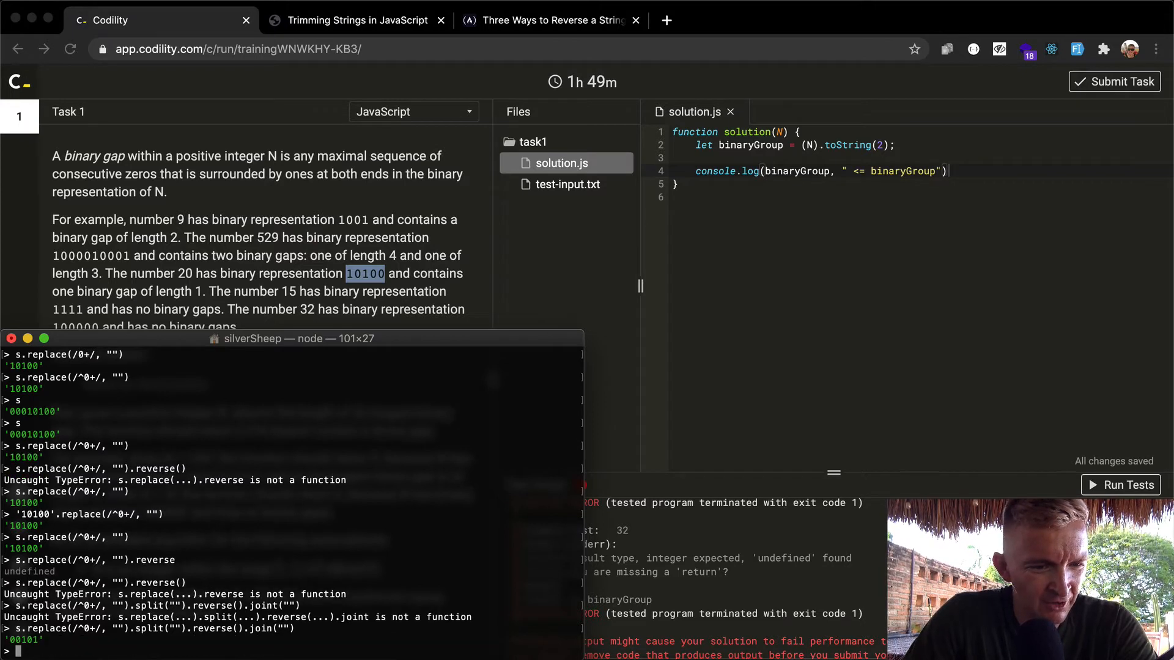
{"action": "double_click", "coordinate": [20, 548]}
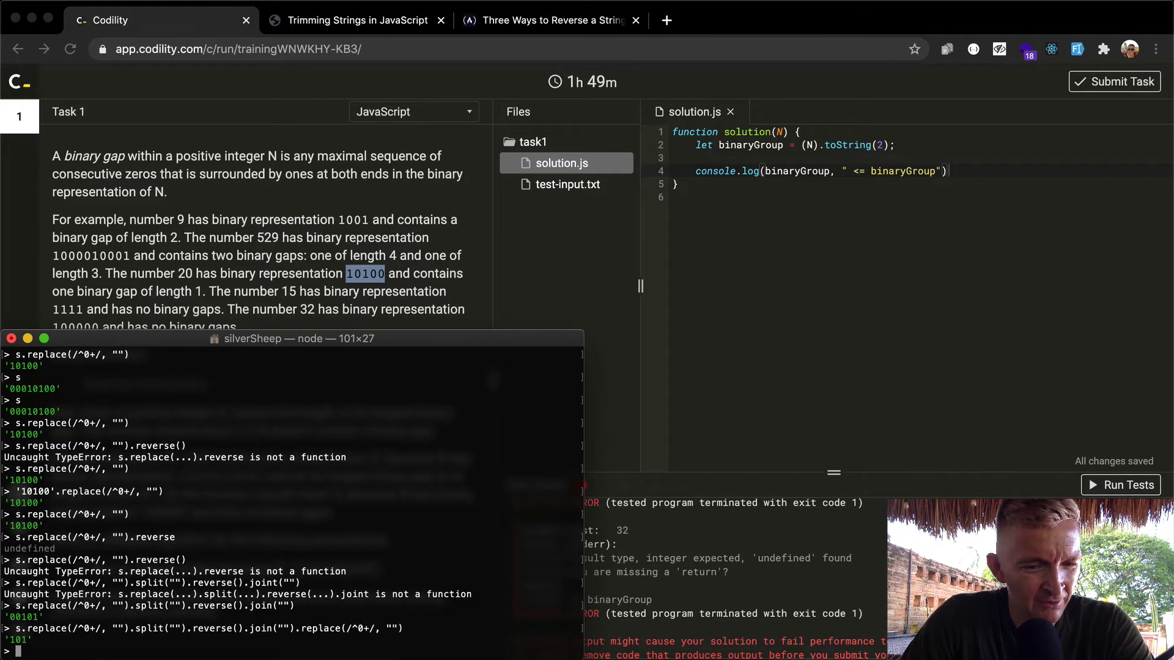
{"action": "type", "text": "s.replace(/^0+/, \"\").split(\"\").reverse().join(\"\").replace(/^0+/, \"\")"}
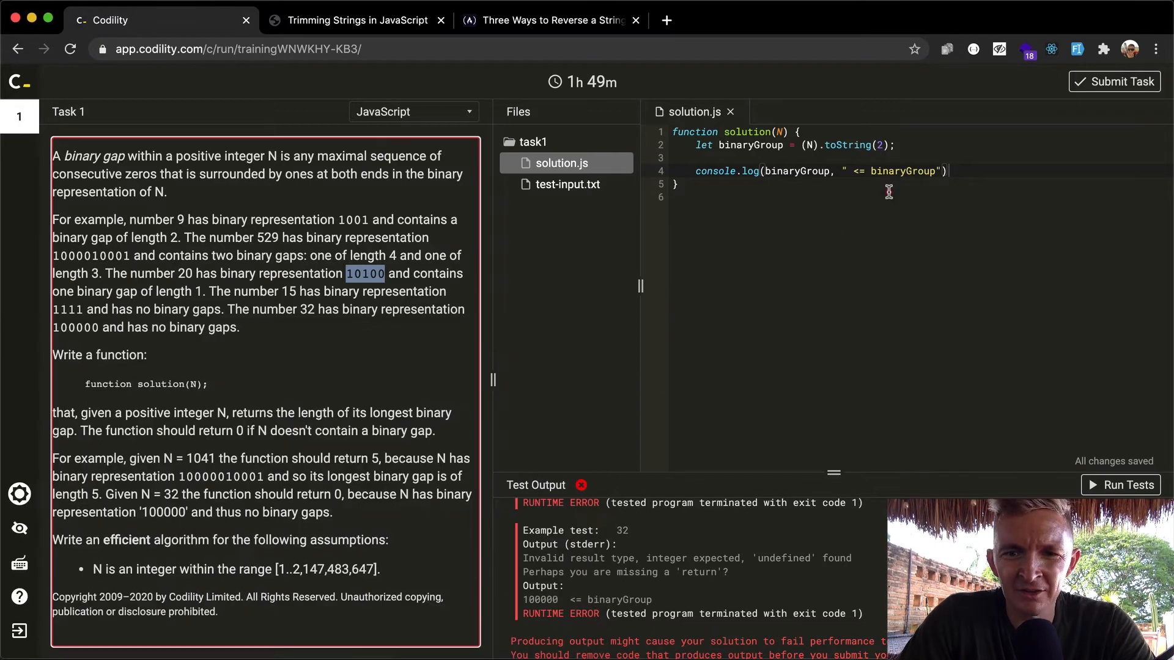
- Write a trimNonenclosedZeros function returning the replace, split, reverse, join, replace chain
{"action": "type", "text": "function"}
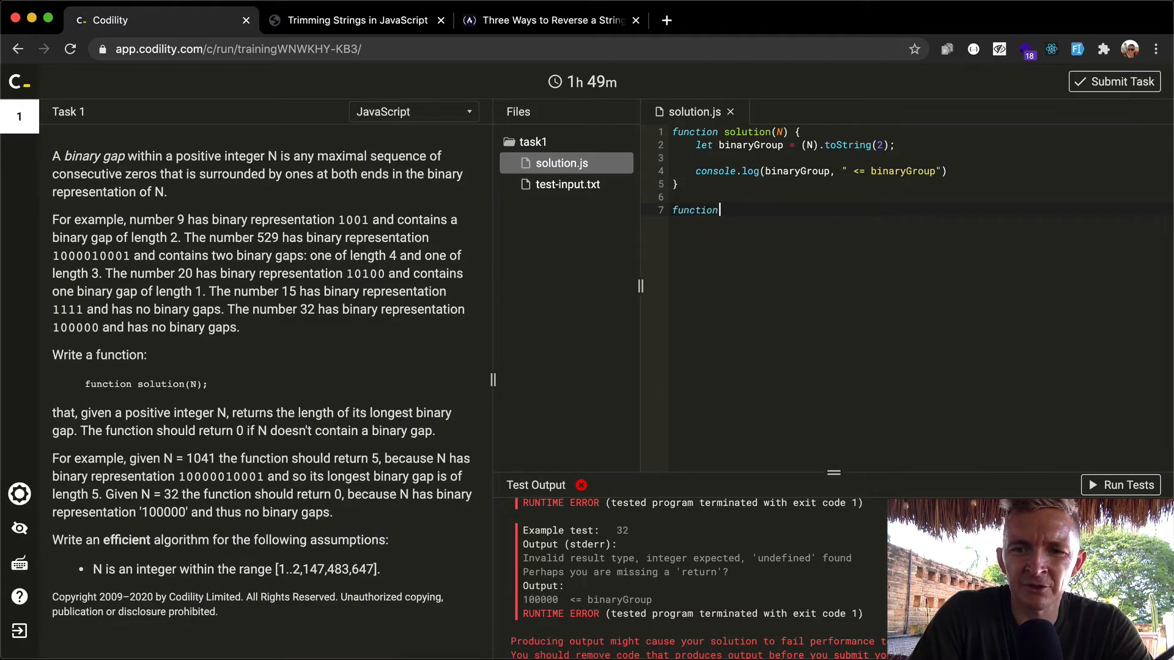
{"action": "type", "text": "trim"}
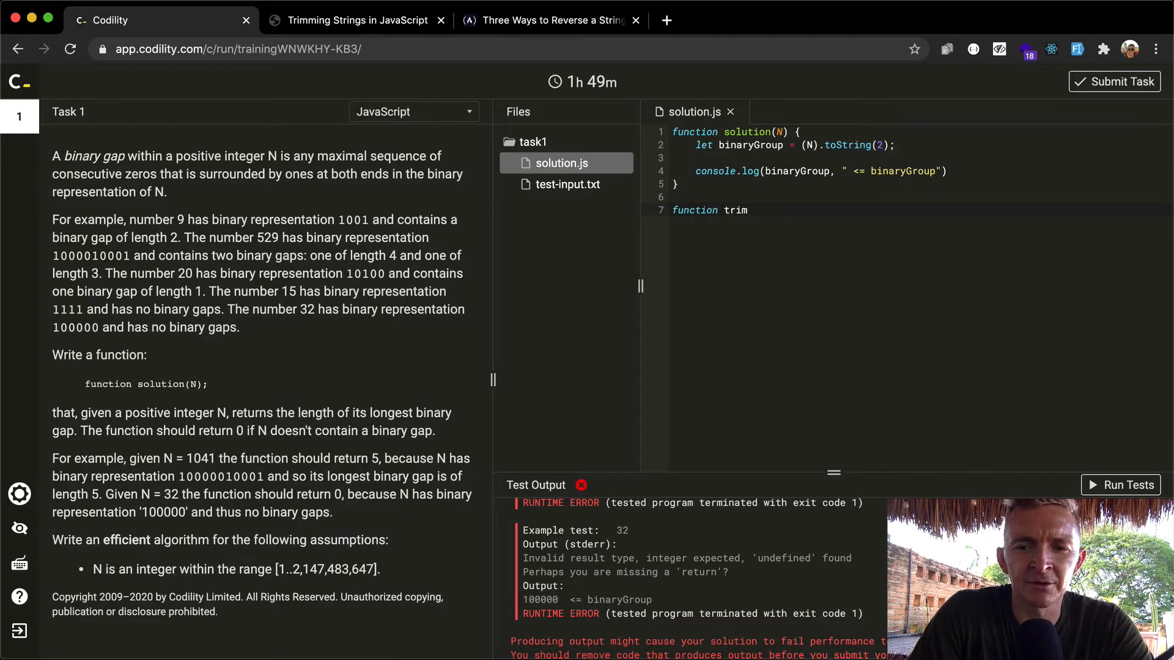
{"action": "type", "text": "Zeros"}
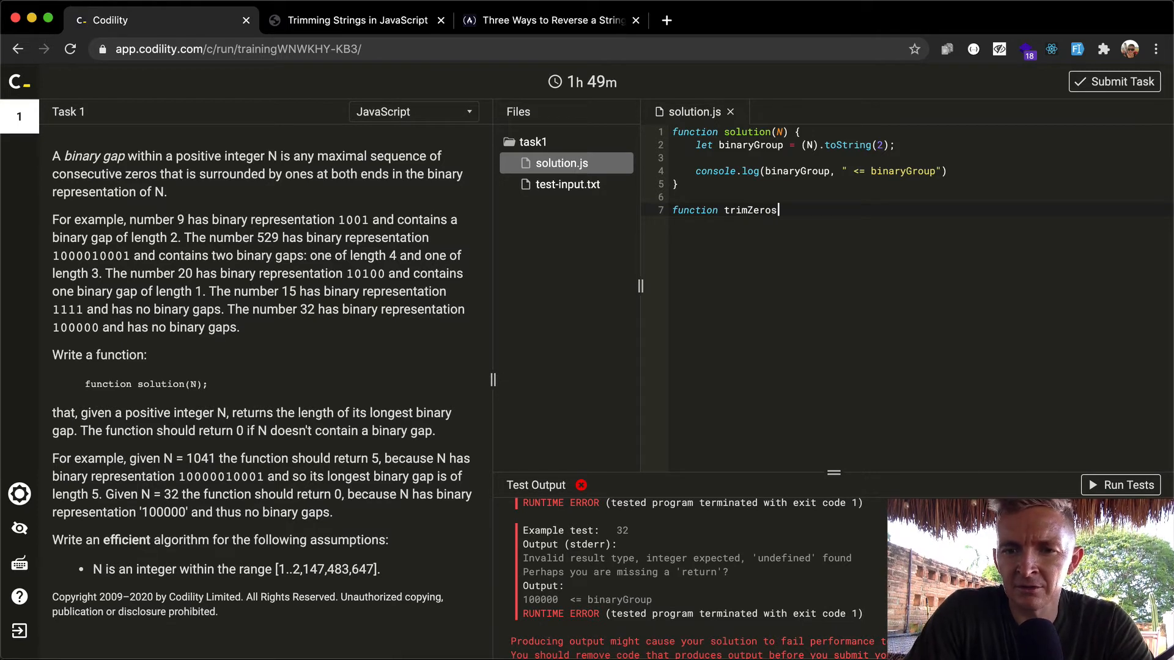
{"action": "key", "text": "Backspace"}
{"action": "type", "text": "N"}
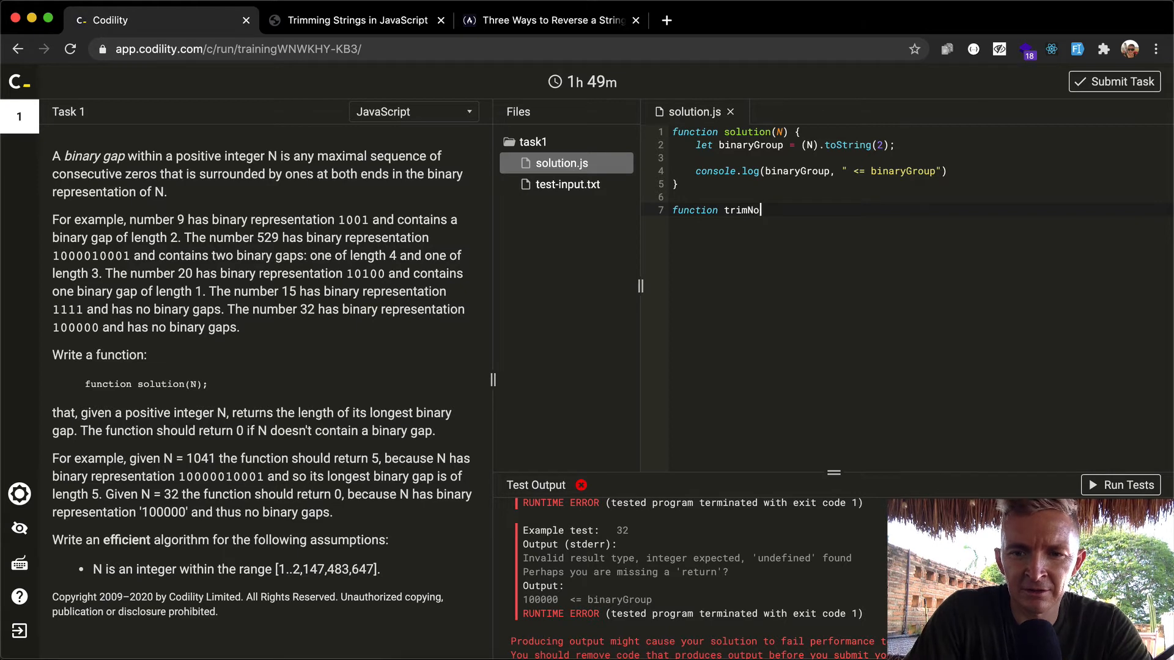
{"action": "type", "text": "nenclosed"}
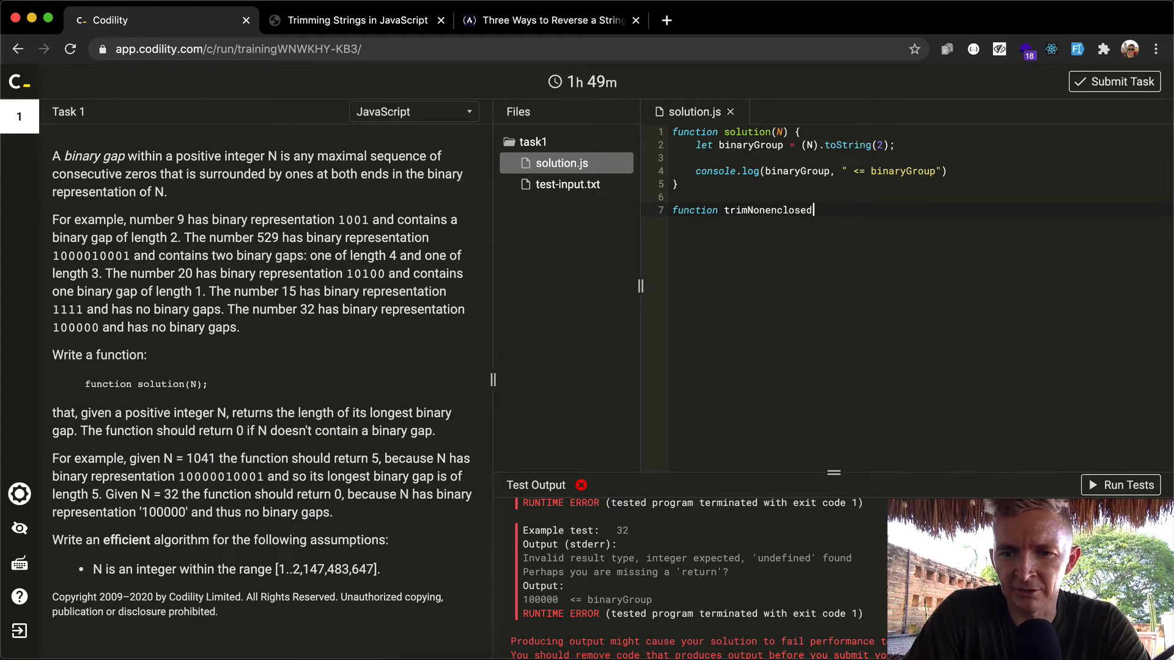
{"action": "type", "text": "Zeros"}
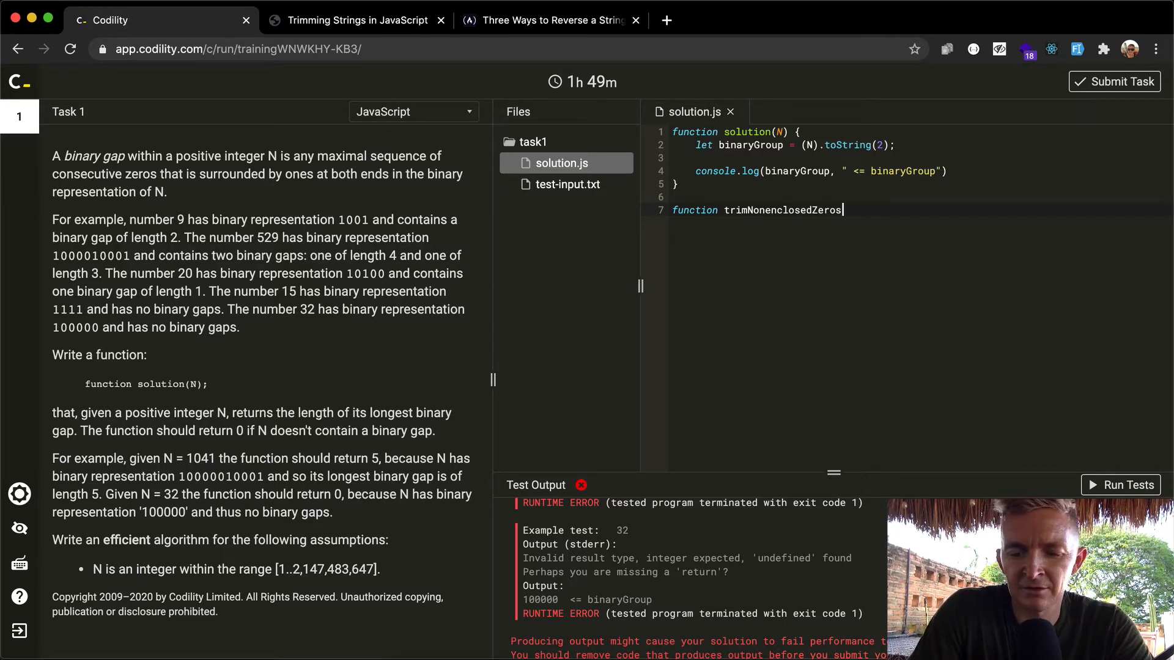
{"action": "type", "text": "(st)"}
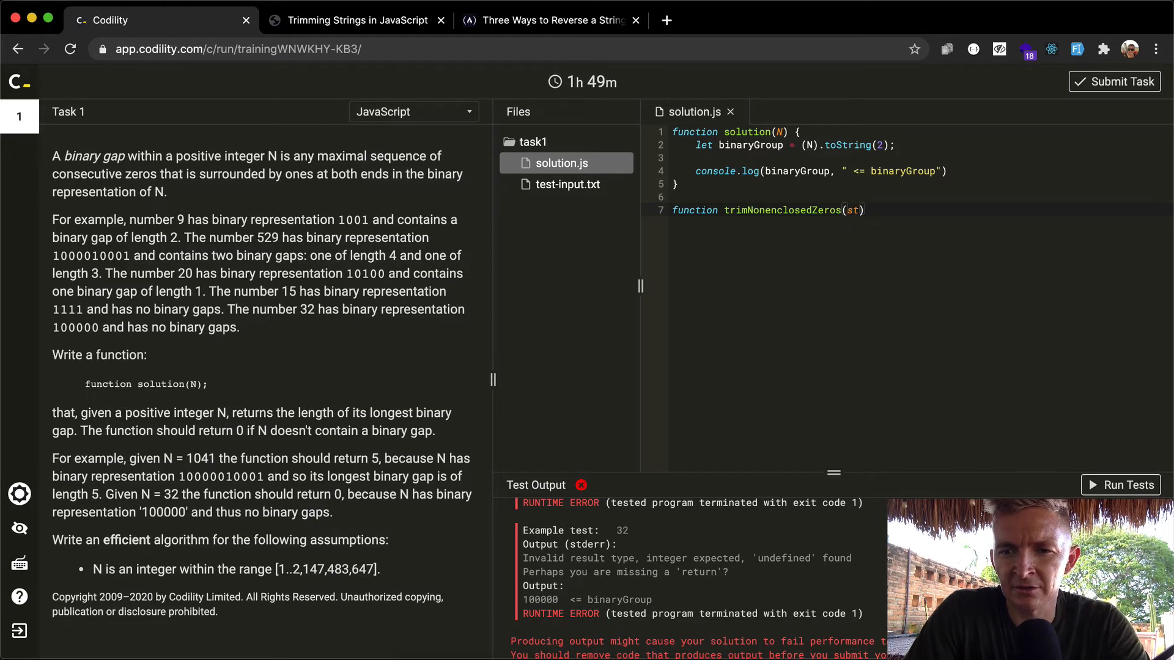
{"action": "type", "text": "{"}
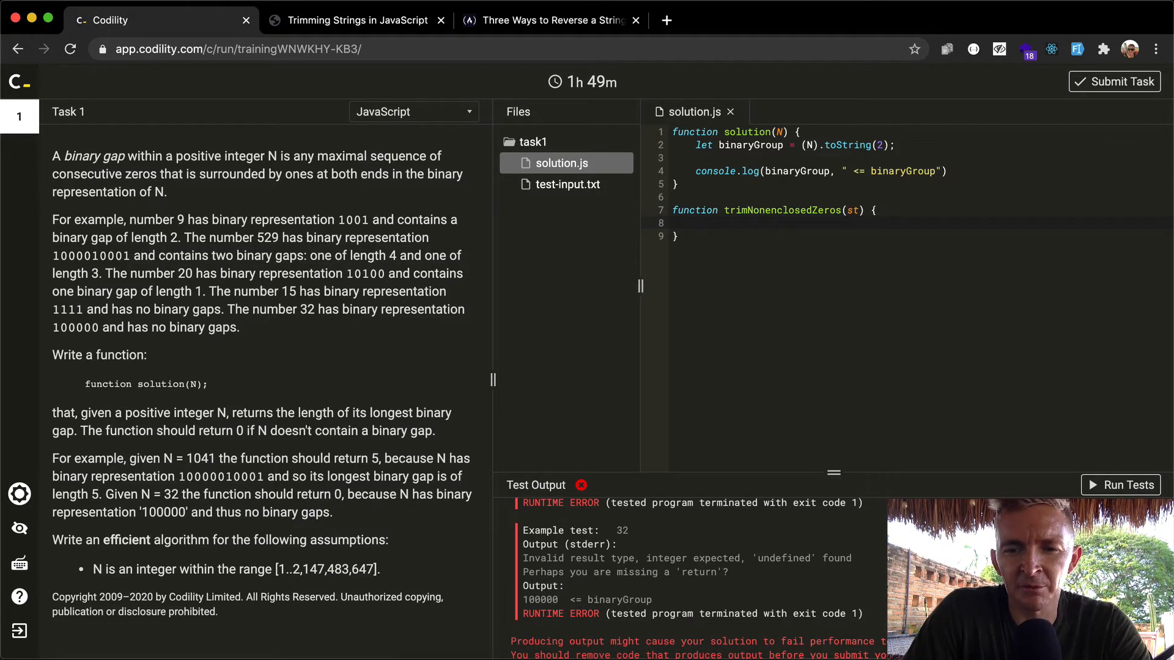
{"action": "type", "text": ".replace(/^0+/, \"\").split(\"\").reverse().join(\"\").replace(/^0+/, \"\")"}
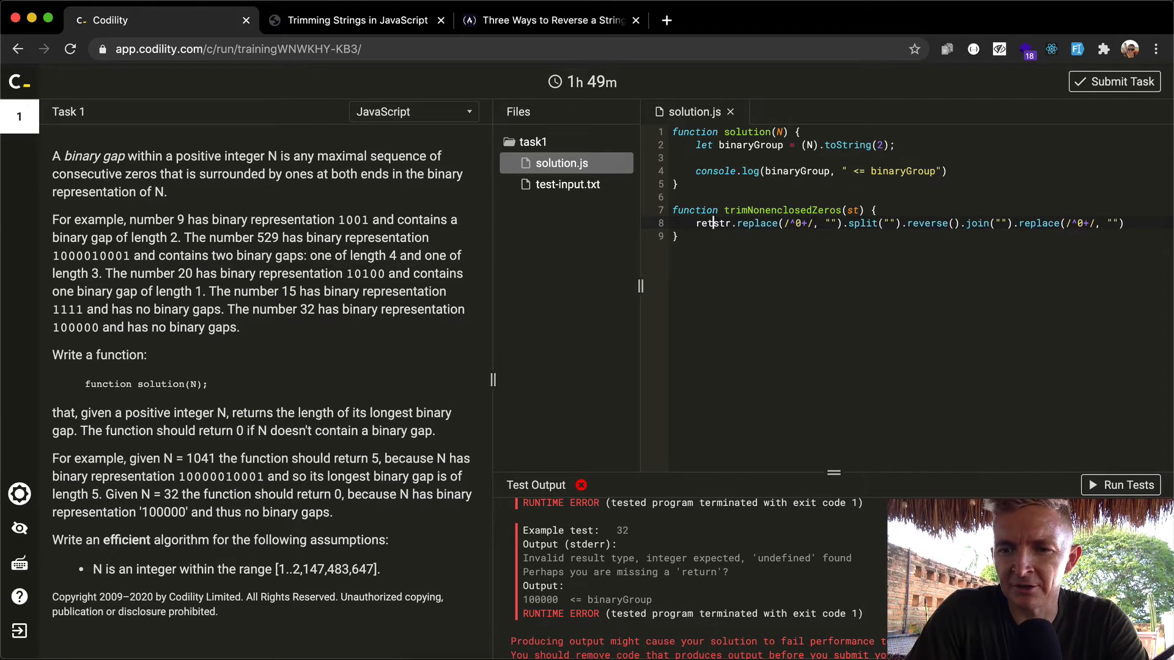
{"action": "type", "text": "urn"}
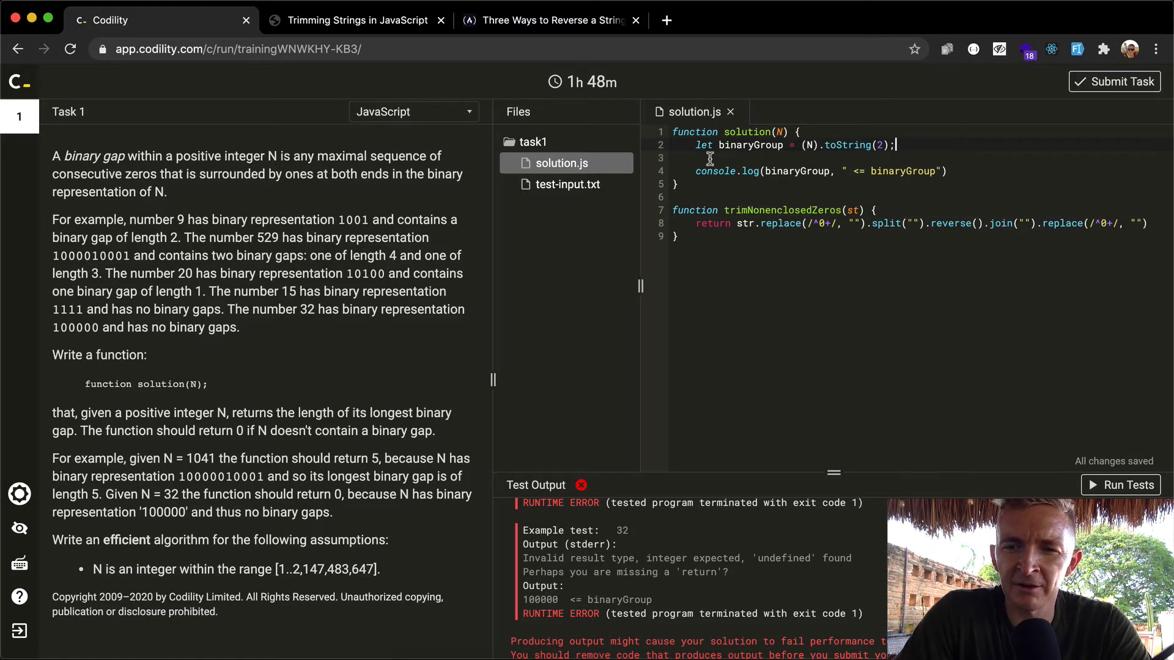
- Call trimNonenclosedZeros on the binary string below the binaryGroup line and select the logged variable to change
{"action": "key", "text": "Enter"}
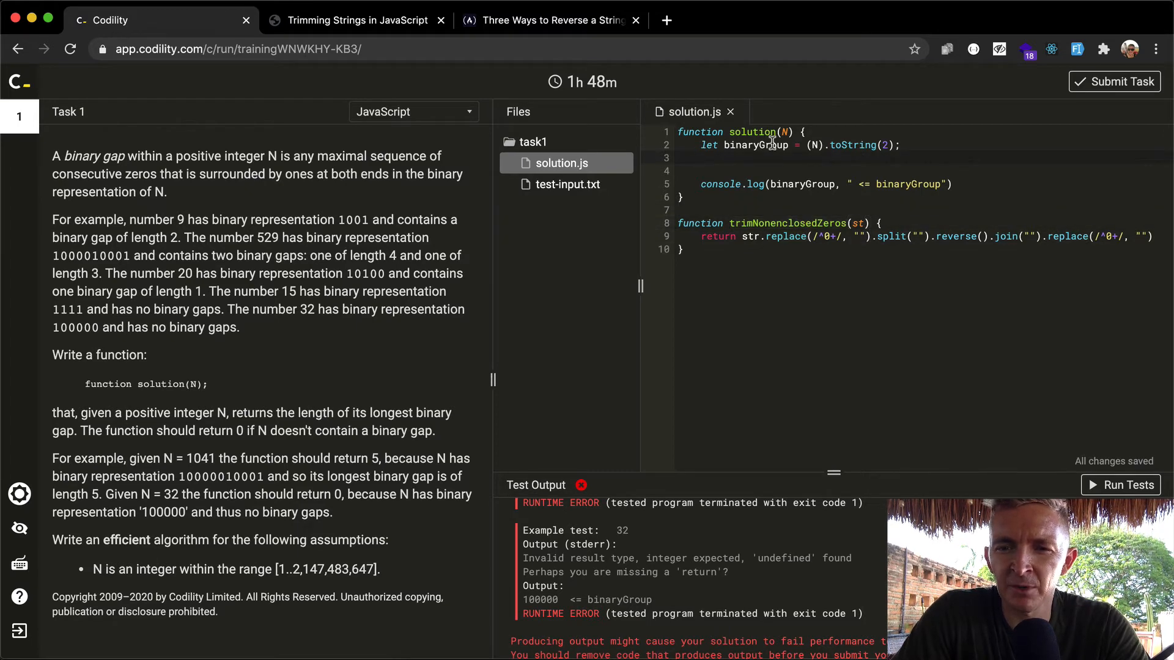
{"action": "type", "text": "trimNonenclosedZeros()"}
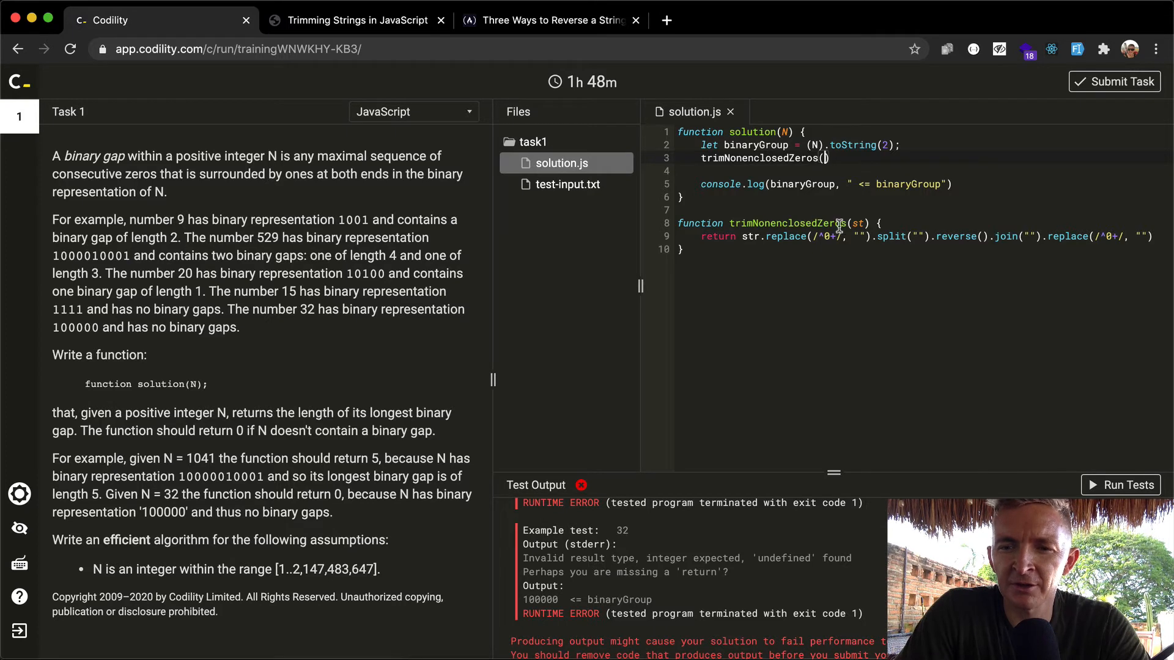
{"action": "mouse_move", "coordinate": [833, 157]}
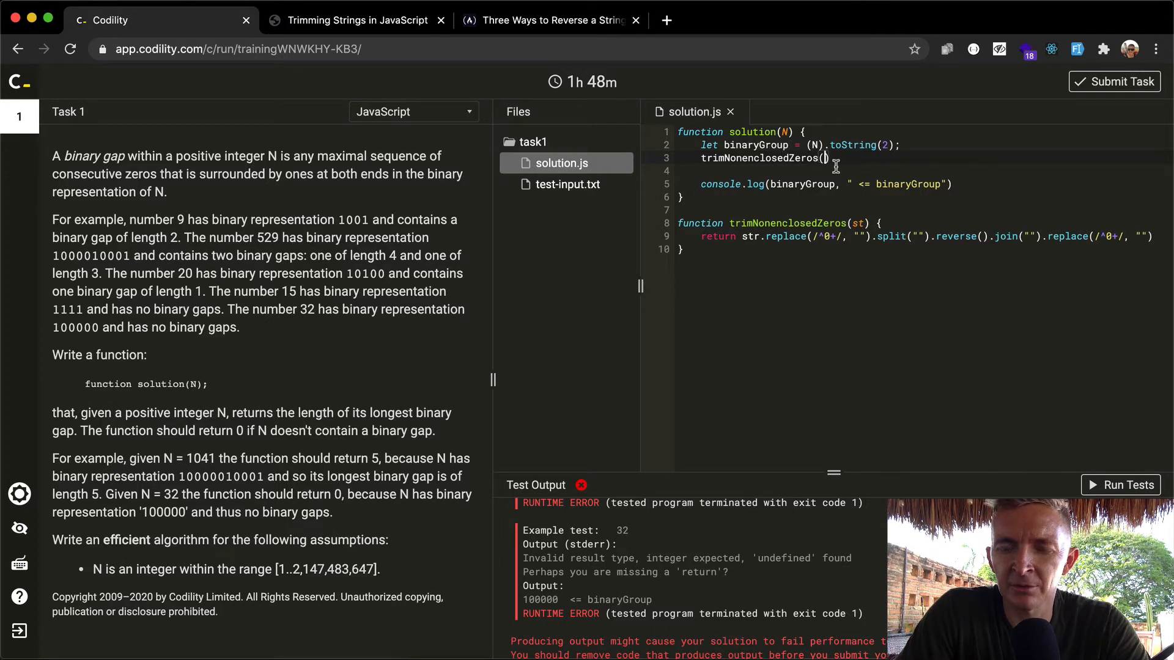
{"action": "type", "text": "binaryGroup"}
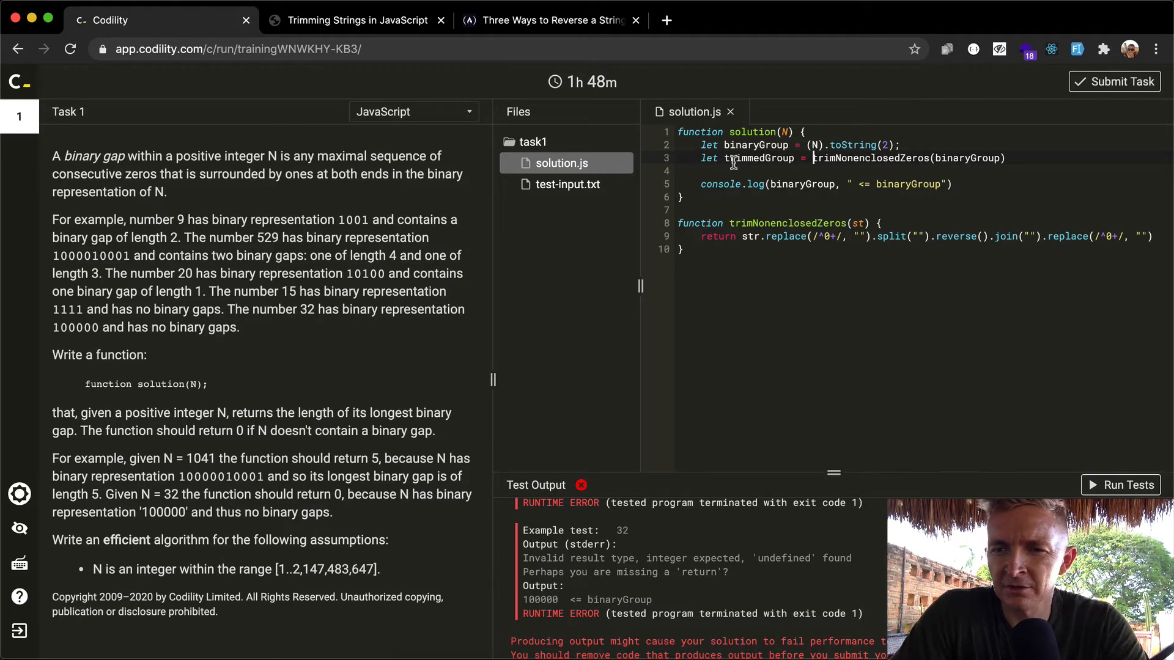
{"action": "type", "text": ";"}
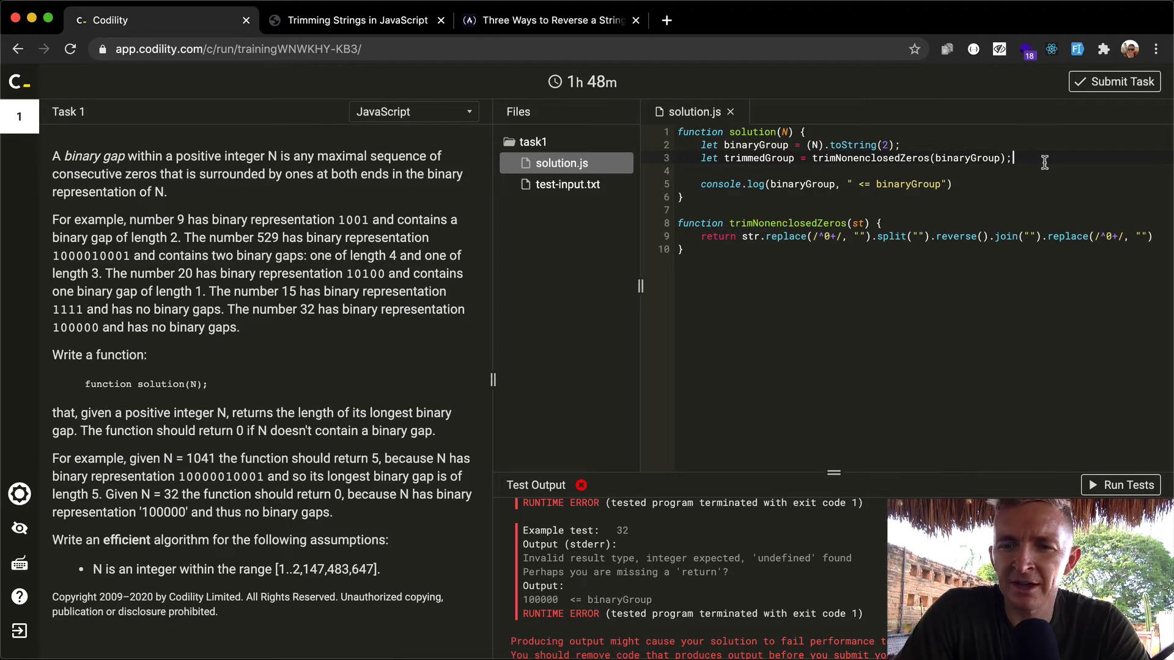
{"action": "double_click", "coordinate": [758, 158]}
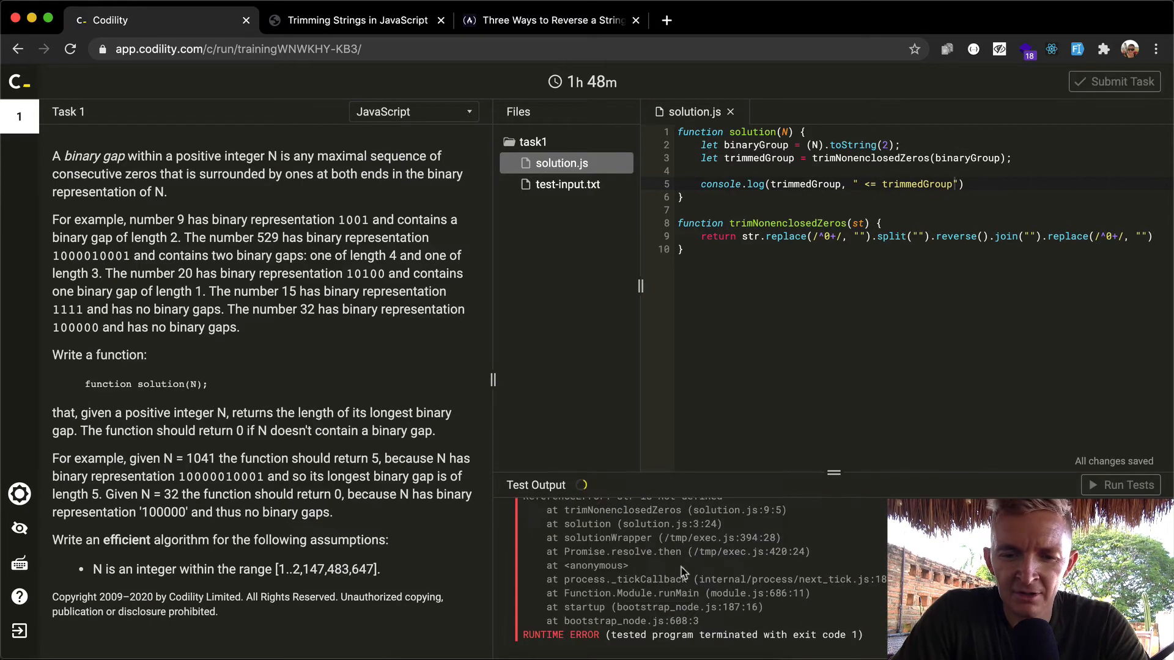
{"action": "left_click", "coordinate": [1121, 484]}
{"action": "type", "text": "r"}
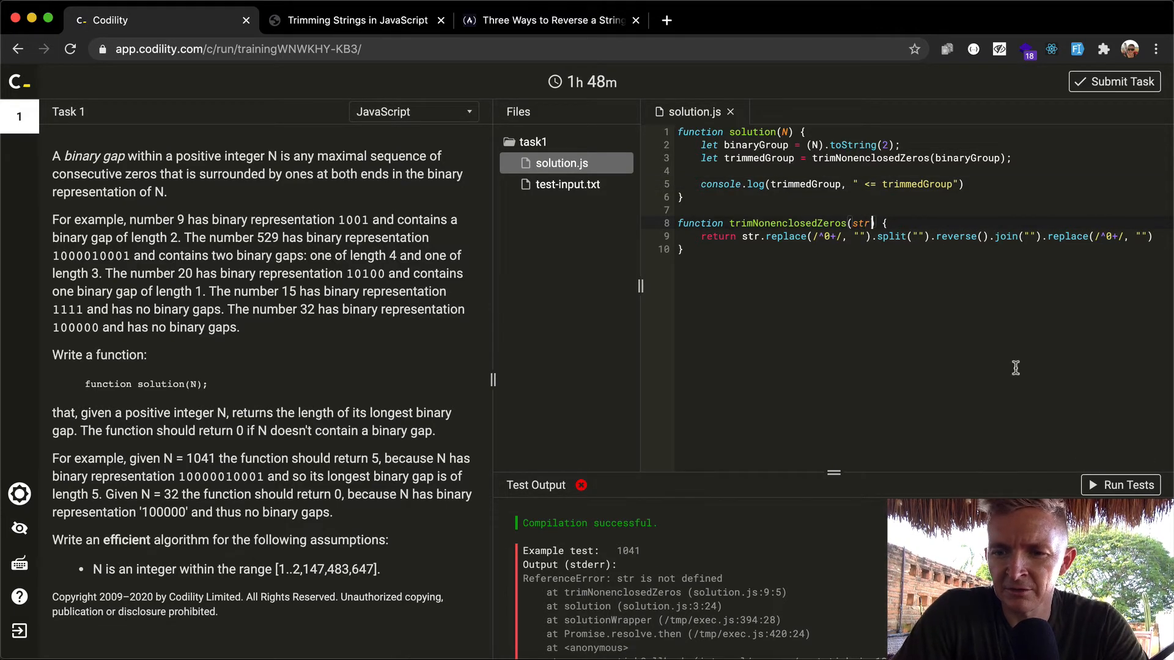
{"action": "left_click", "coordinate": [1127, 484]}
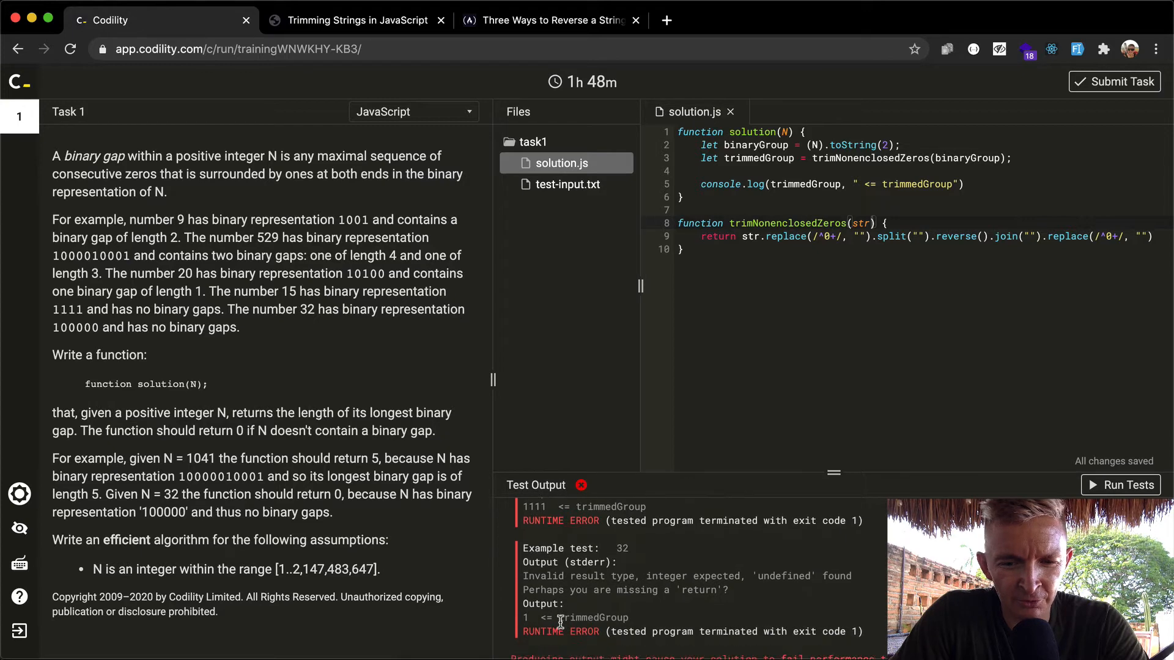
{"action": "scroll", "scroll_direction": "down", "scroll_amount": 3}
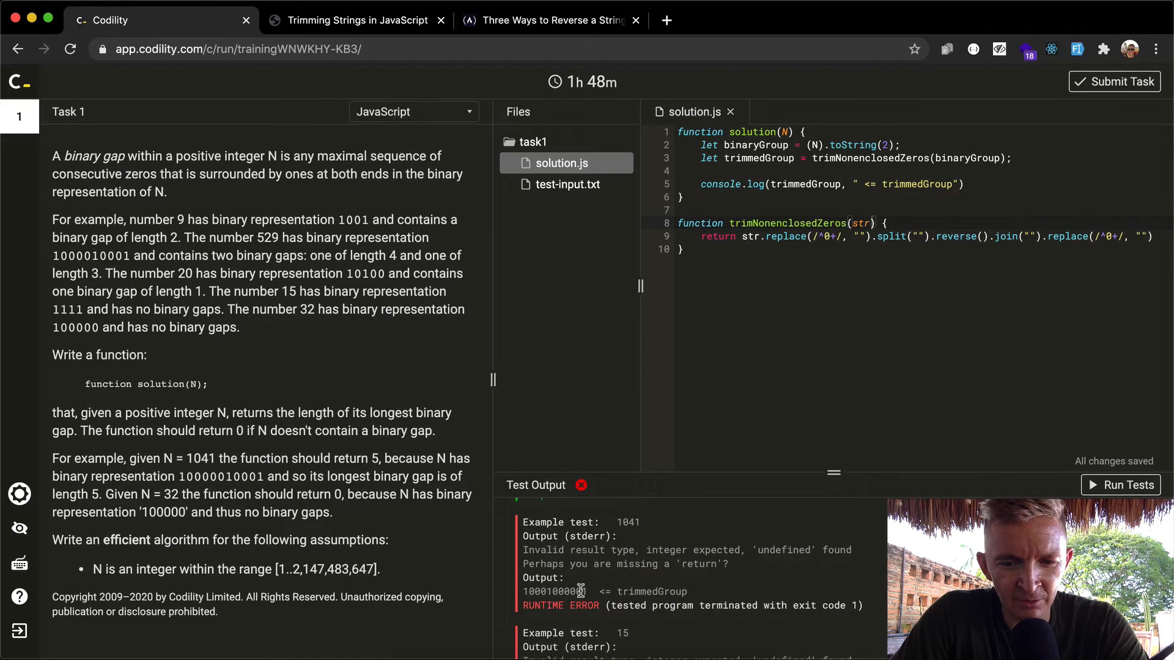
{"action": "double_click", "coordinate": [554, 591]}
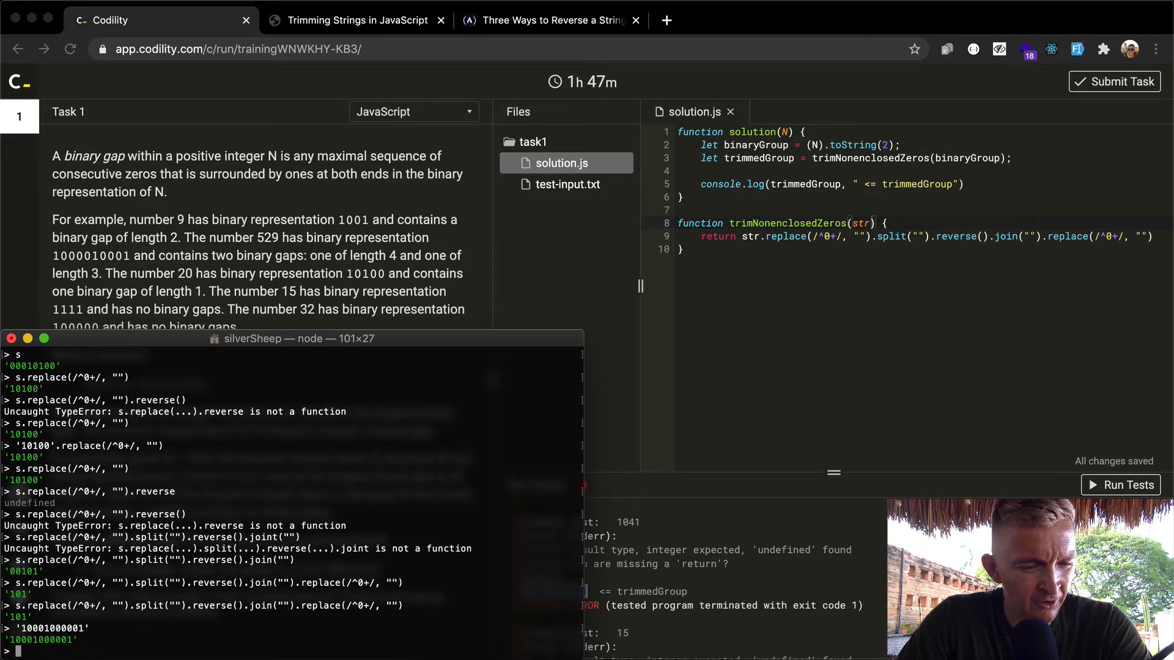
{"action": "type", "text": "."}
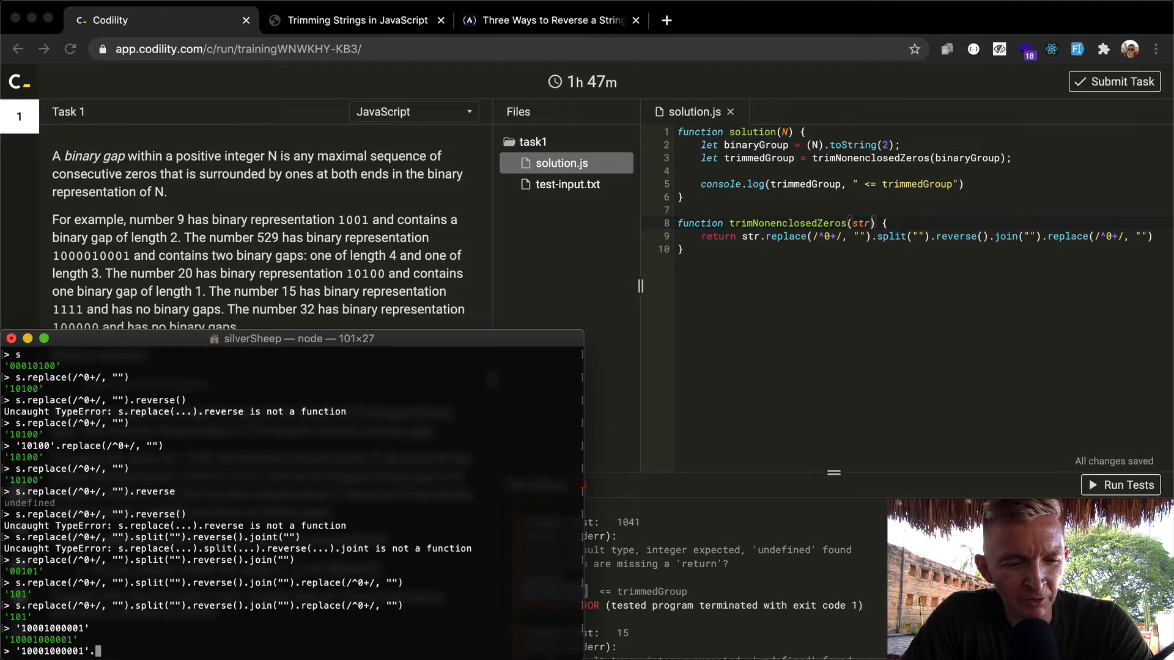
{"action": "type", "text": ".split("}
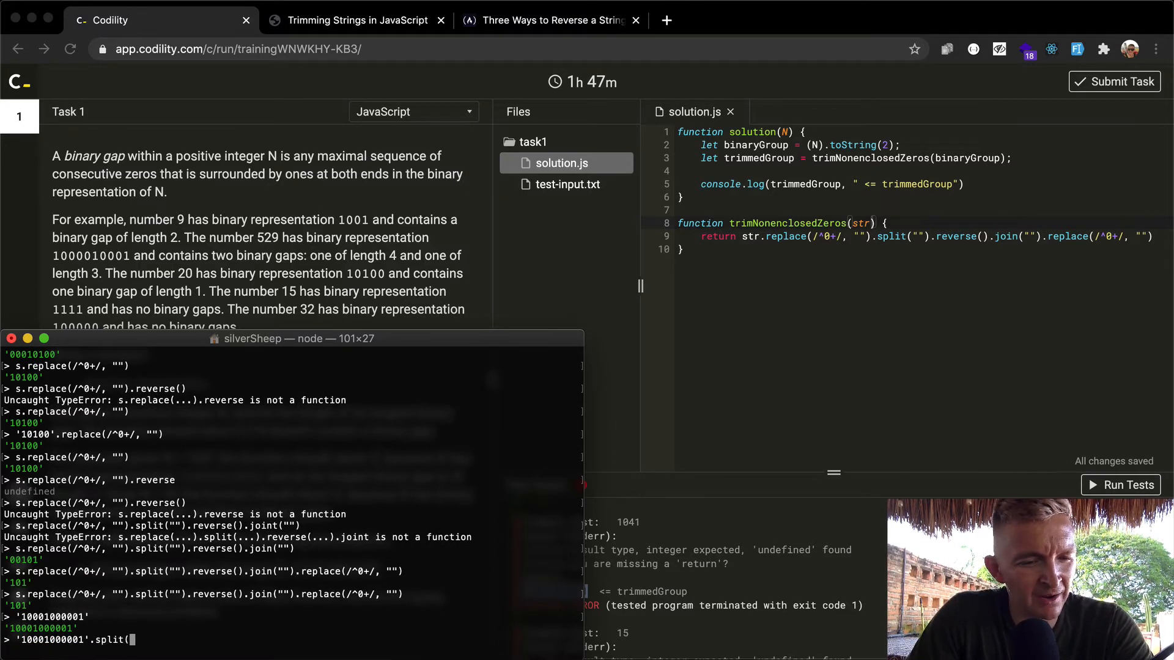
{"action": "type", "text": "1)"}
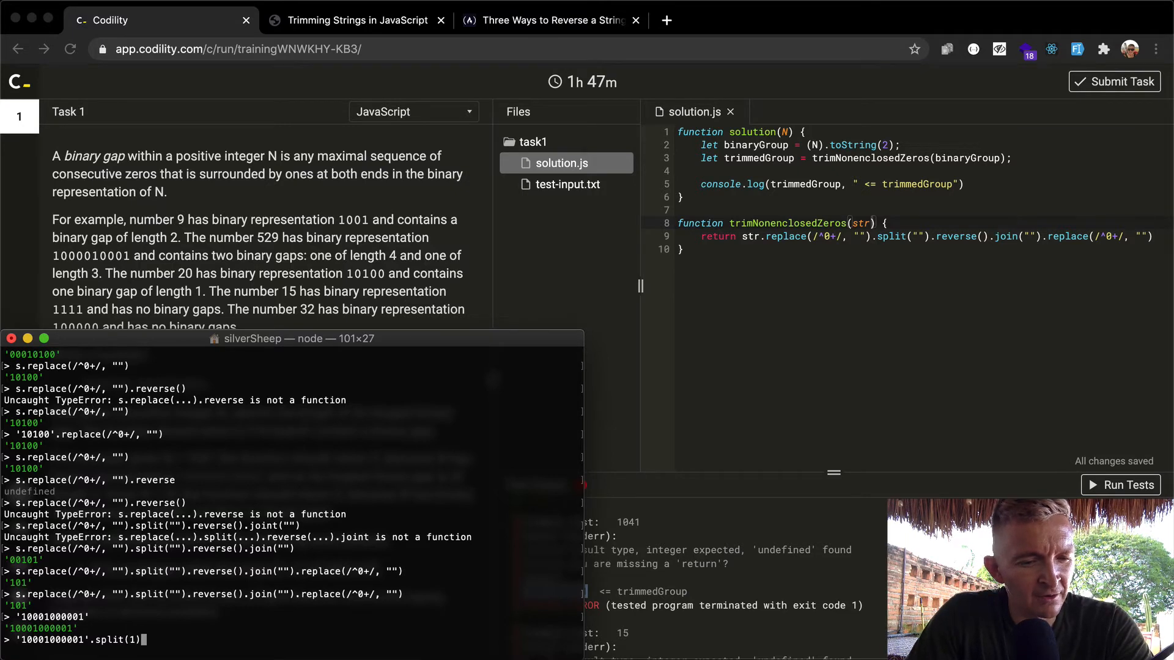
{"action": "type", "text": "'1'"}
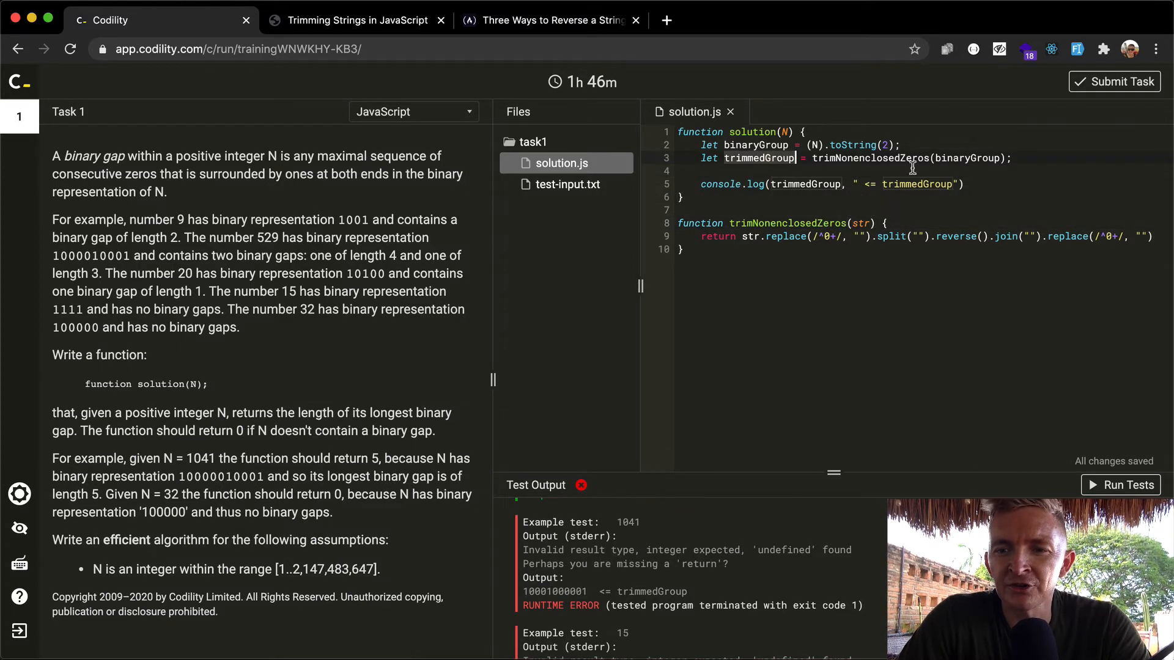
{"action": "mouse_move", "coordinate": [1031, 190]}
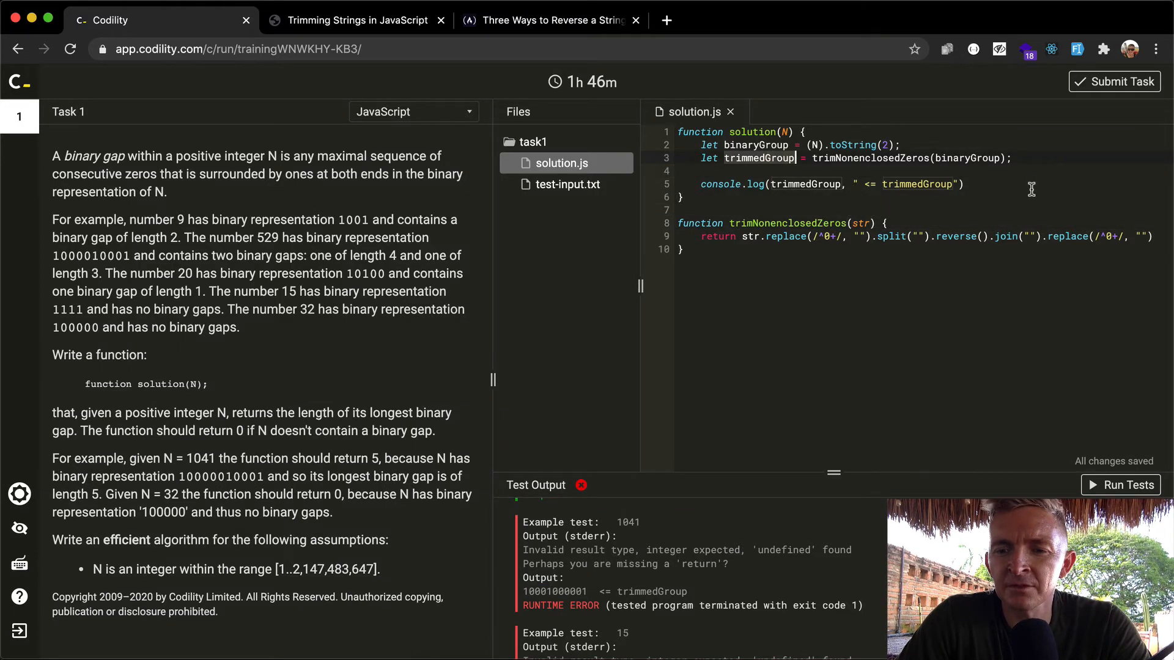
{"action": "mouse_move", "coordinate": [885, 165]}
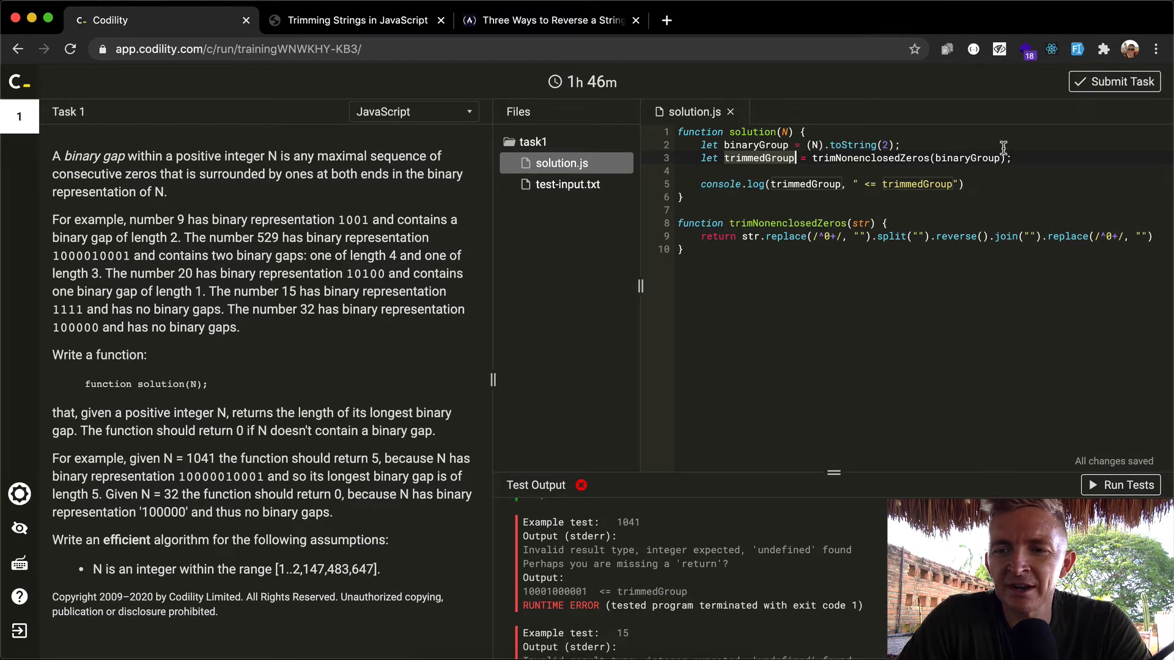
- Append .split("1") to trimmedGroup and add a for loop over i up to trimmedGroup.length
{"action": "type", "text": ".split(\"1"}
{"action": "type", "text": "for (trimmedGroup"}
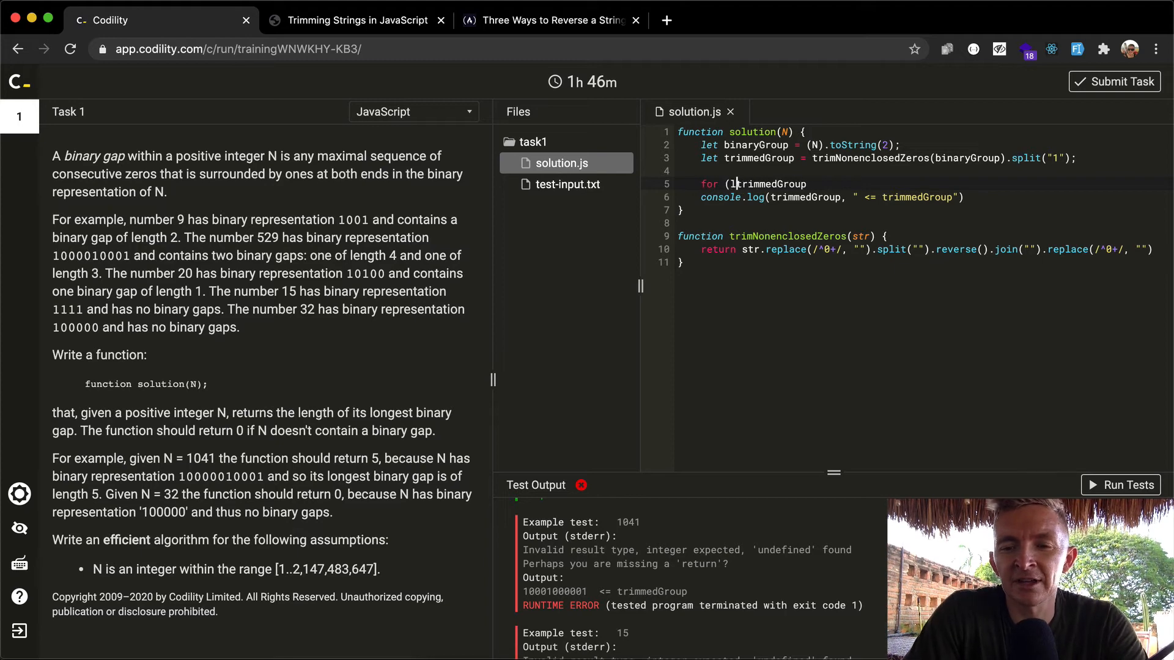
{"action": "type", "text": "let i = 0; i < trimmed"}
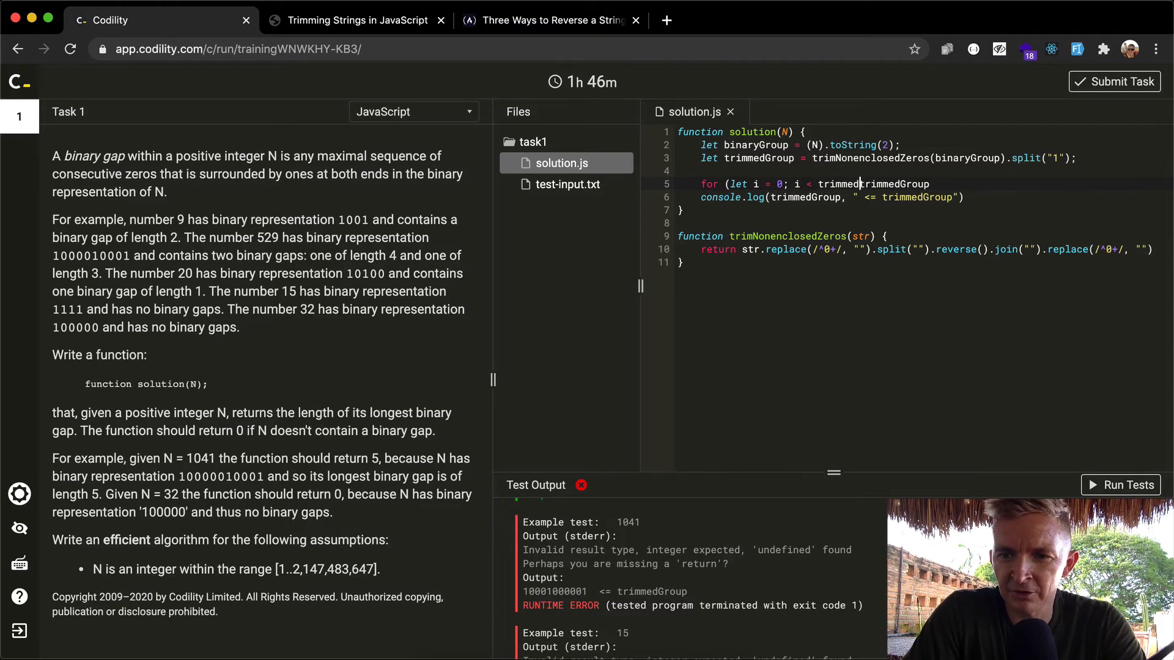
{"action": "type", "text": ".length;"}
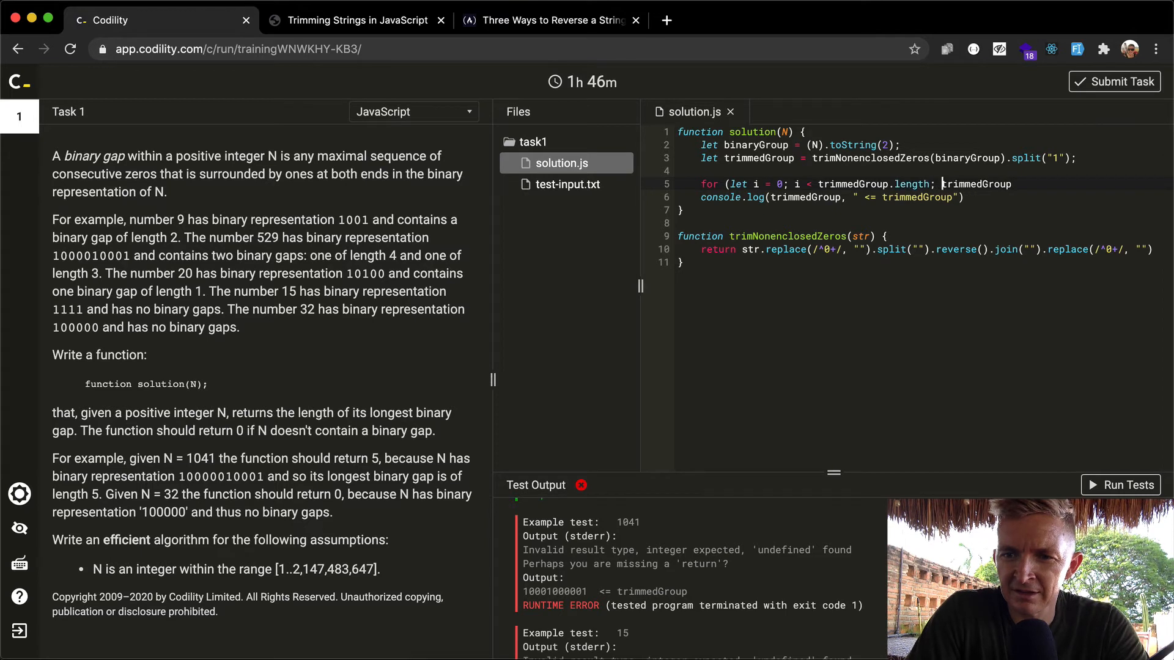
{"action": "type", "text": "i += 1) {"}
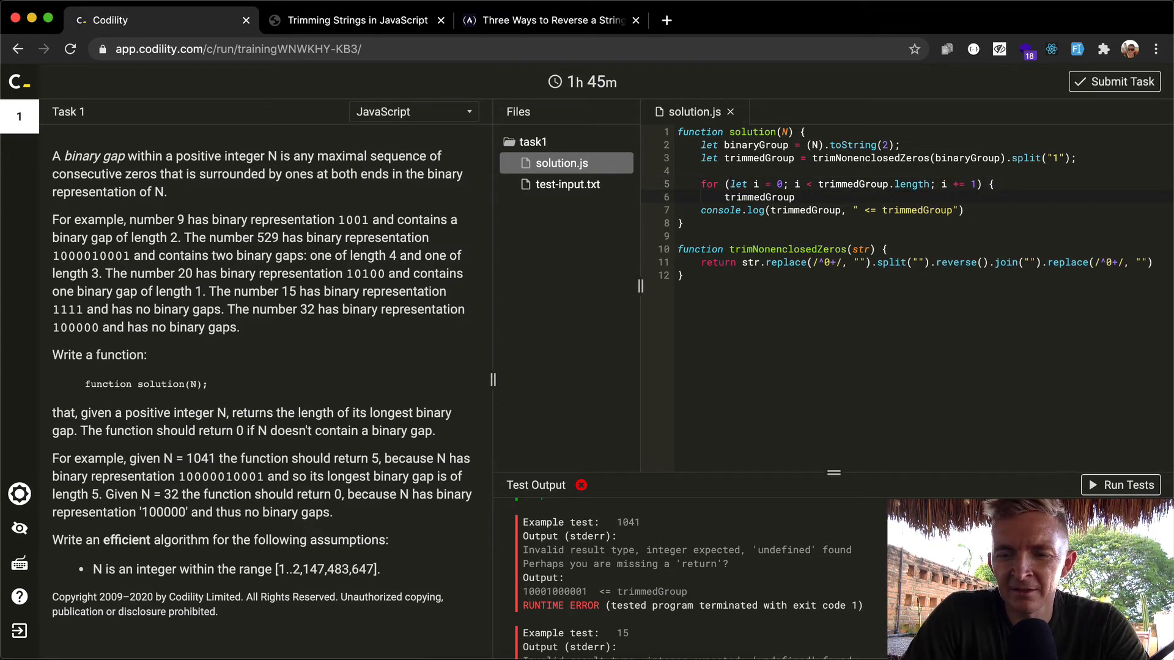
{"action": "type", "text": "}"}
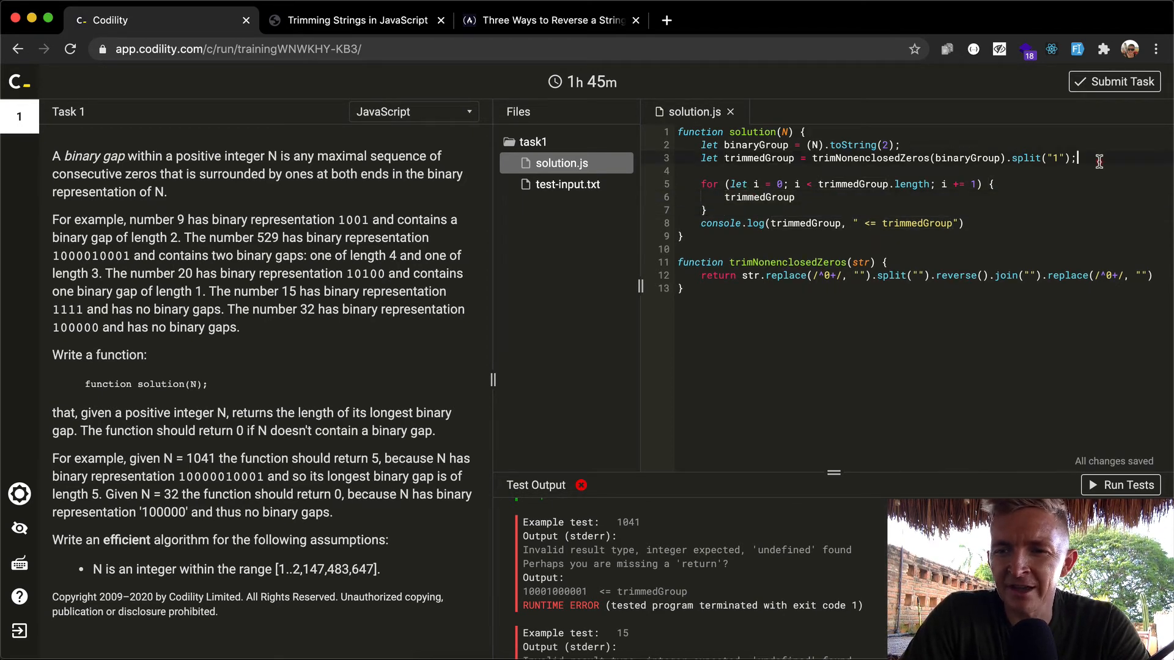
- Declare let largestGroupOfZeros = 0 and start an if on trimmedGroup[i] inside the loop
{"action": "type", "text": "let"}
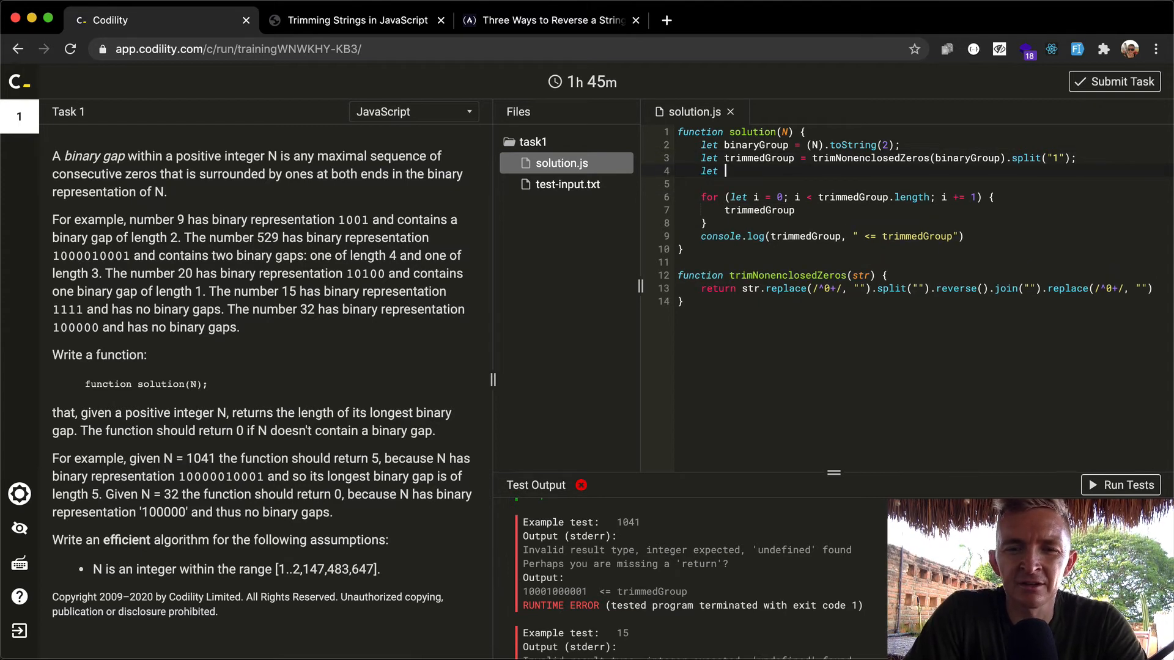
{"action": "type", "text": "largestGroupOfZeros = 0;"}
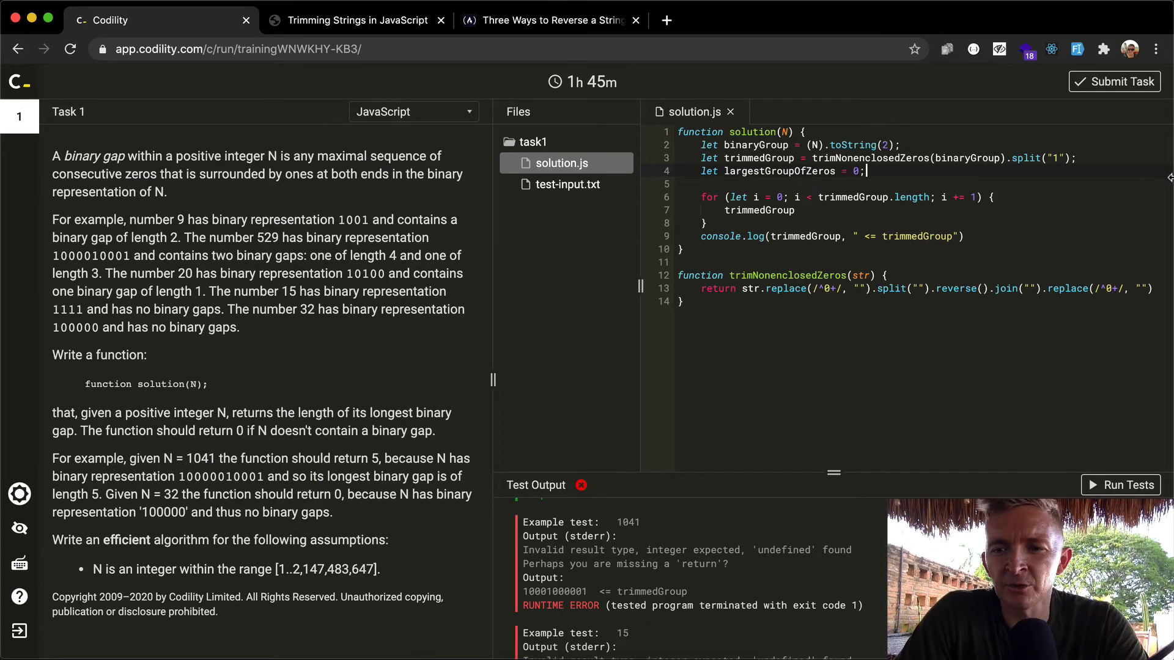
{"action": "mouse_move", "coordinate": [723, 211]}
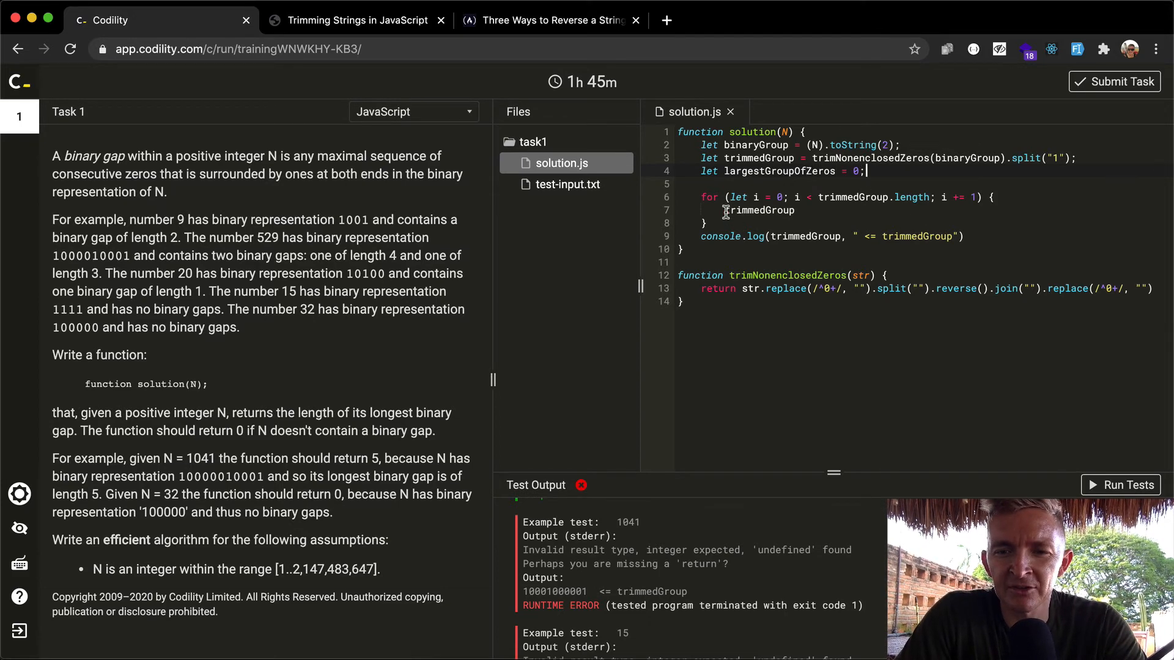
{"action": "type", "text": "if"}
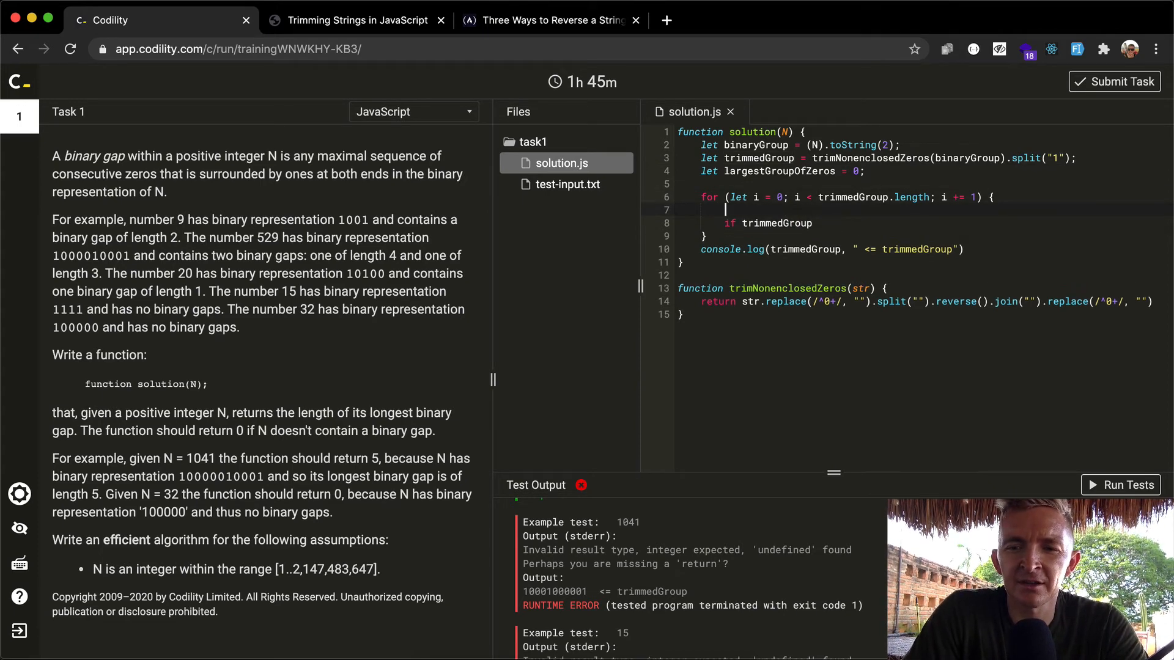
{"action": "type", "text": "let individualGroup ="}
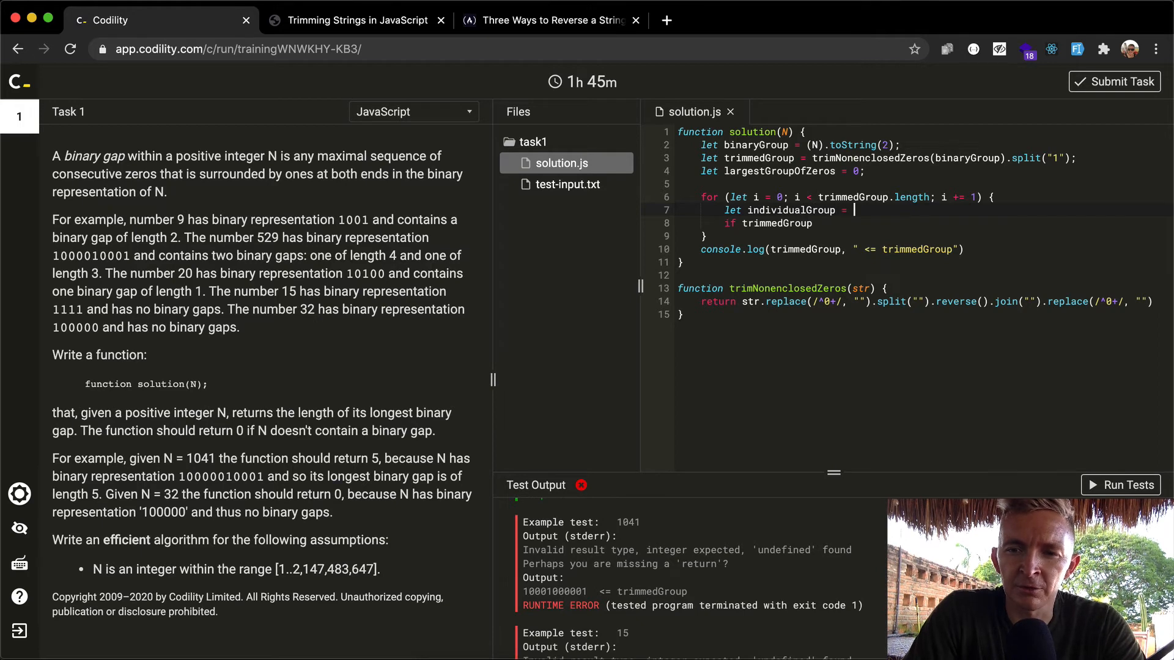
{"action": "type", "text": "trimmedGroup[i];"}
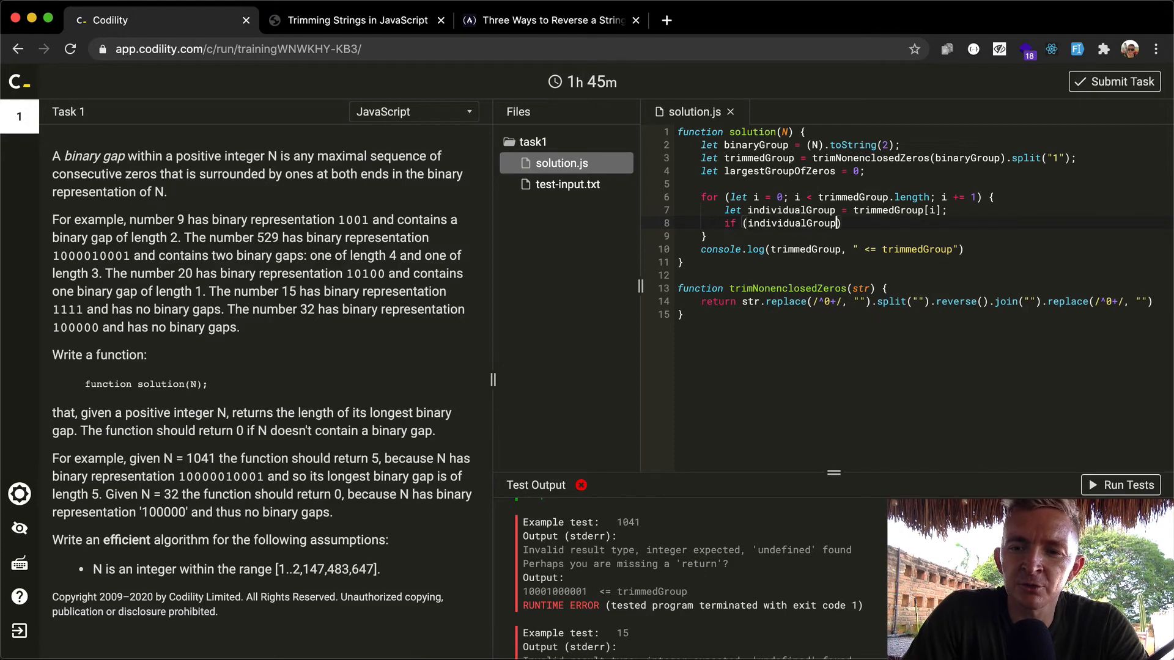
- Compare trimmedGroup[i].length > largestGroupOfZeros and store the larger length in largestGroupOfZeros
{"action": "type", "text": ".length"}
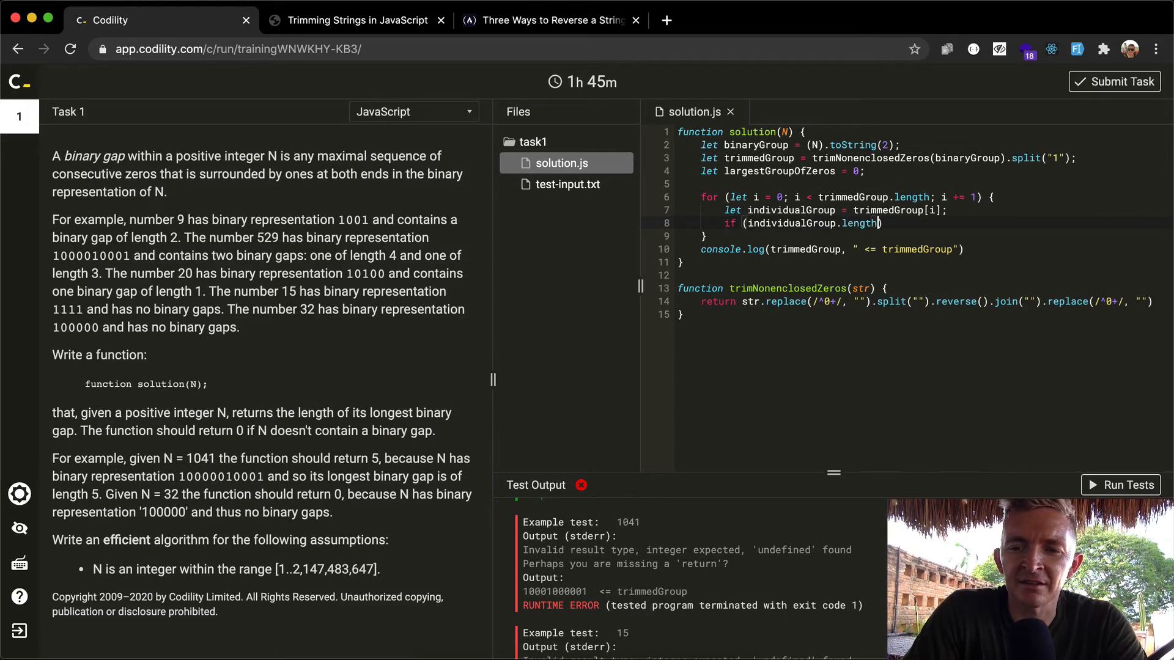
{"action": "type", "text": ">"}
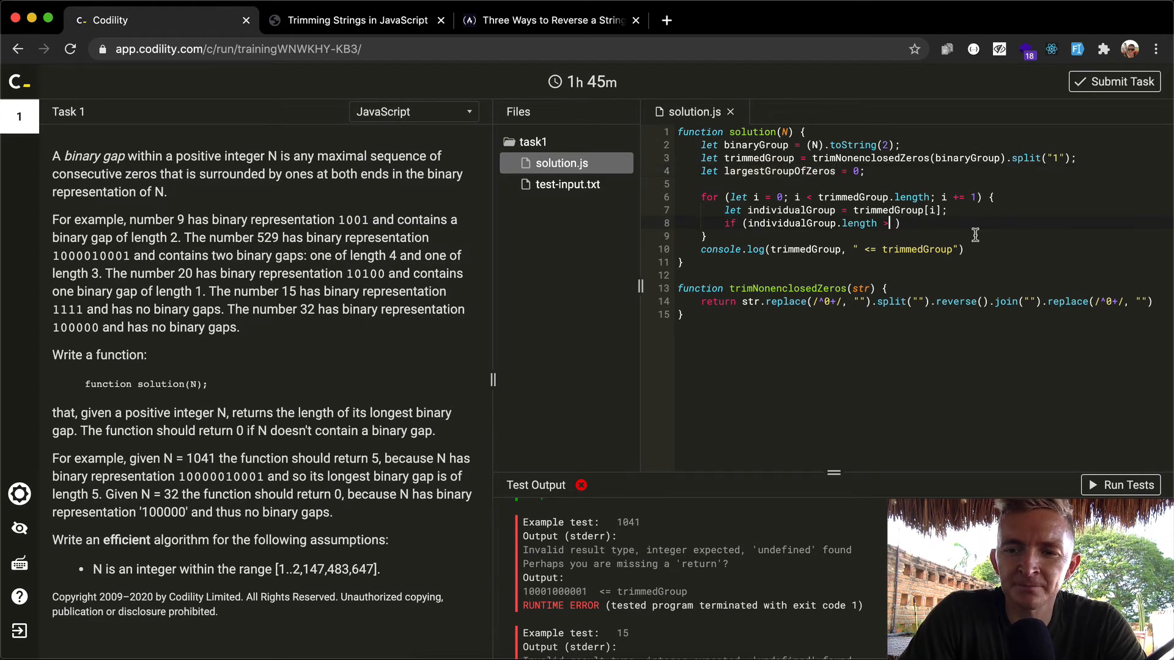
{"action": "type", "text": "largestGroupOfZeros) {"}
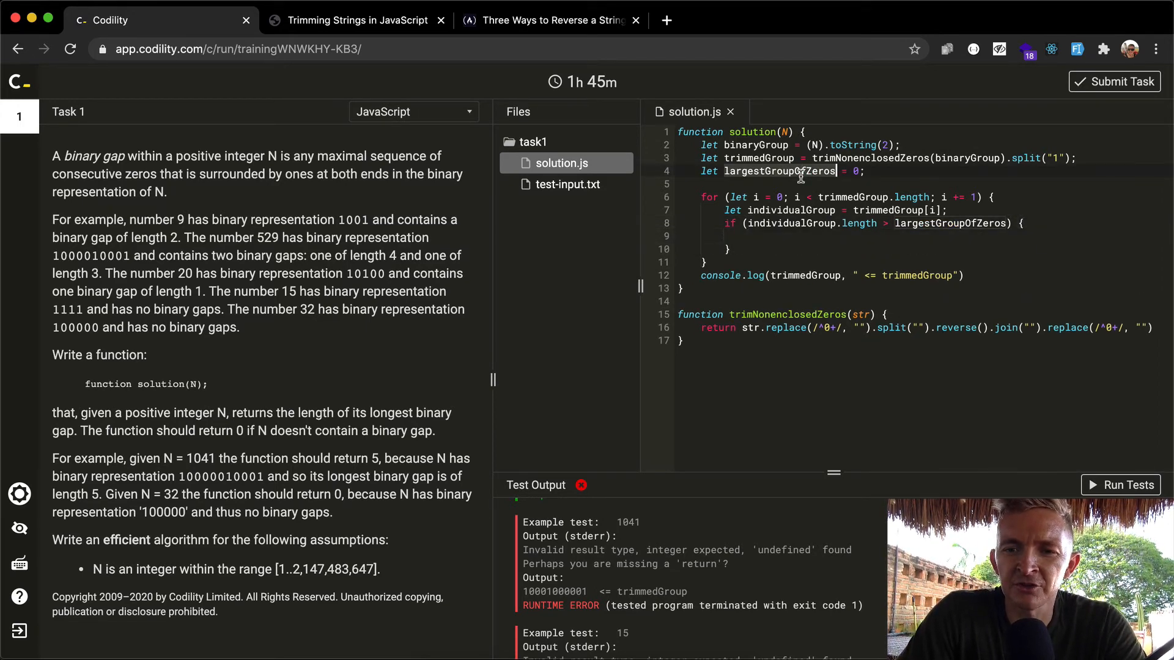
{"action": "type", "text": "largestGroupOfZeros"}
{"action": "left_click", "coordinate": [823, 209]}
{"action": "type", "text": "Size"}
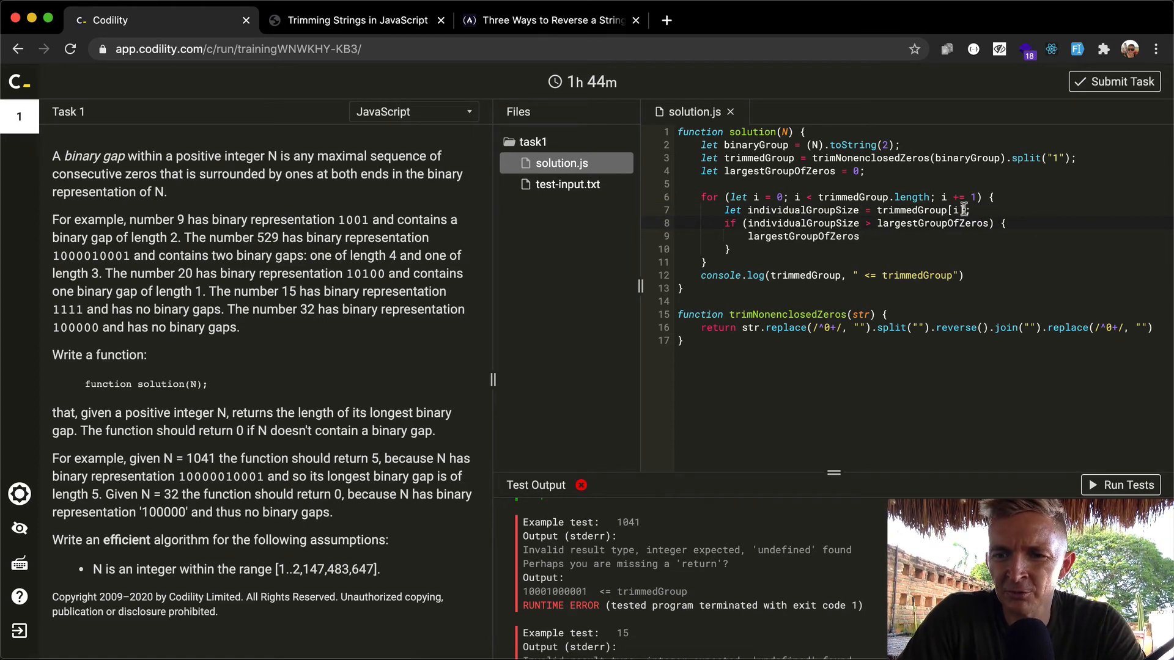
{"action": "type", "text": ".length"}
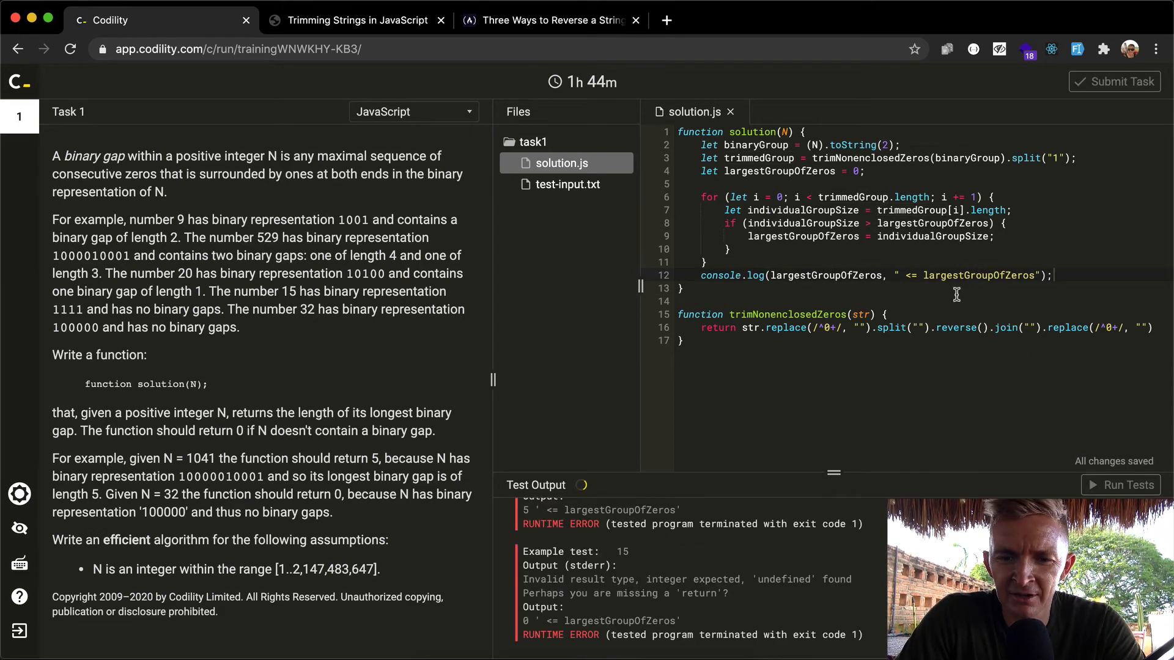
- Run the tests after adding return largestGroupOfZeros at the end of solution
{"action": "left_click", "coordinate": [1121, 485]}
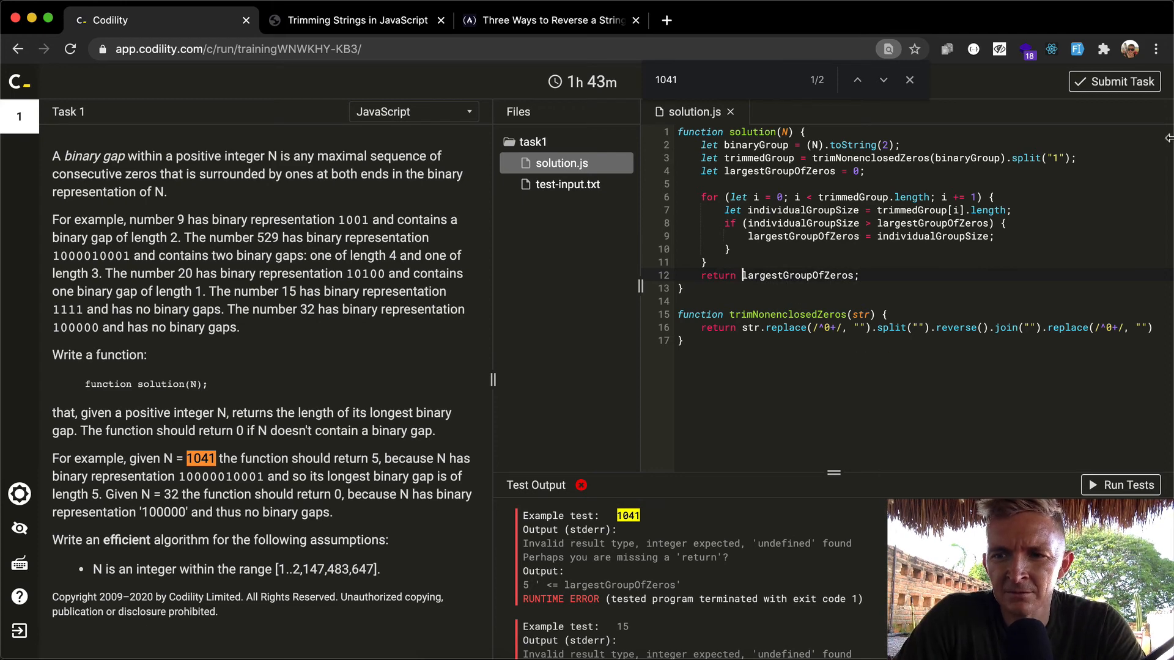
- Run the example tests so 1041, 15 and 32 pass, close the find bar, and submit the task
{"action": "left_click", "coordinate": [1121, 485]}
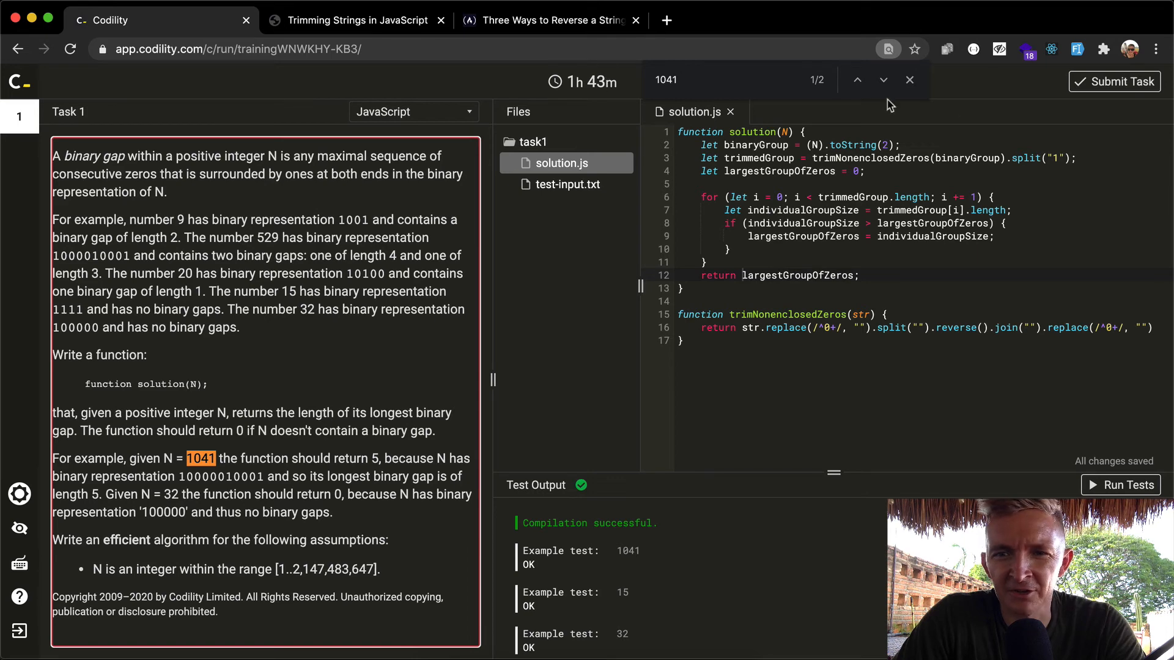
{"action": "left_click", "coordinate": [909, 80]}
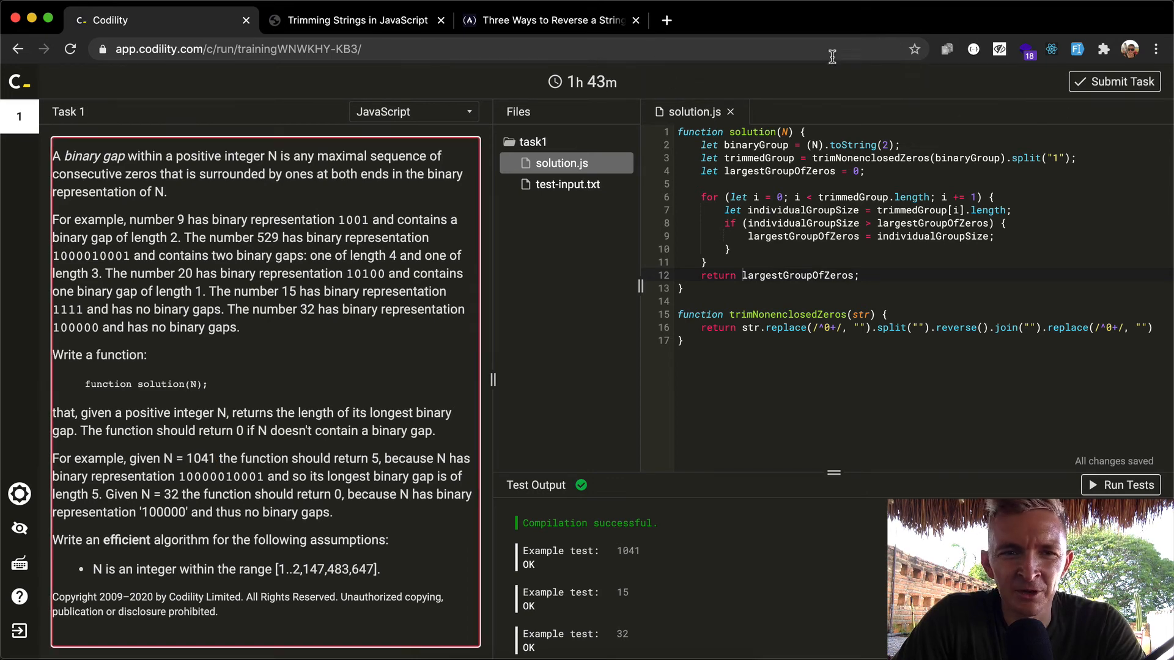
{"action": "left_click", "coordinate": [1112, 82]}
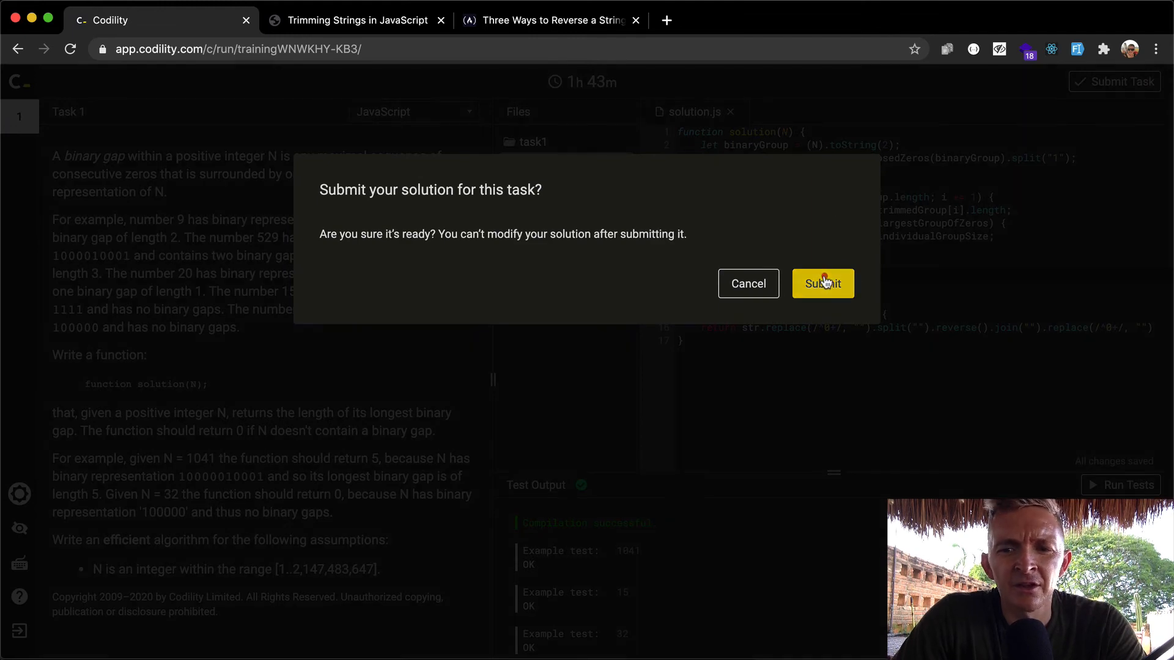
- Confirm the submission and continue to the results report showing BinaryGap at 100%
{"action": "left_click", "coordinate": [823, 283]}
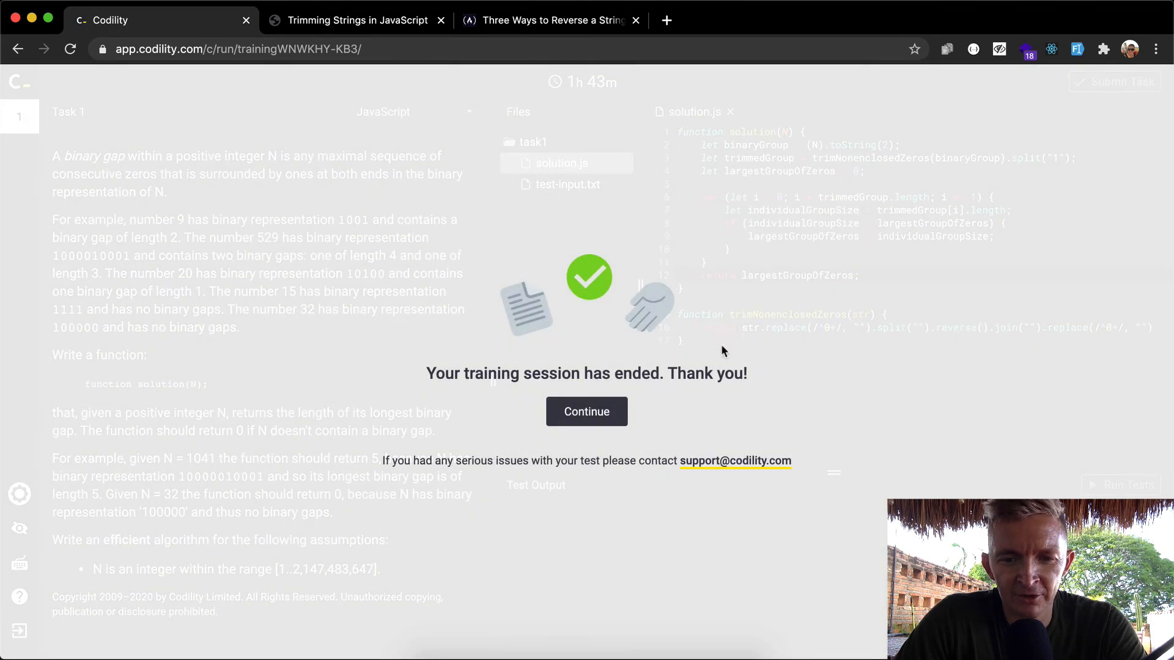
{"action": "left_click", "coordinate": [586, 411]}
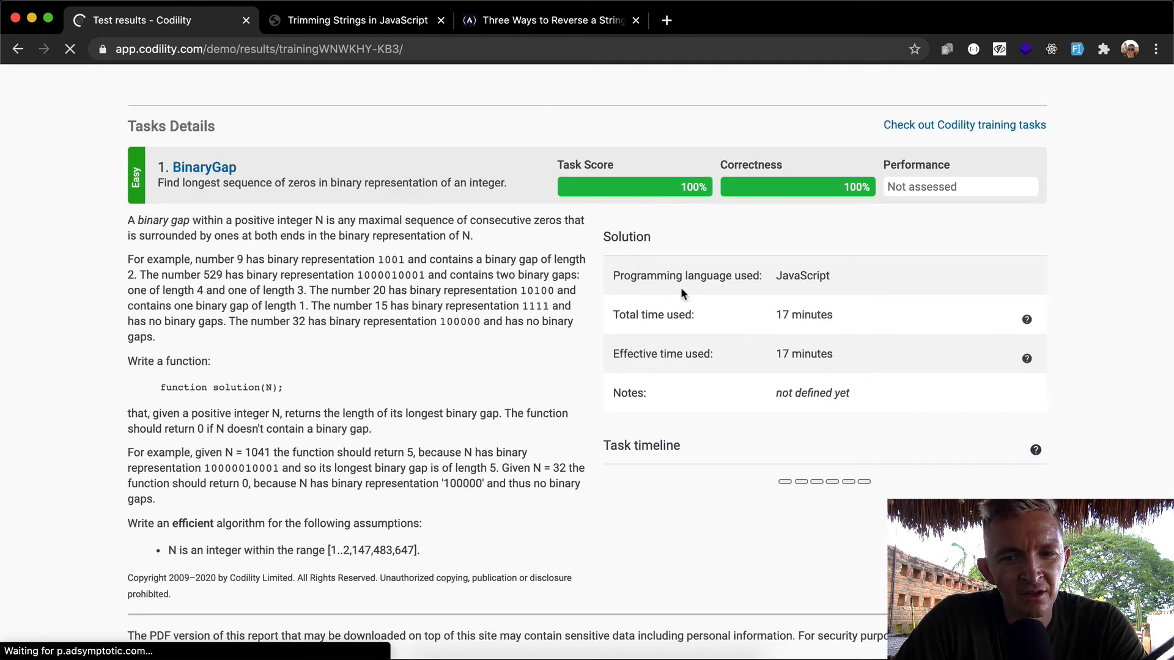
{"action": "left_click", "coordinate": [71, 49]}
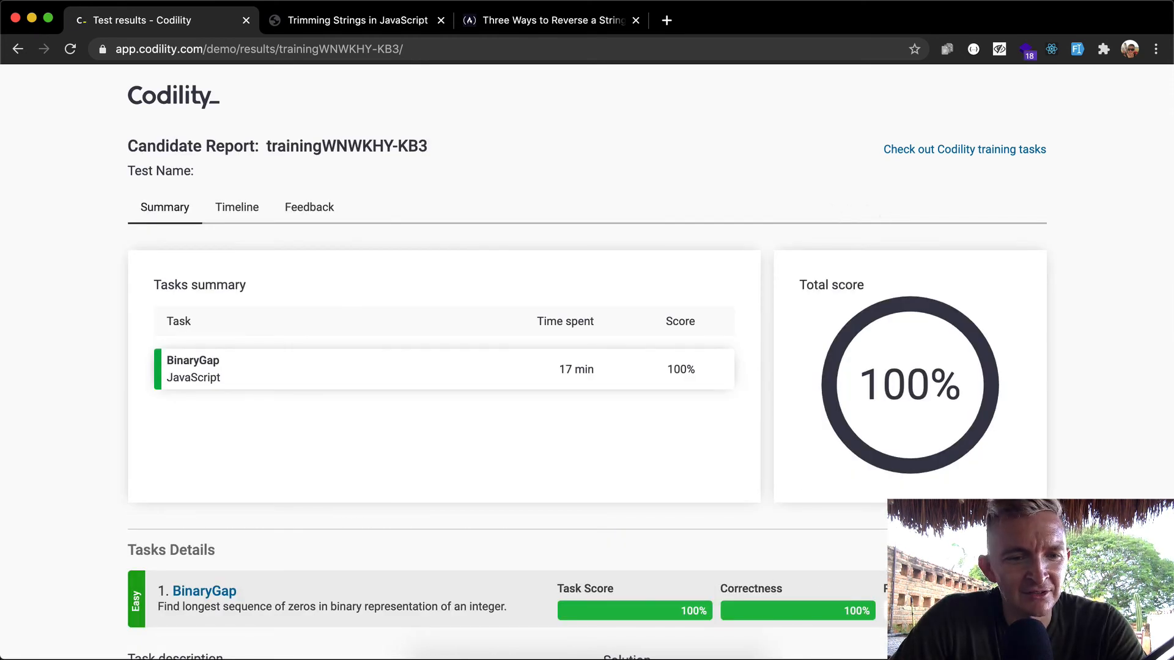
{"action": "scroll", "scroll_direction": "down", "scroll_amount": 3}
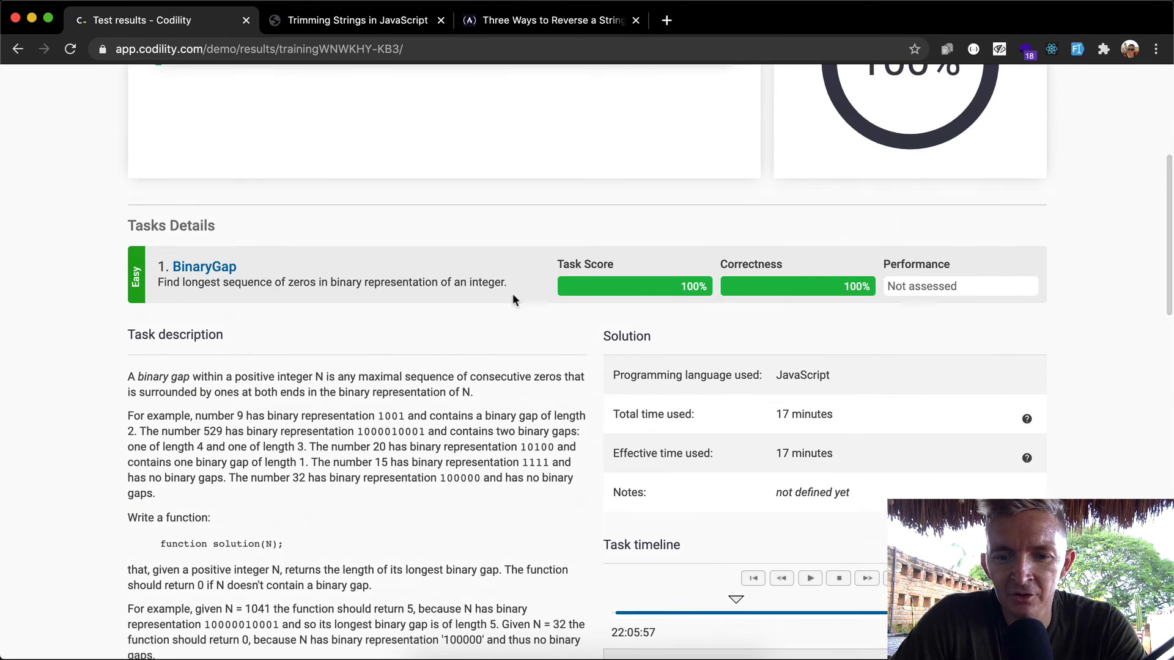
{"action": "scroll", "scroll_direction": "down", "scroll_amount": 3}
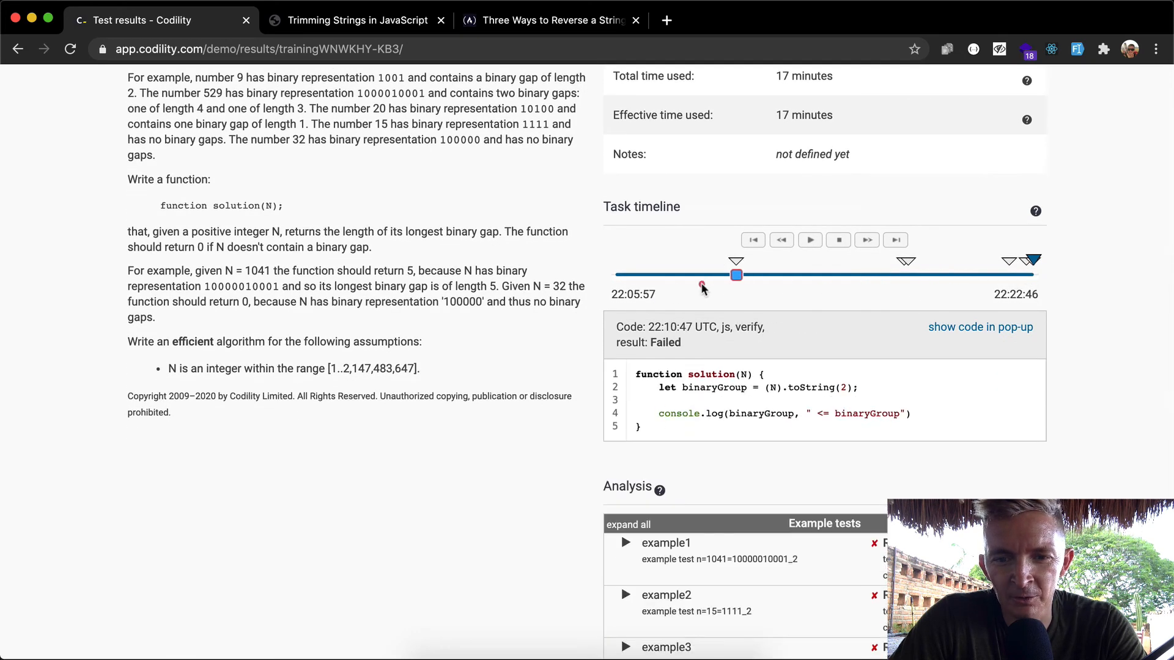
{"action": "left_click_drag", "start_coordinate": [736, 275], "coordinate": [740, 275]}
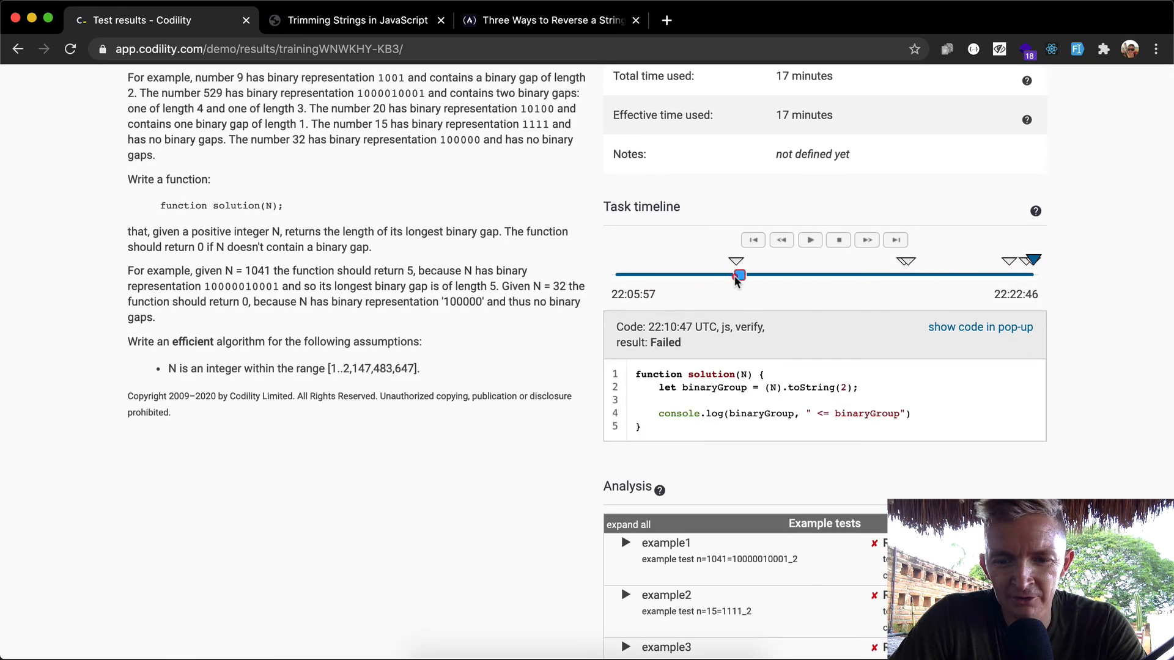
{"action": "scroll", "scroll_direction": "down", "scroll_amount": 3}
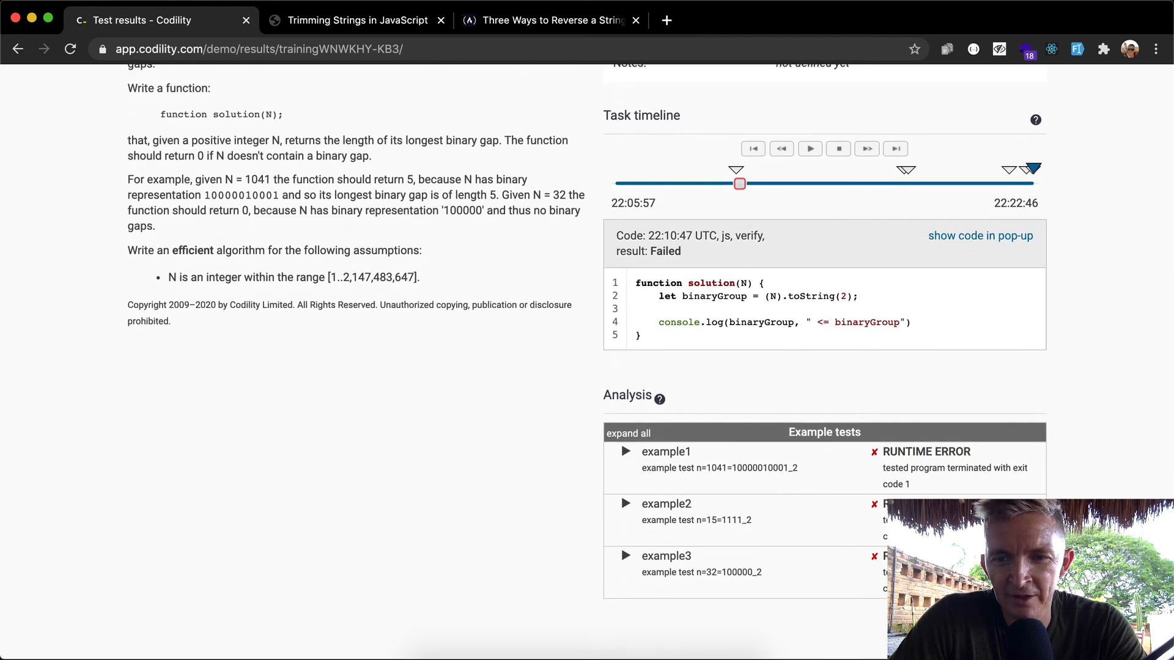
{"action": "left_click_drag", "start_coordinate": [739, 184], "coordinate": [827, 183]}
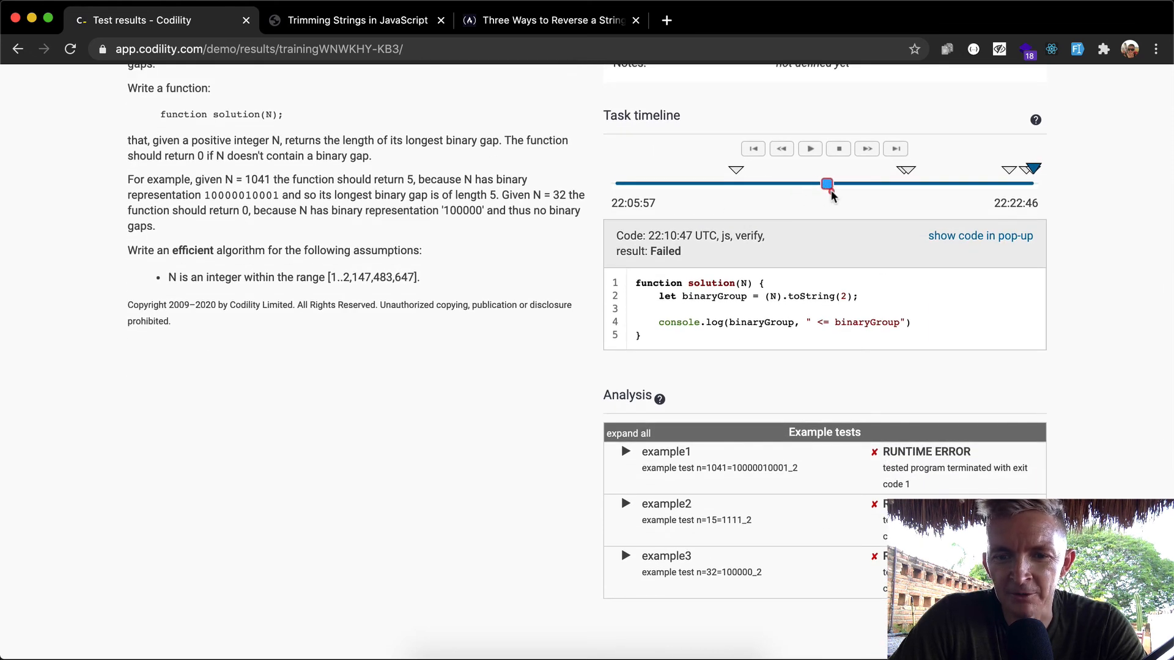
{"action": "left_click_drag", "start_coordinate": [826, 185], "coordinate": [919, 185]}
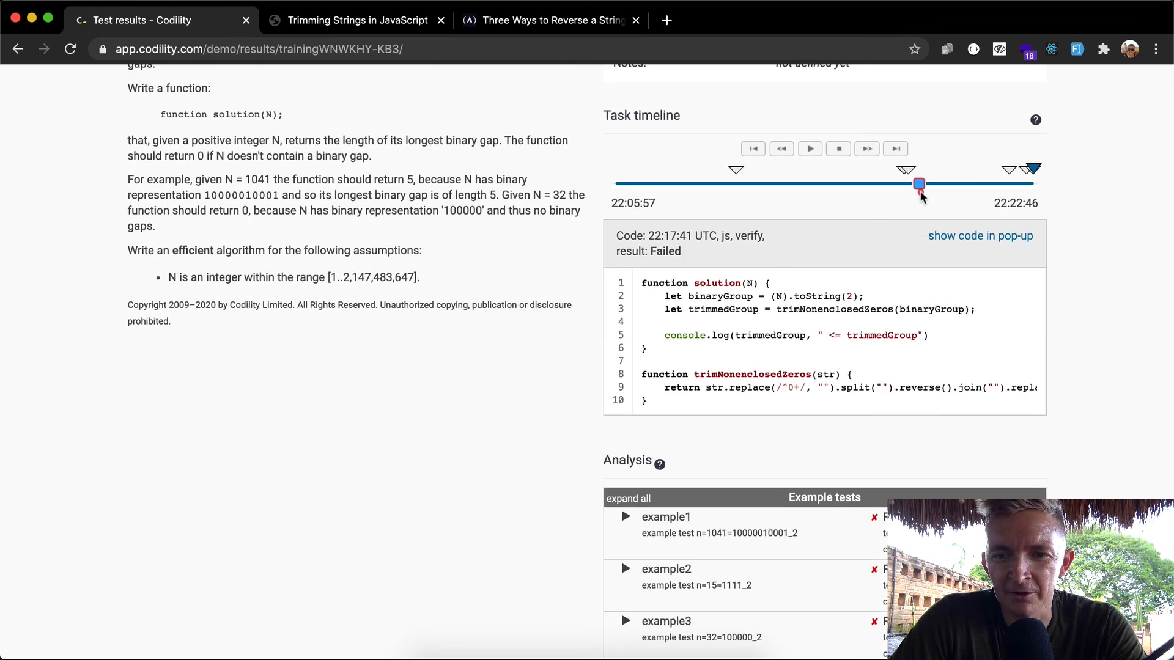
{"action": "left_click_drag", "start_coordinate": [919, 185], "coordinate": [999, 184]}
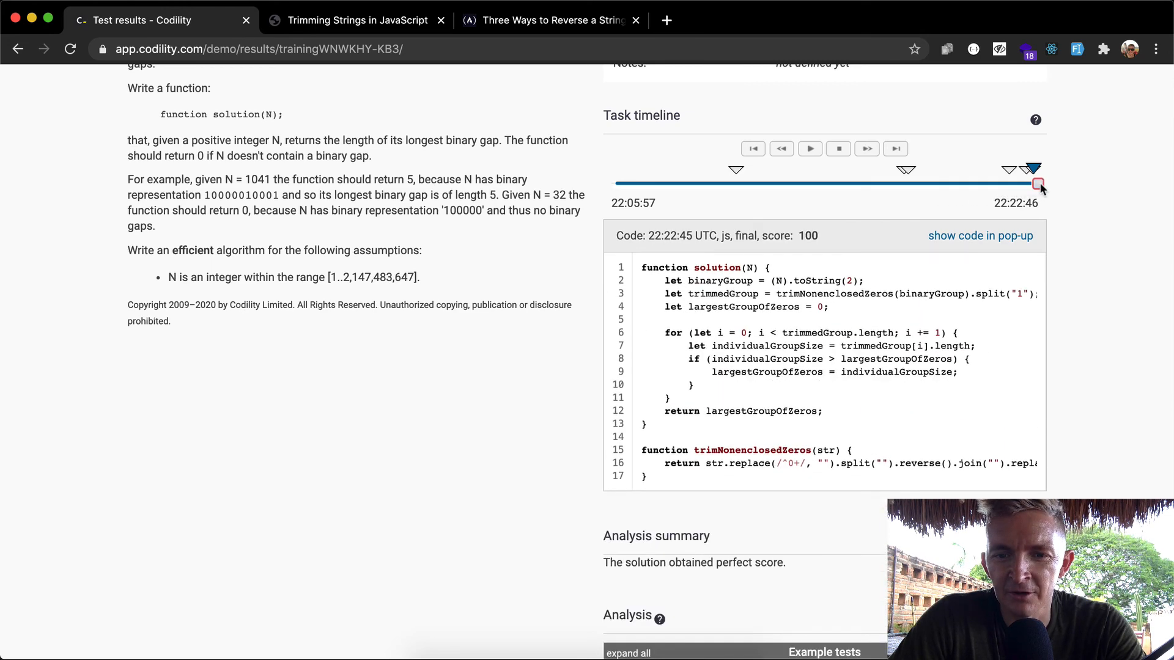
{"action": "scroll", "scroll_direction": "down", "scroll_amount": 3}
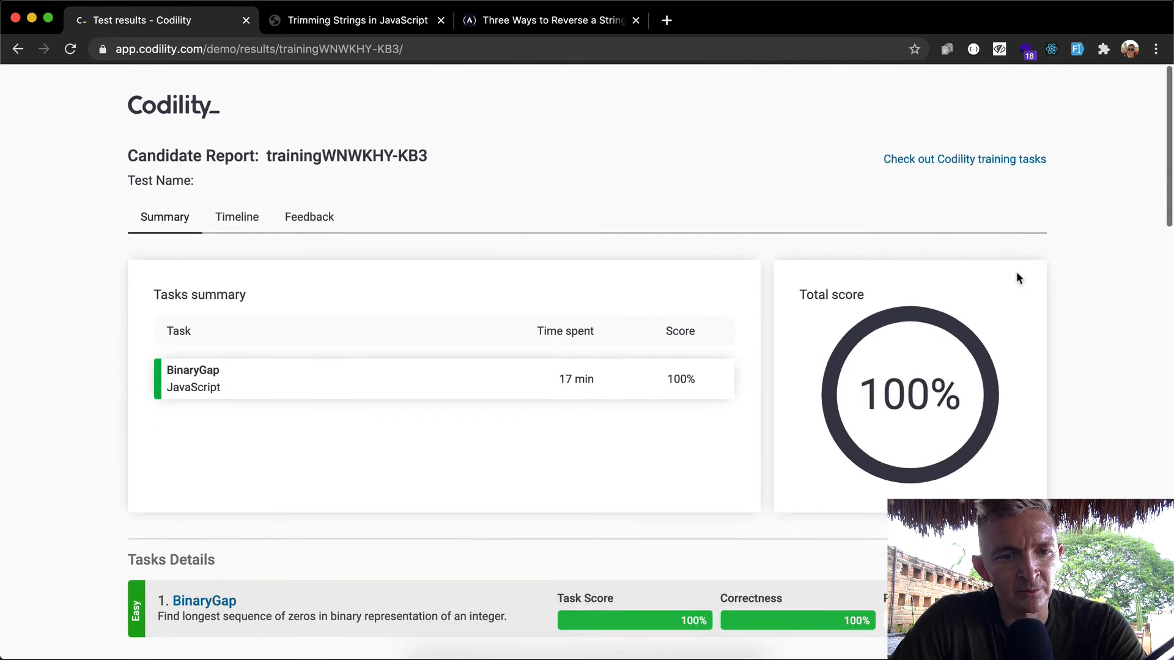
{"action": "left_click", "coordinate": [236, 208]}
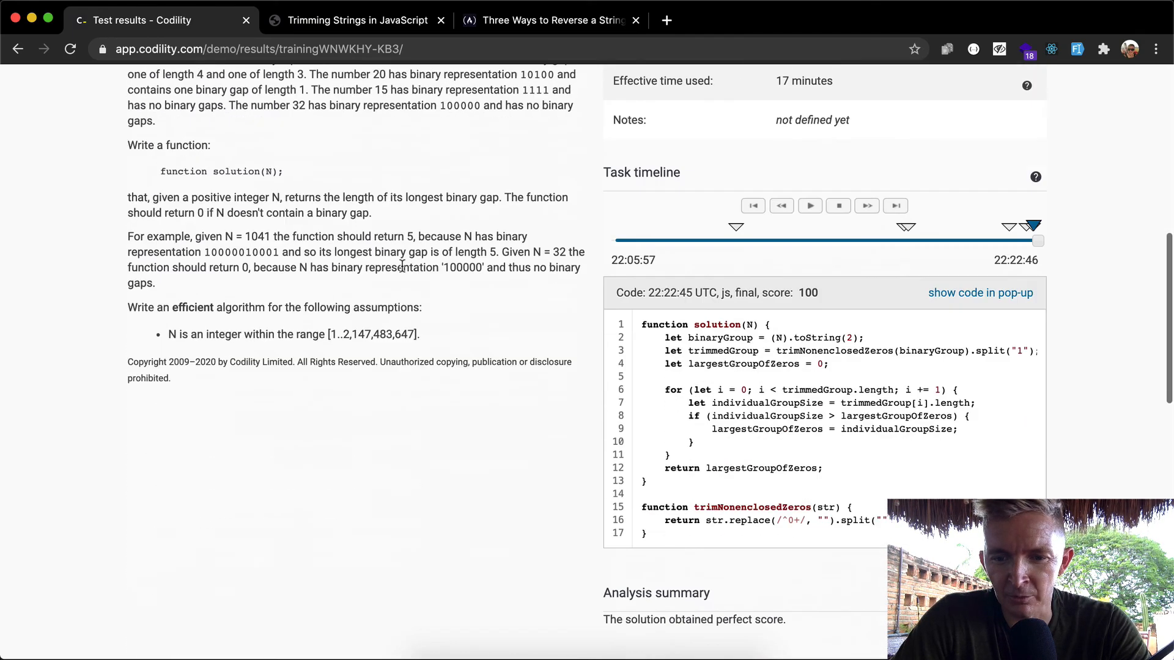
{"action": "scroll", "scroll_direction": "down", "scroll_amount": 3}
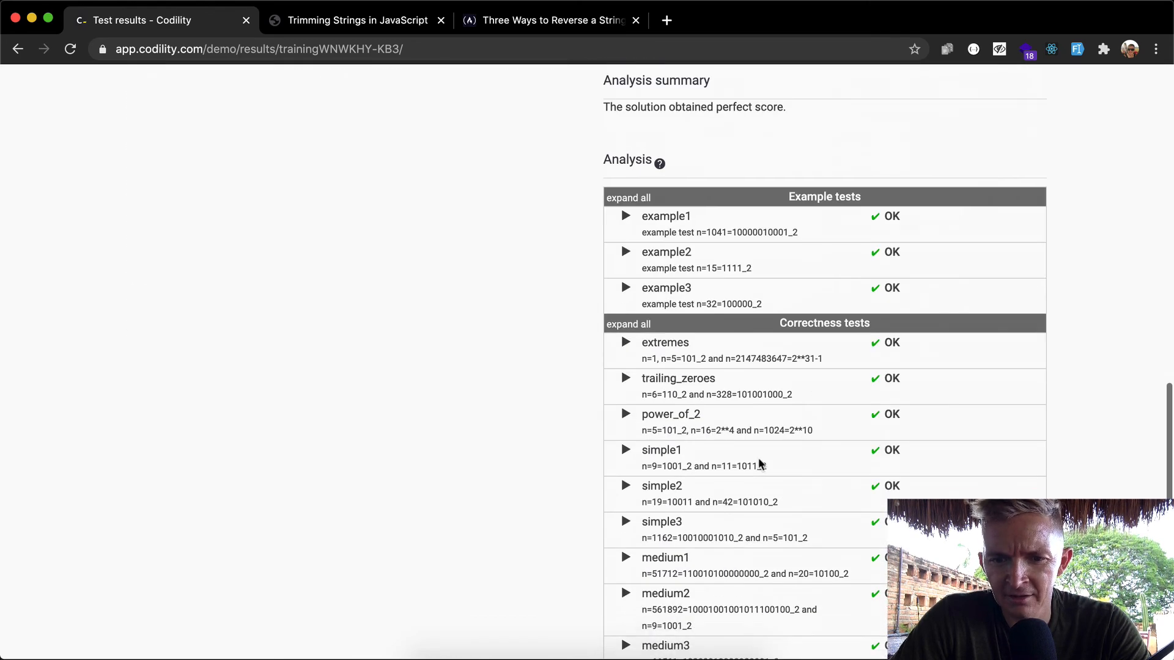
{"action": "scroll", "scroll_direction": "down", "scroll_amount": 3}
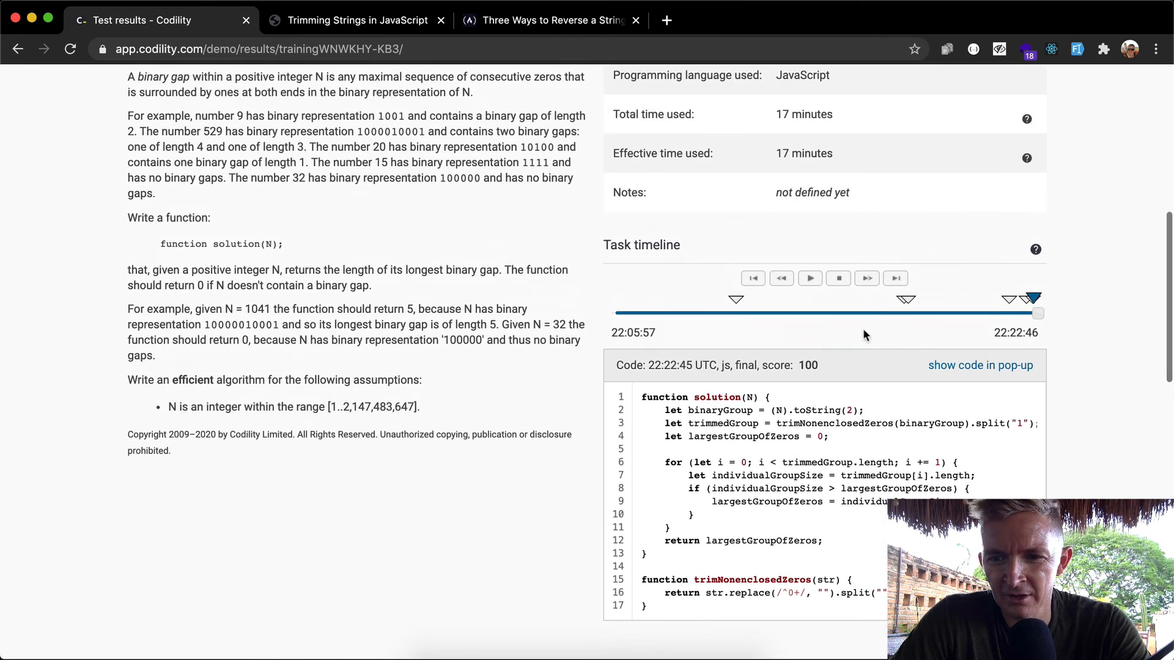
{"action": "scroll", "scroll_direction": "up", "scroll_amount": 3}
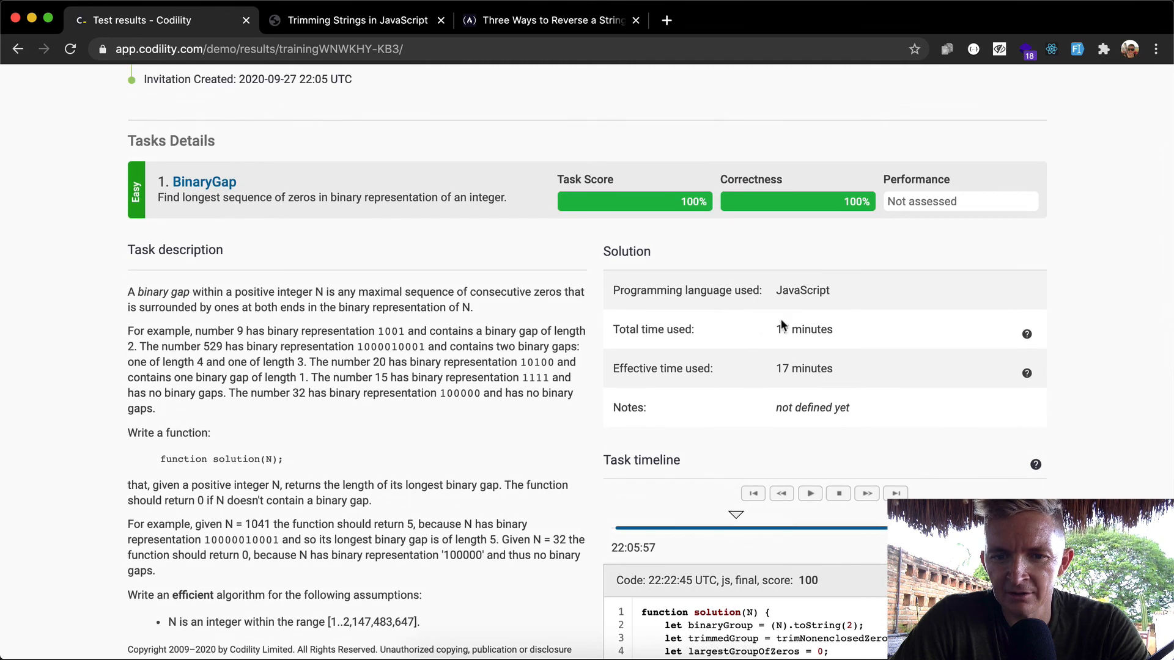
{"action": "scroll", "scroll_direction": "up", "scroll_amount": 3}
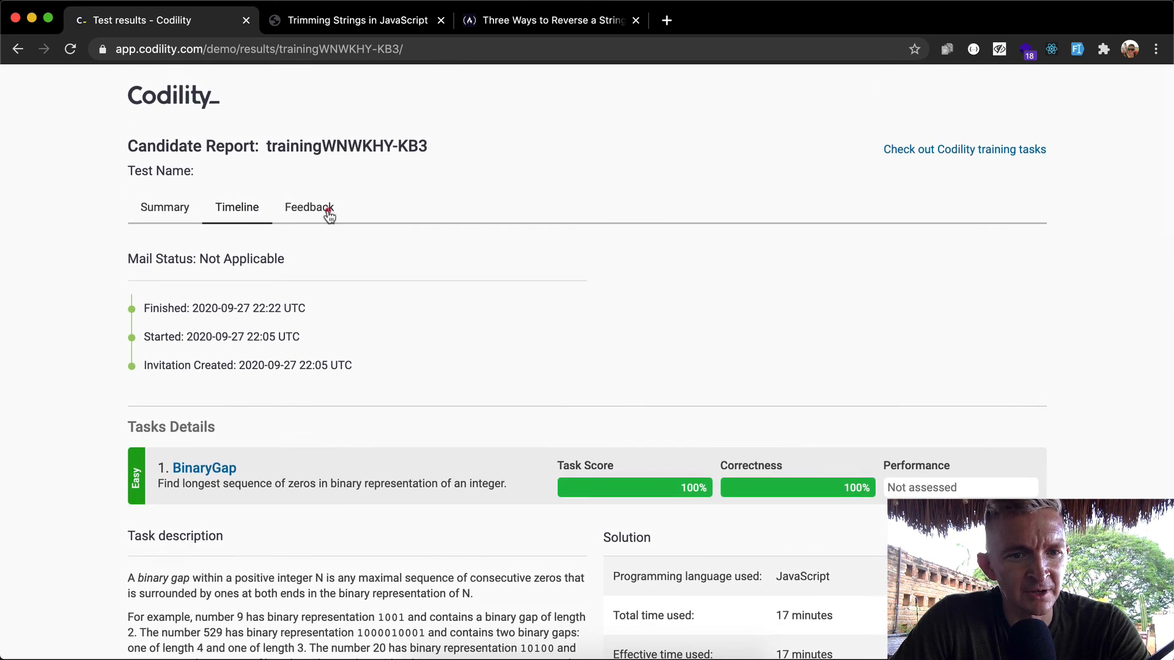
{"action": "scroll", "scroll_direction": "down", "scroll_amount": 3}
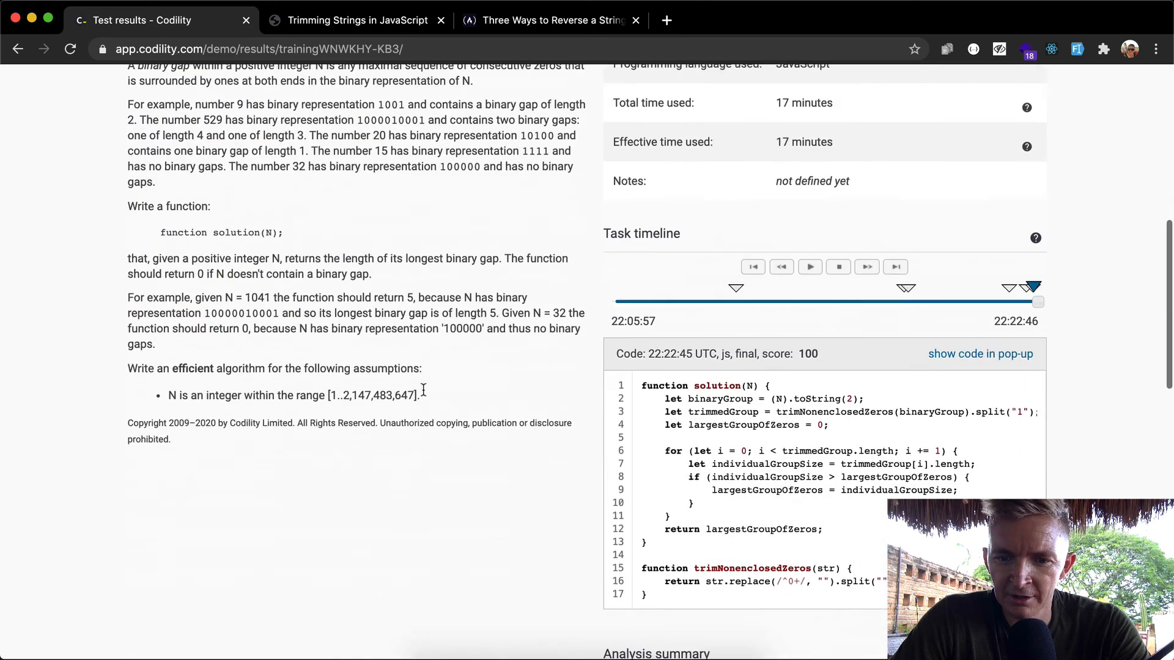
{"action": "scroll", "scroll_direction": "down", "scroll_amount": 3}
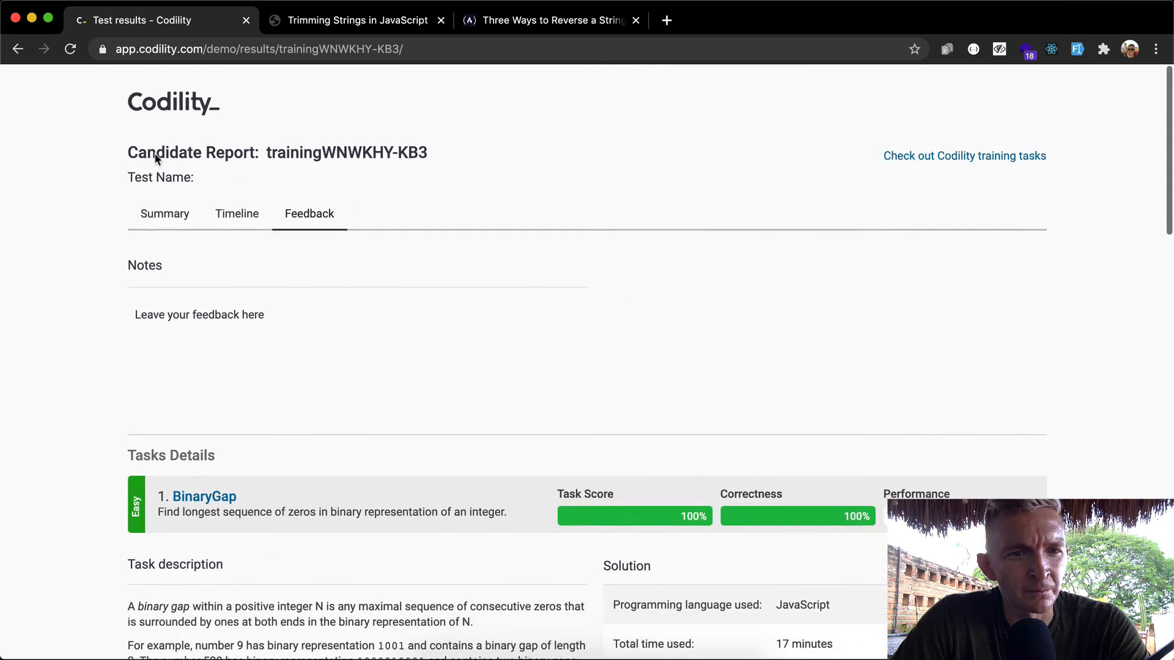
{"action": "left_click", "coordinate": [164, 212]}
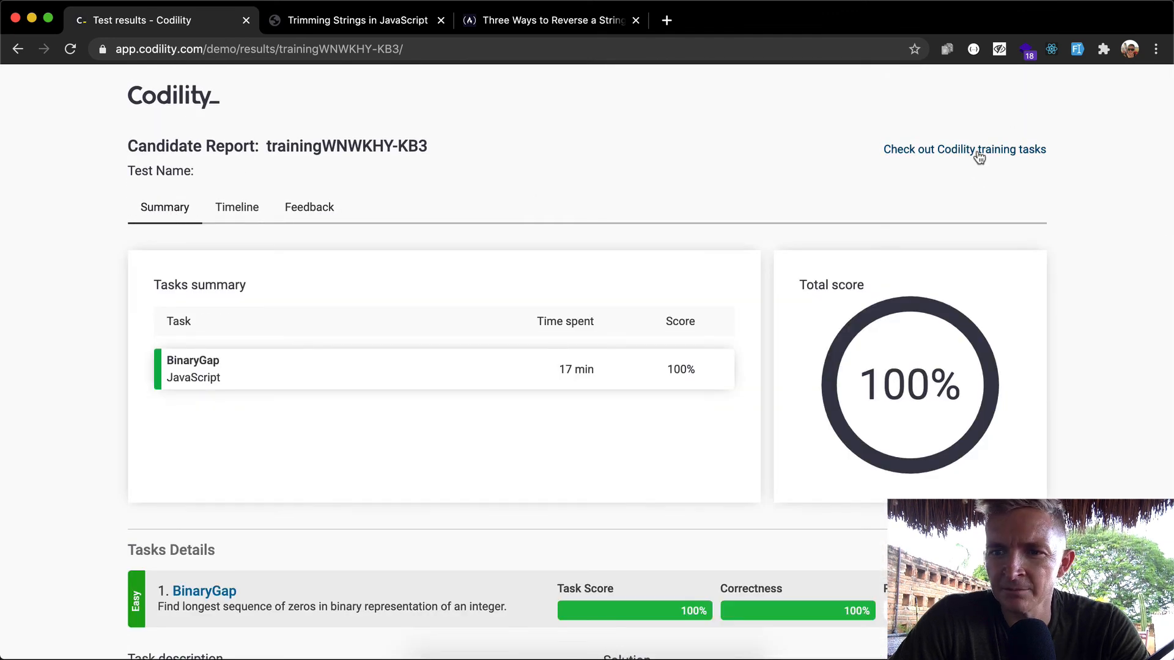
- Go to the training Lessons page, where Iterations lists BinaryGap at 100%
{"action": "left_click", "coordinate": [965, 149]}
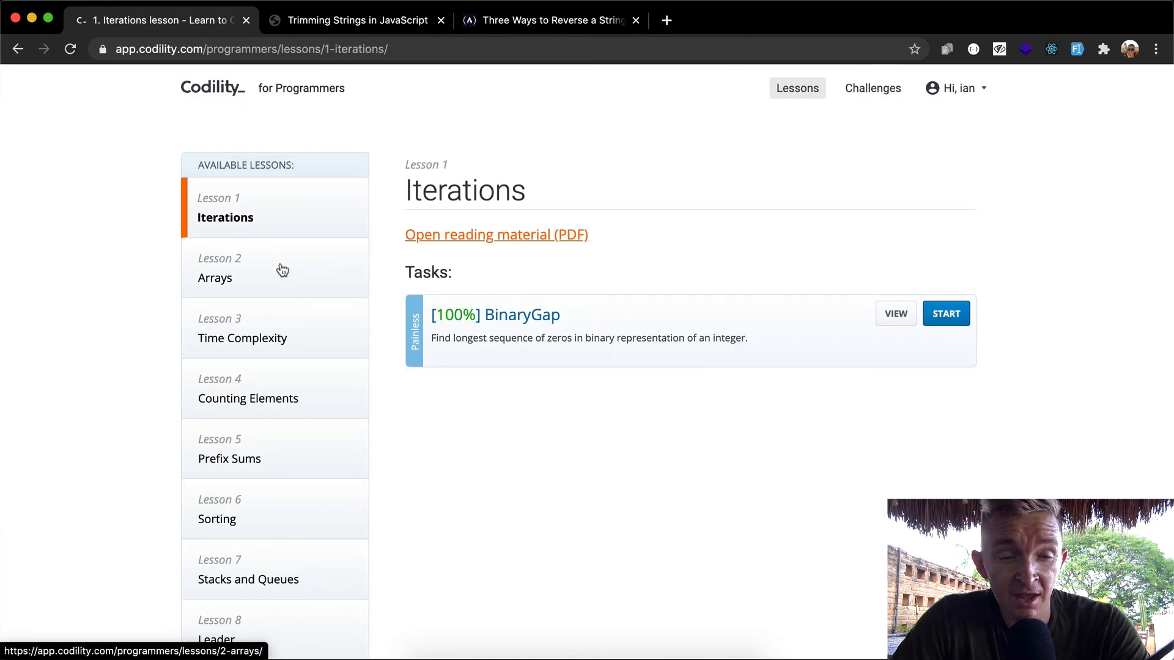
{"action": "mouse_move", "coordinate": [283, 124]}
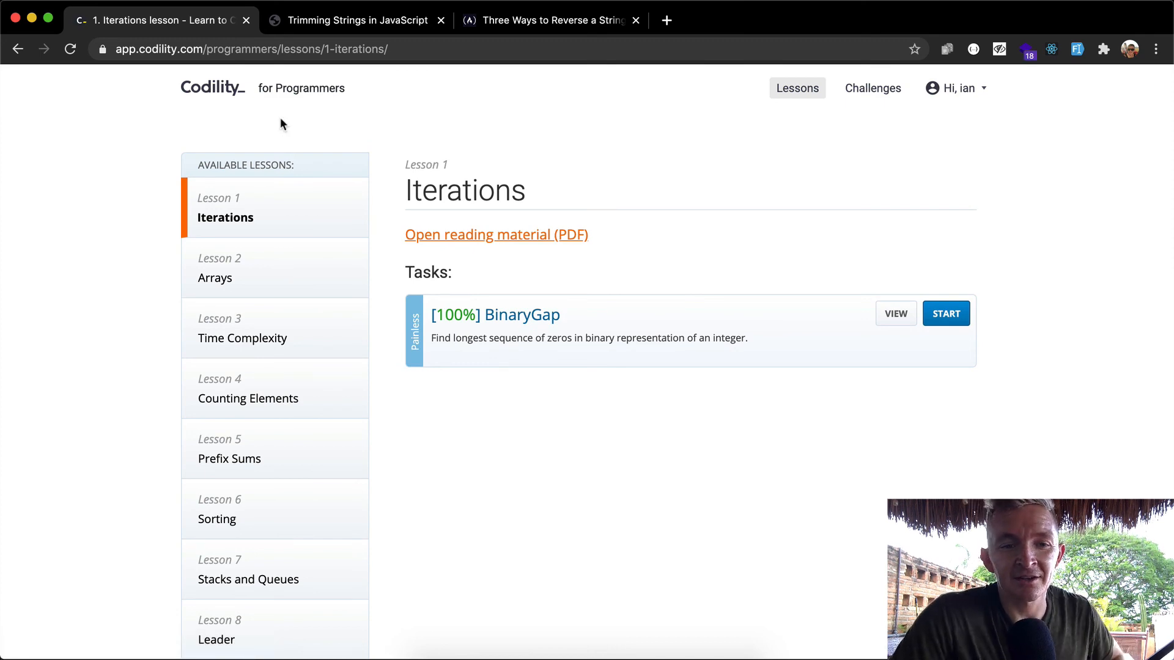